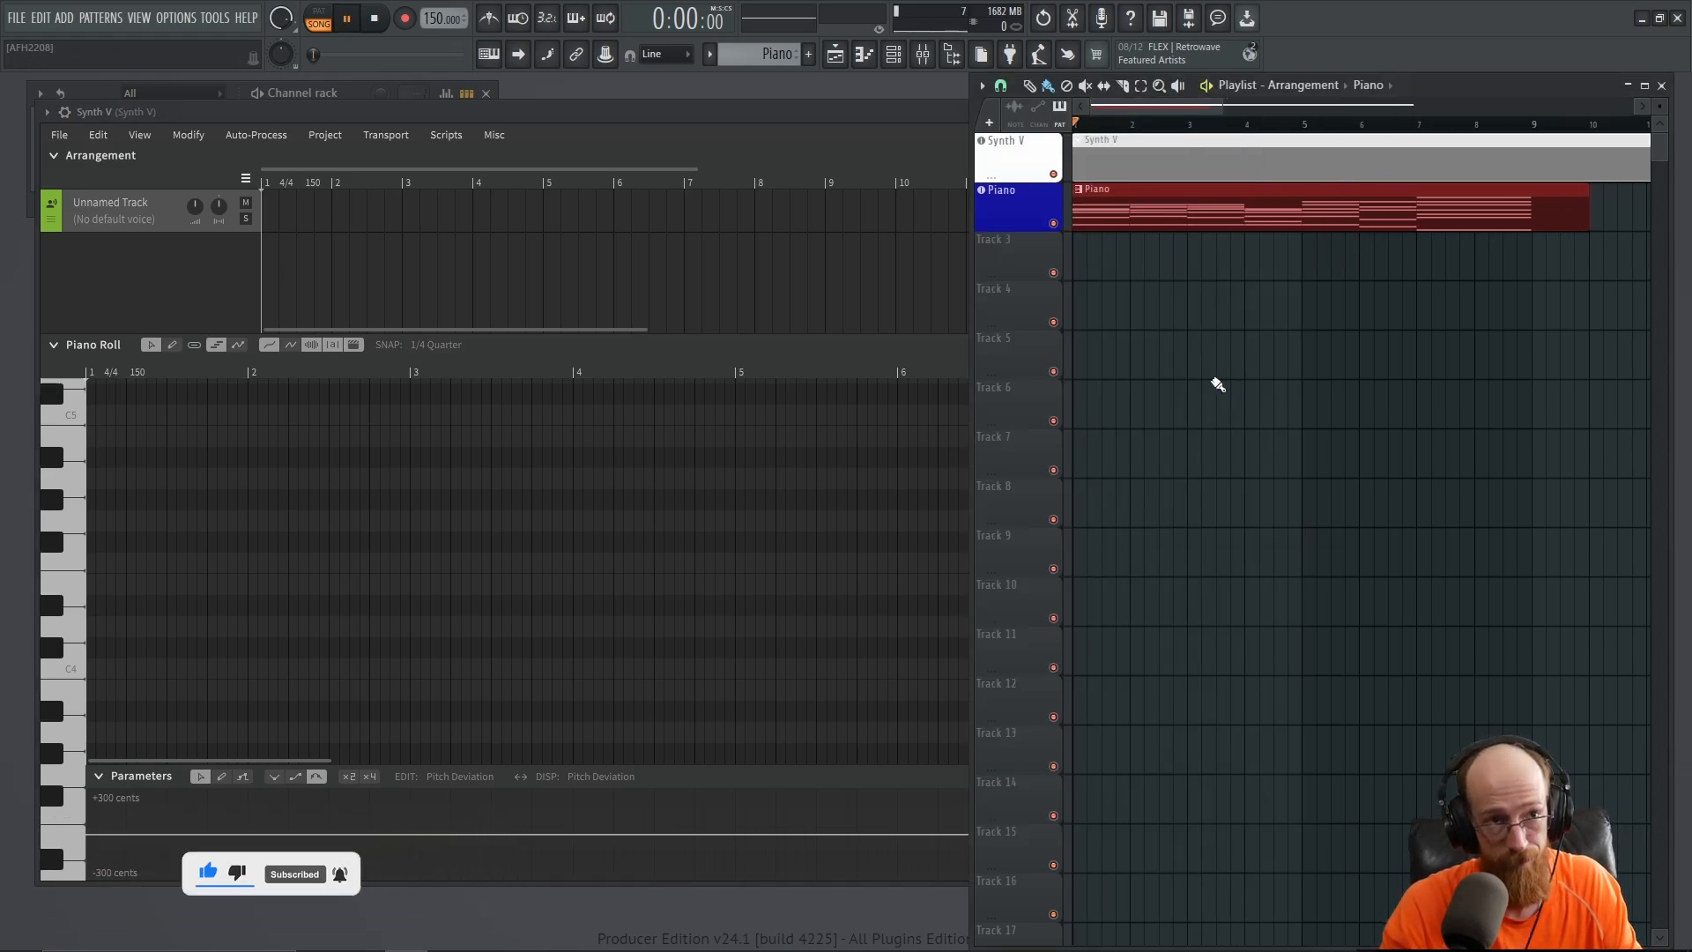
Audition the piano part before adding vocals
click(347, 17)
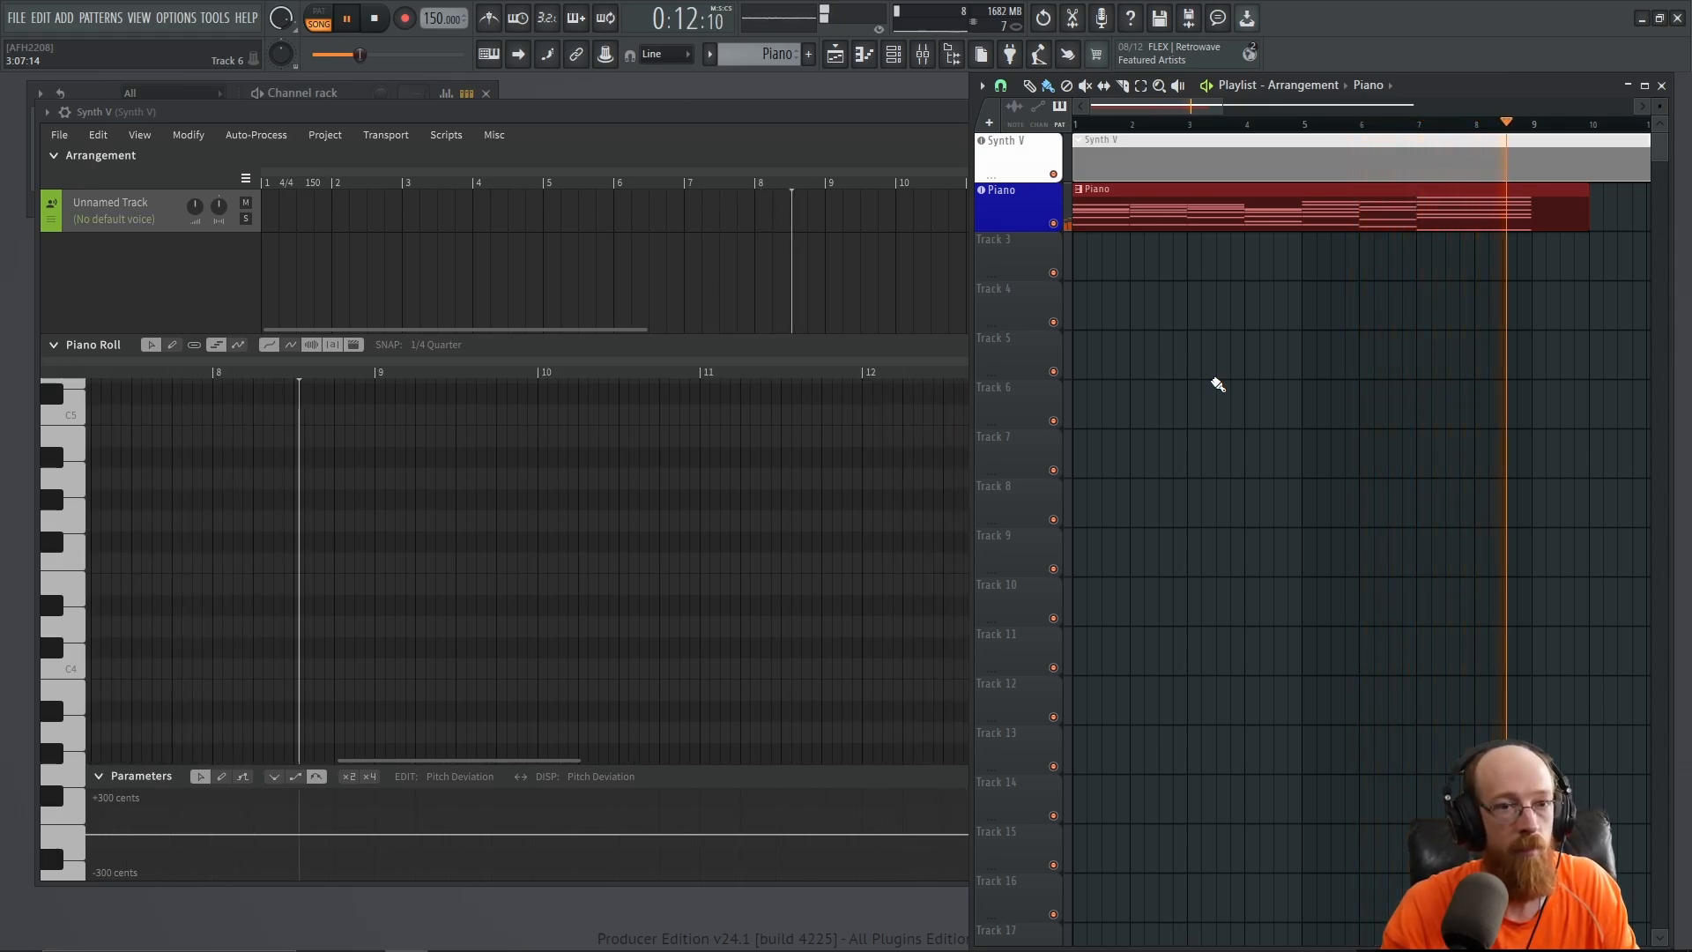
click(373, 17)
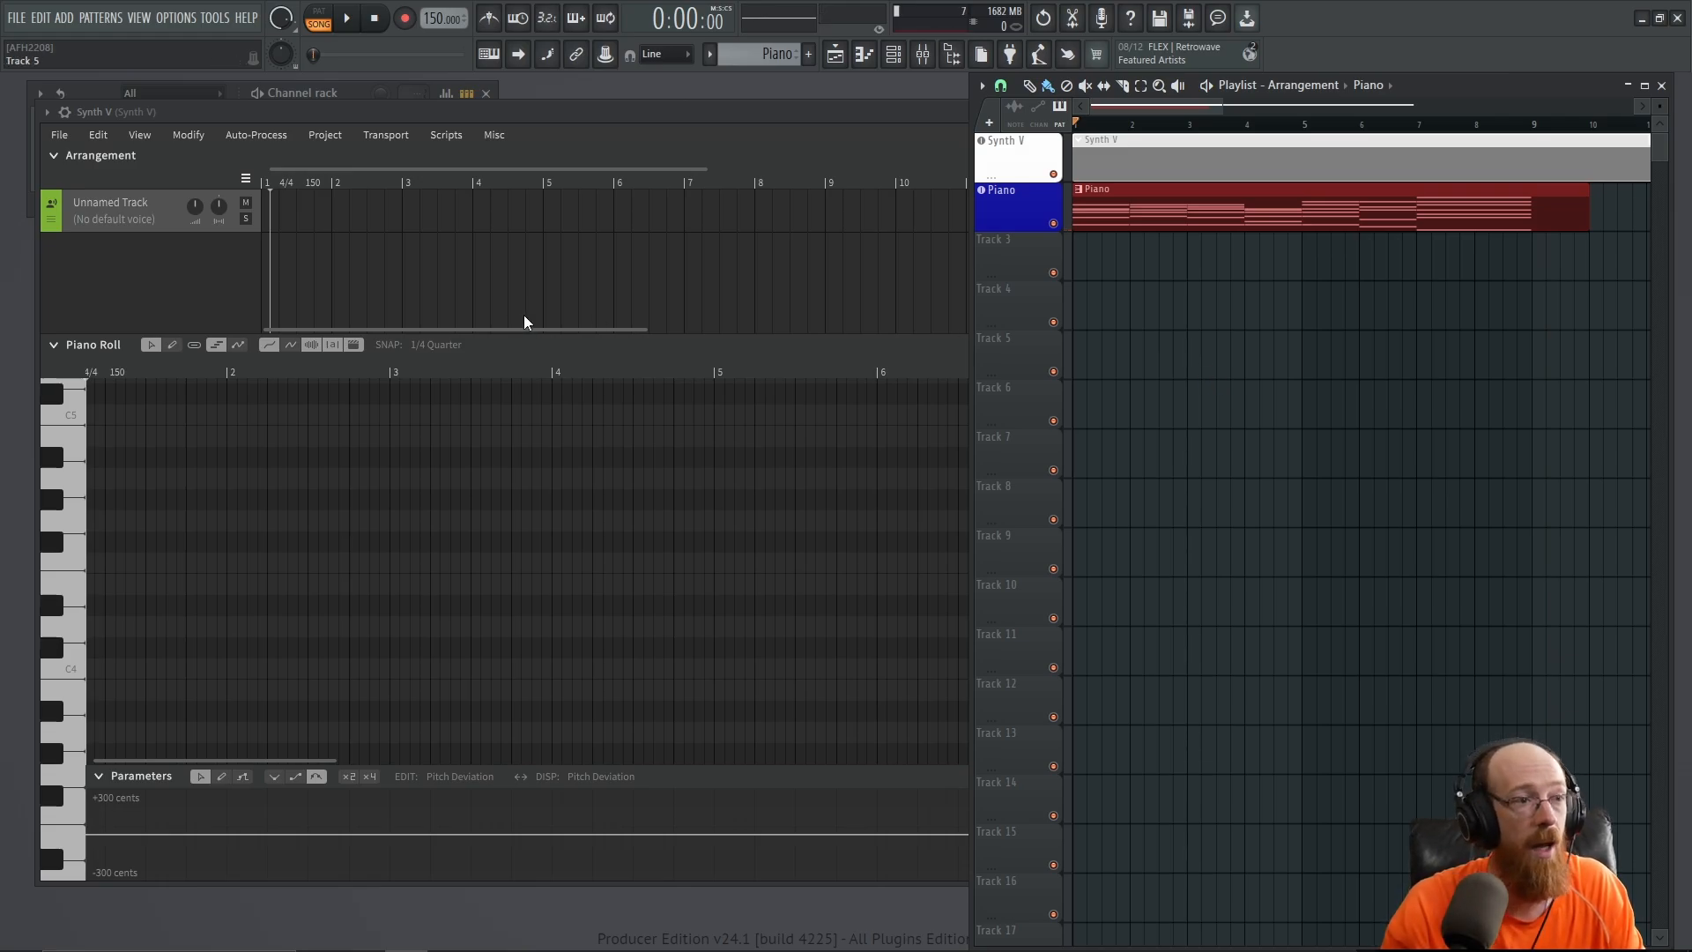
mouse_move(536, 329)
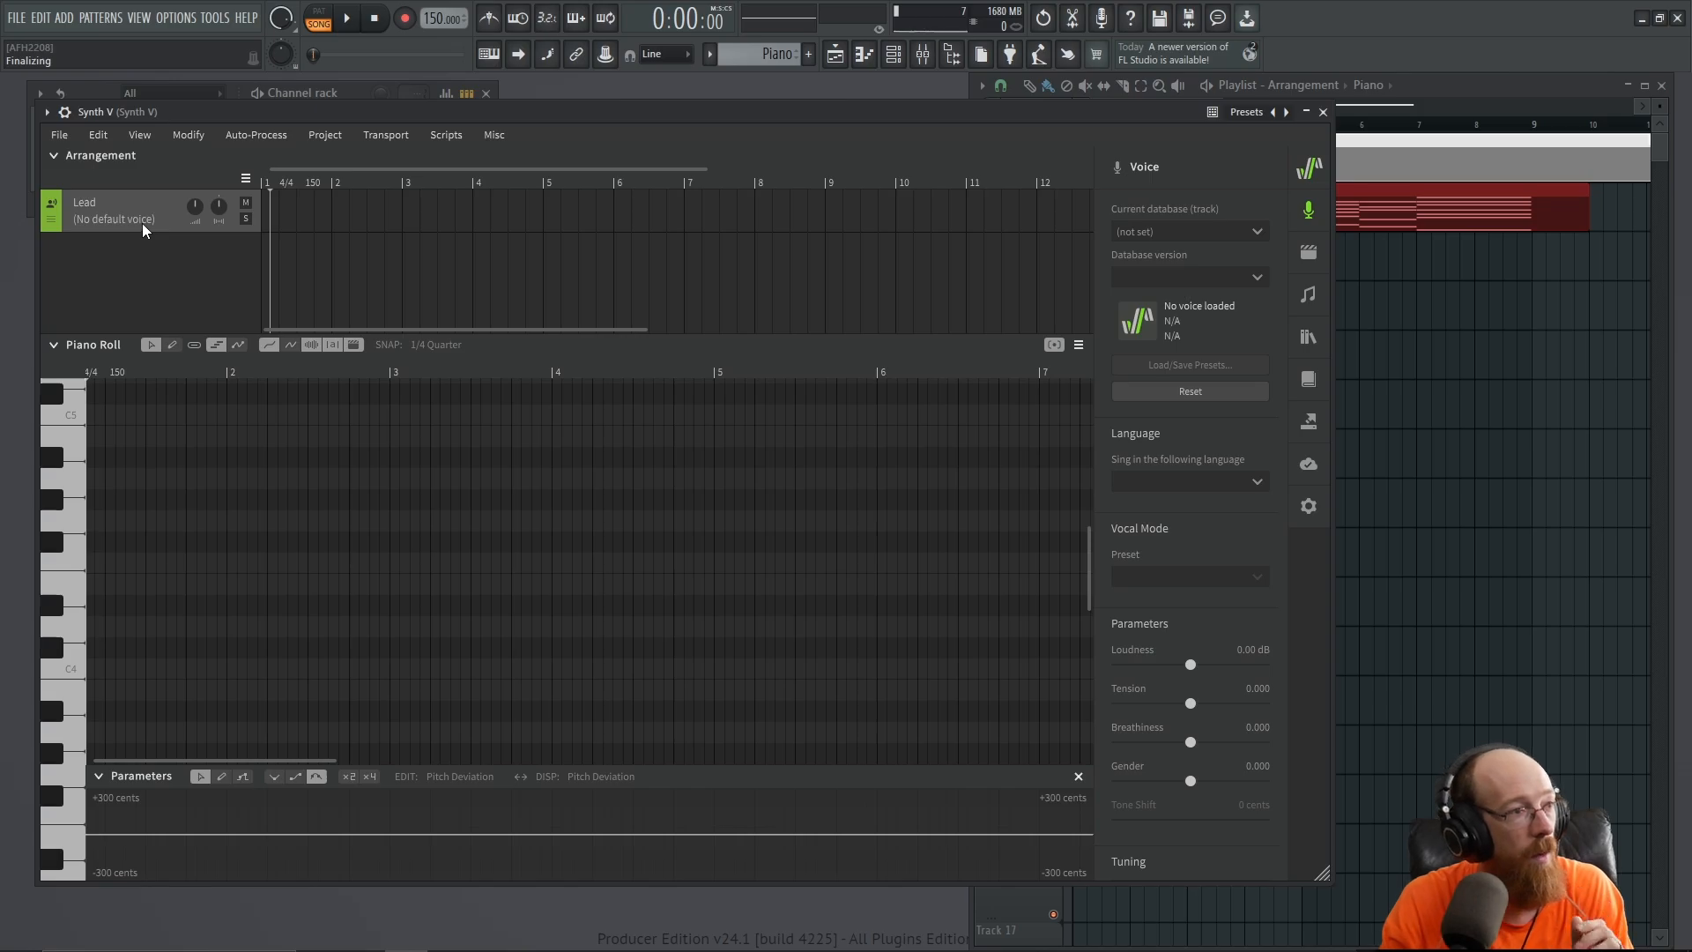
Name the track Lead and load the Natalie voice, placing a first 'la' note
click(112, 219)
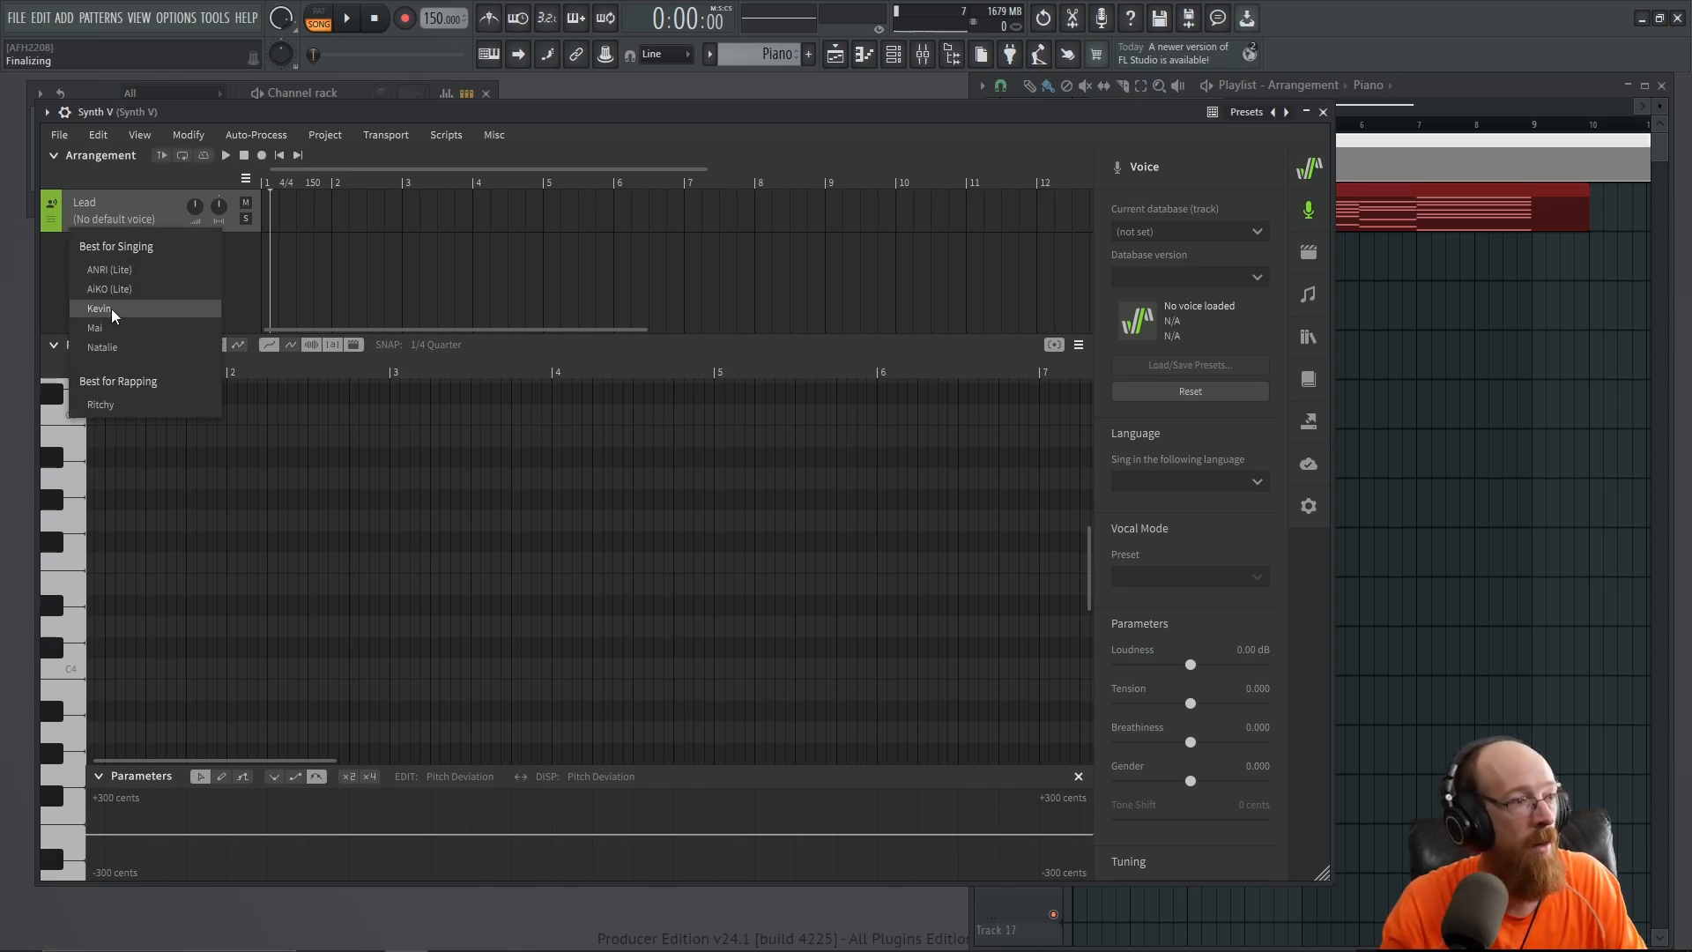
click(102, 348)
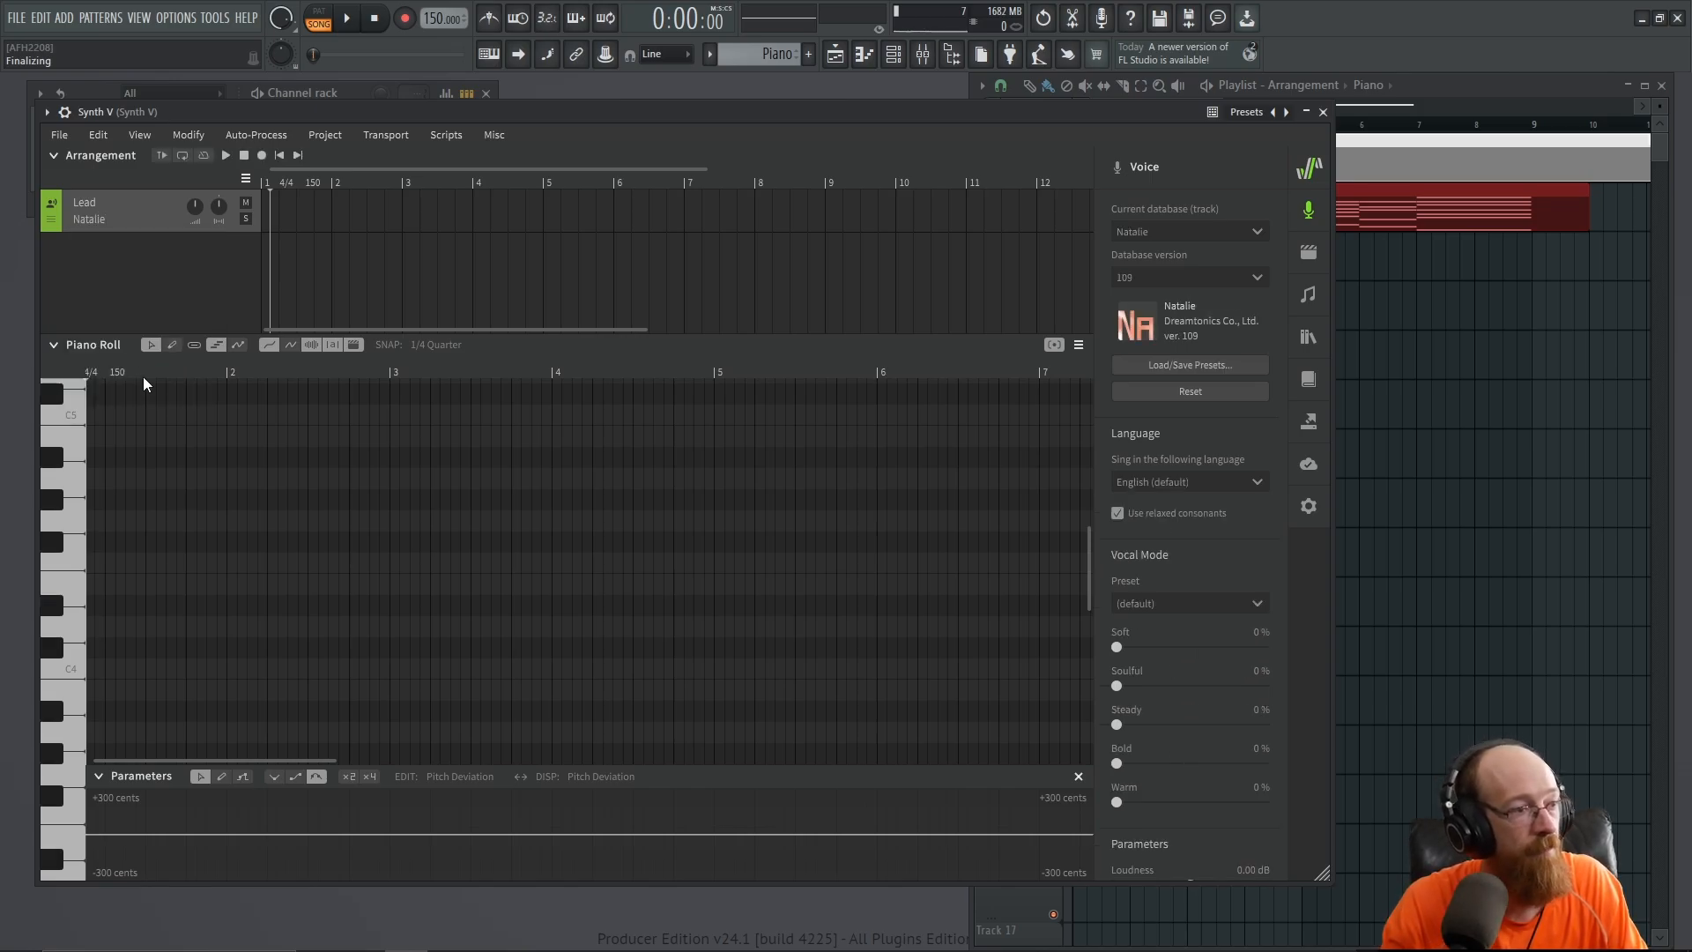
scroll(down, 3)
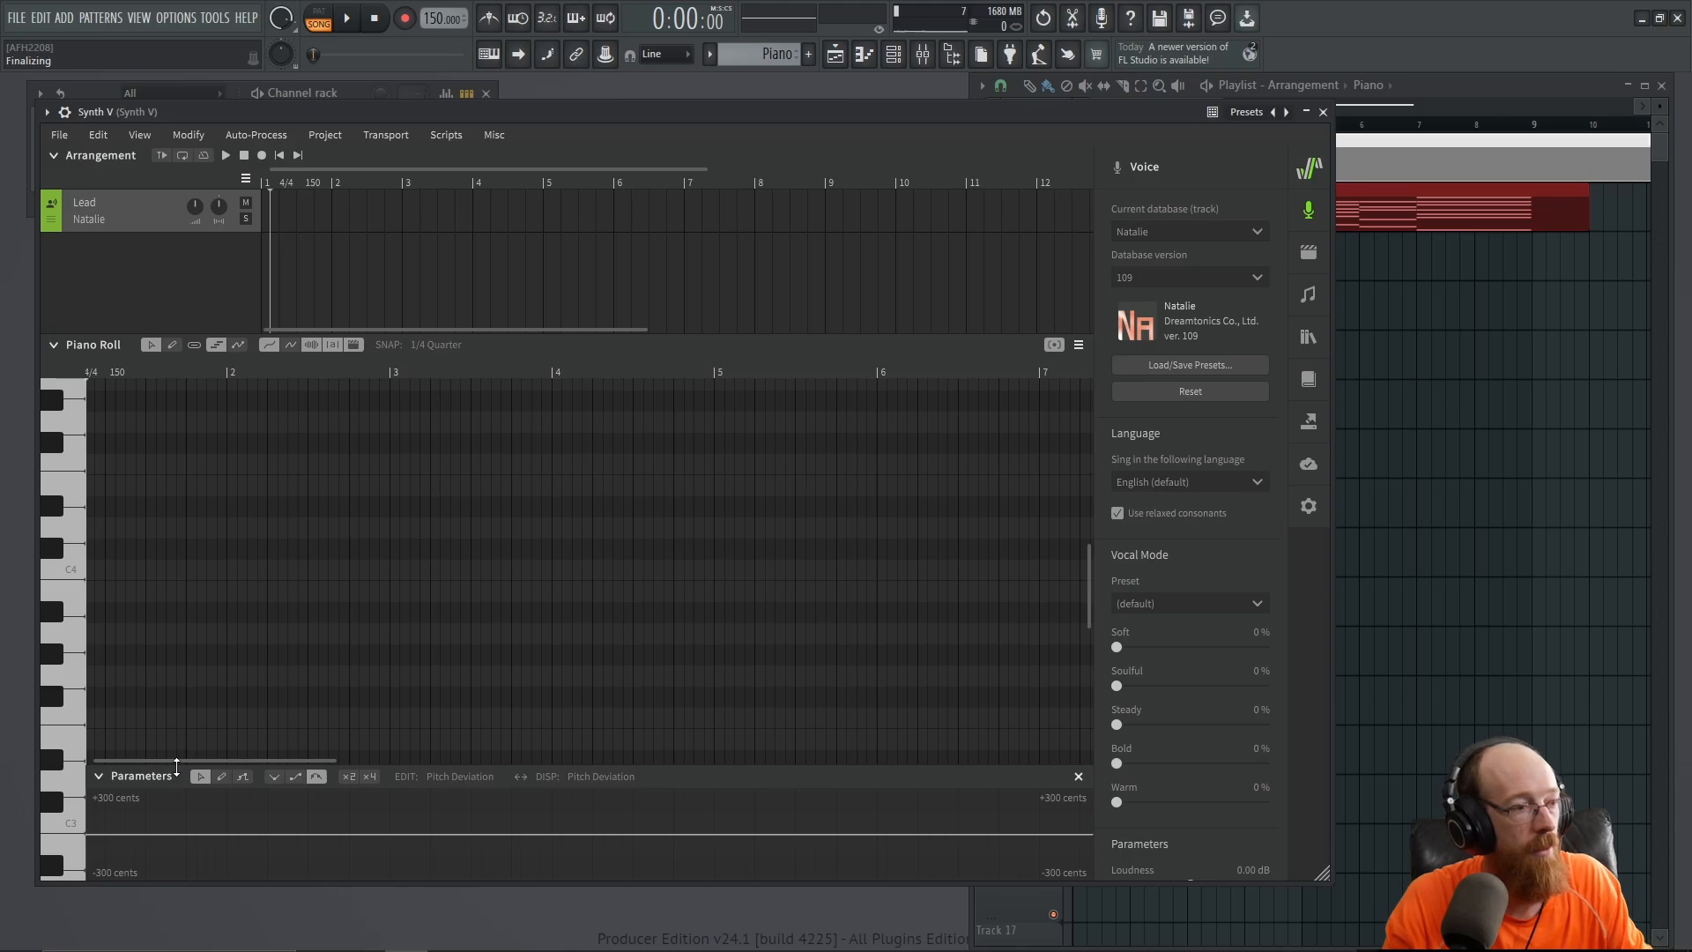
click(95, 570)
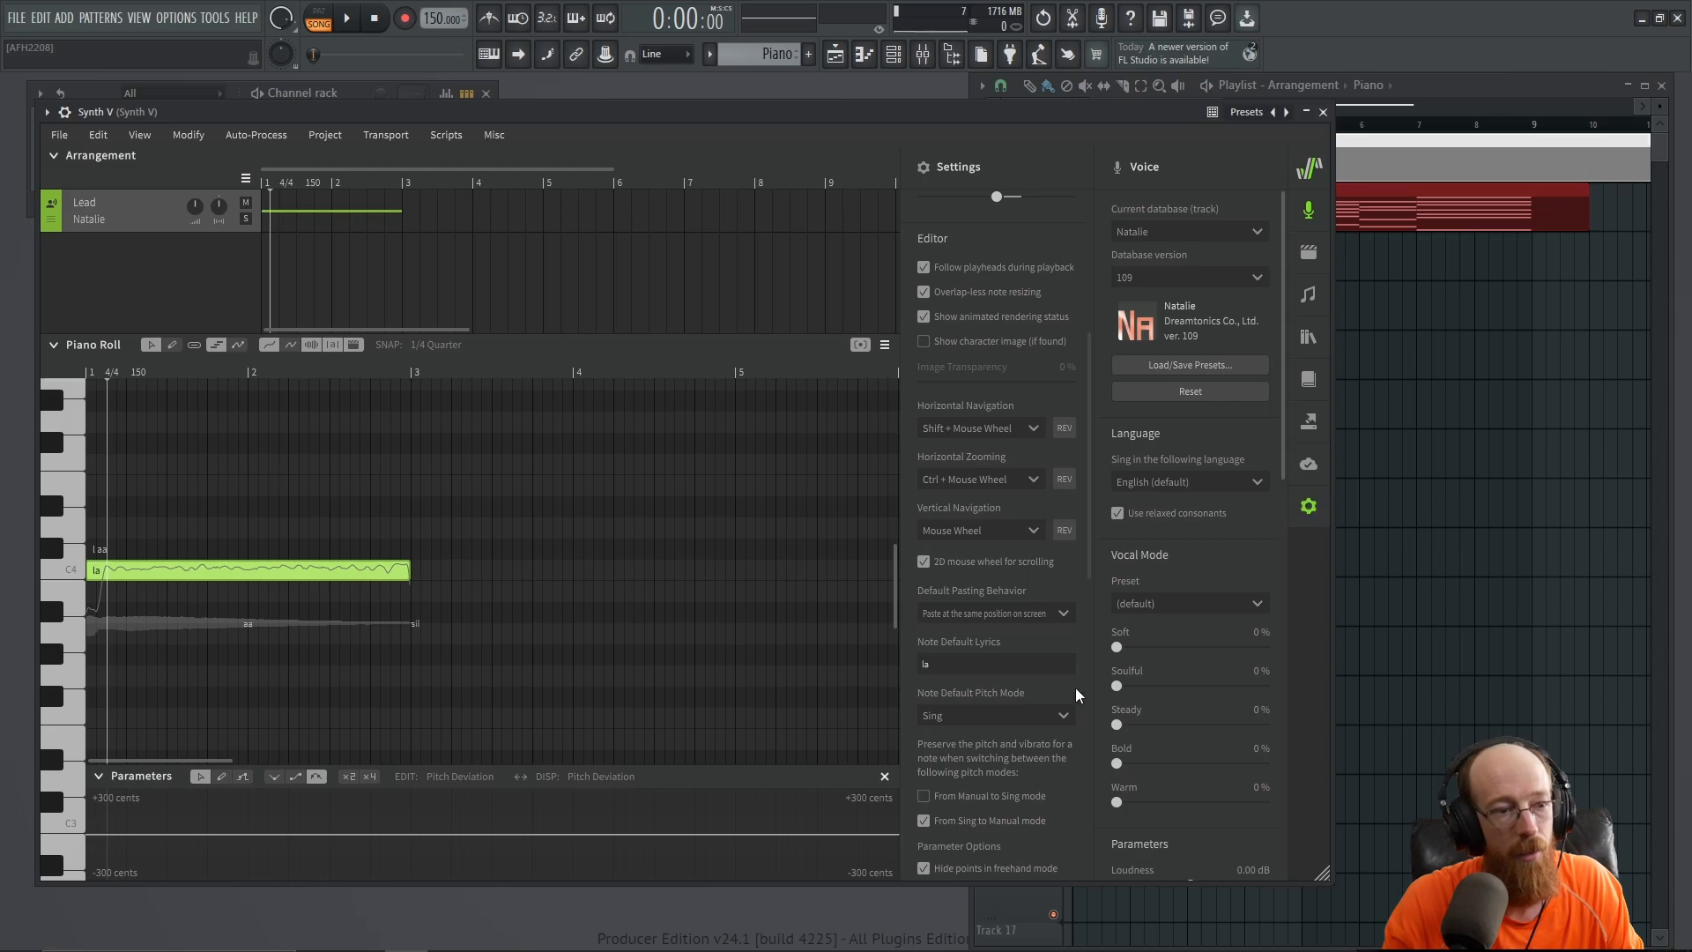
mouse_move(953, 640)
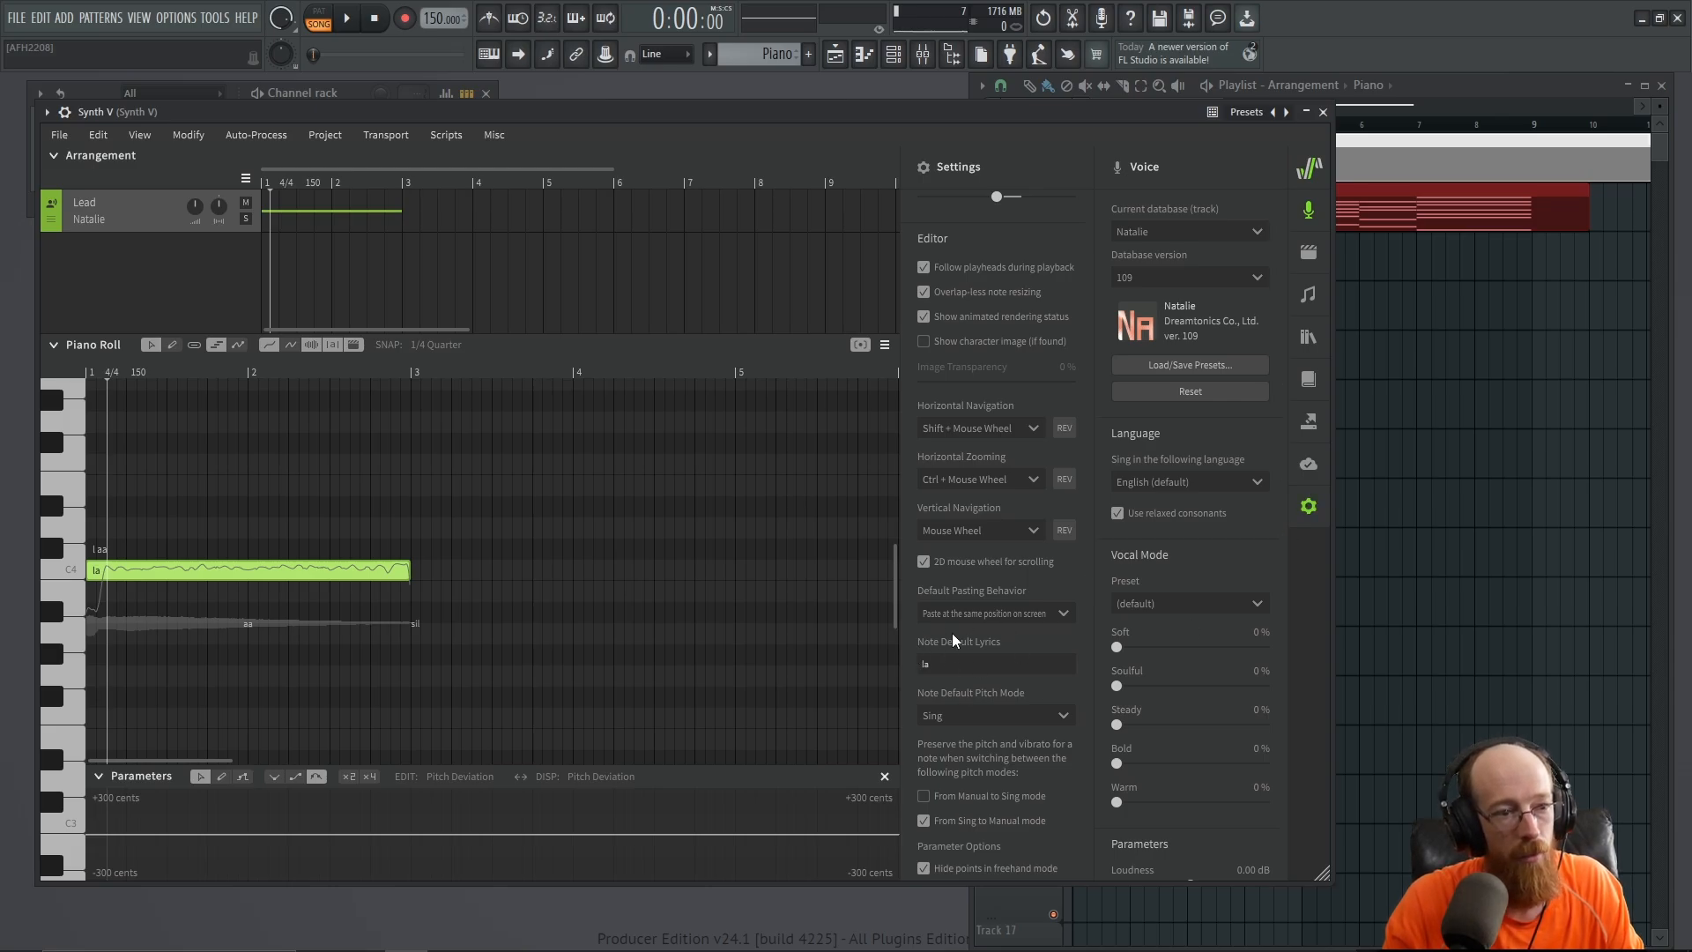
mouse_move(896, 673)
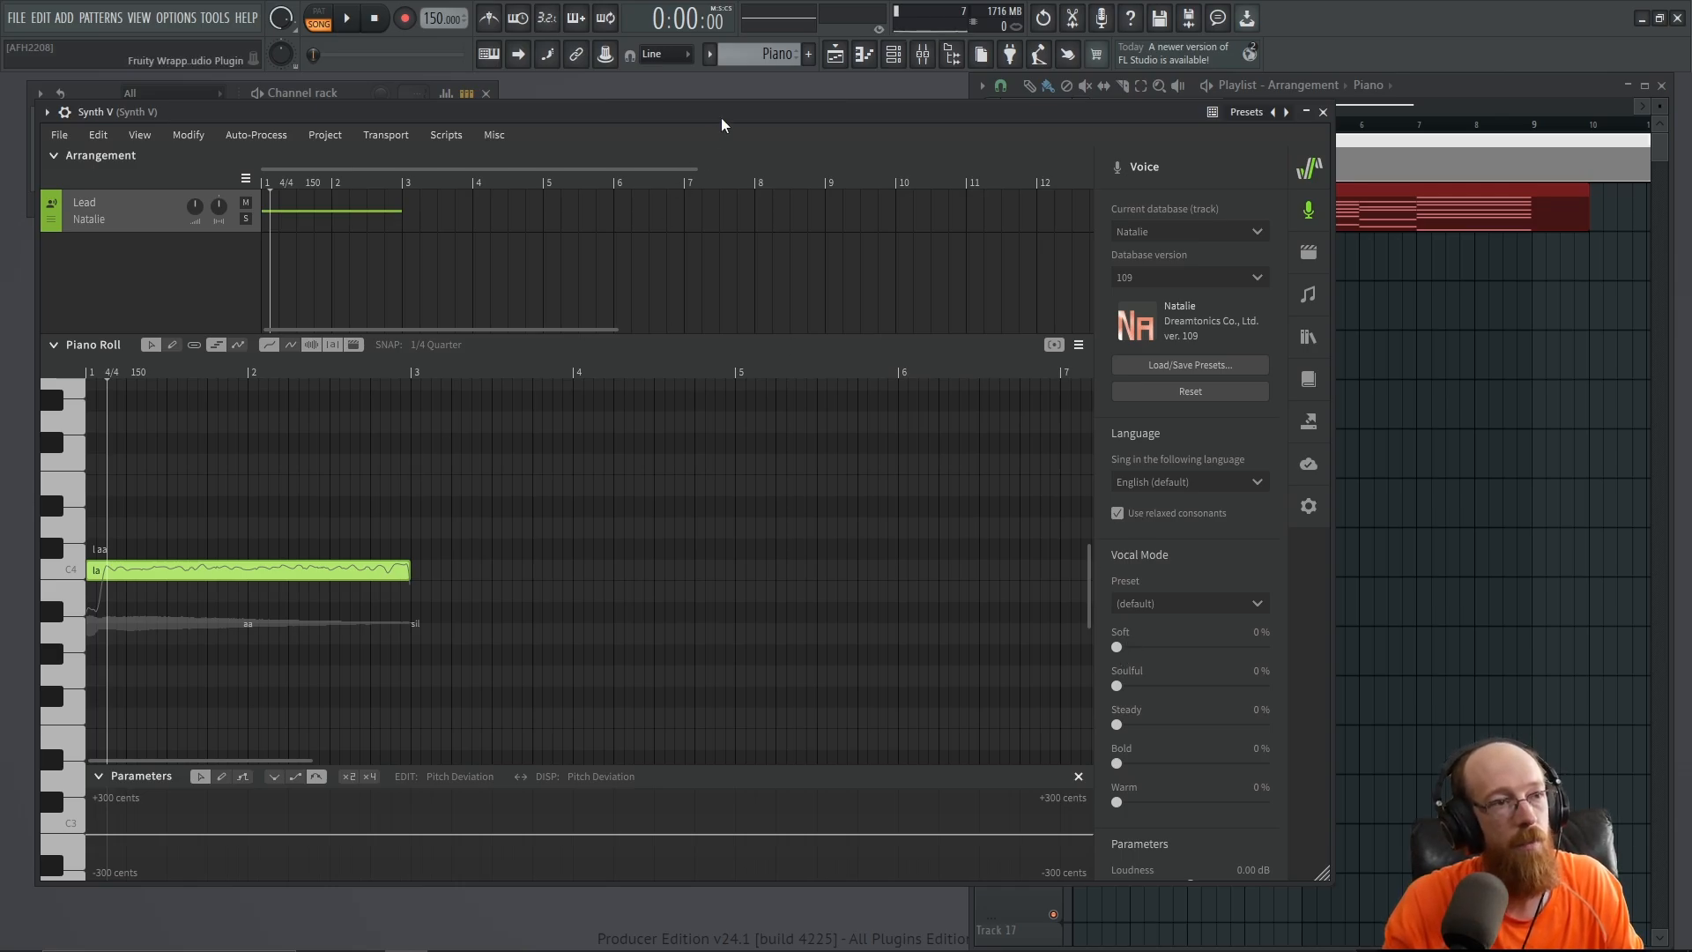
Set Natalie's vocal mode to 100% Soft and audition the C4 'la' note
click(346, 17)
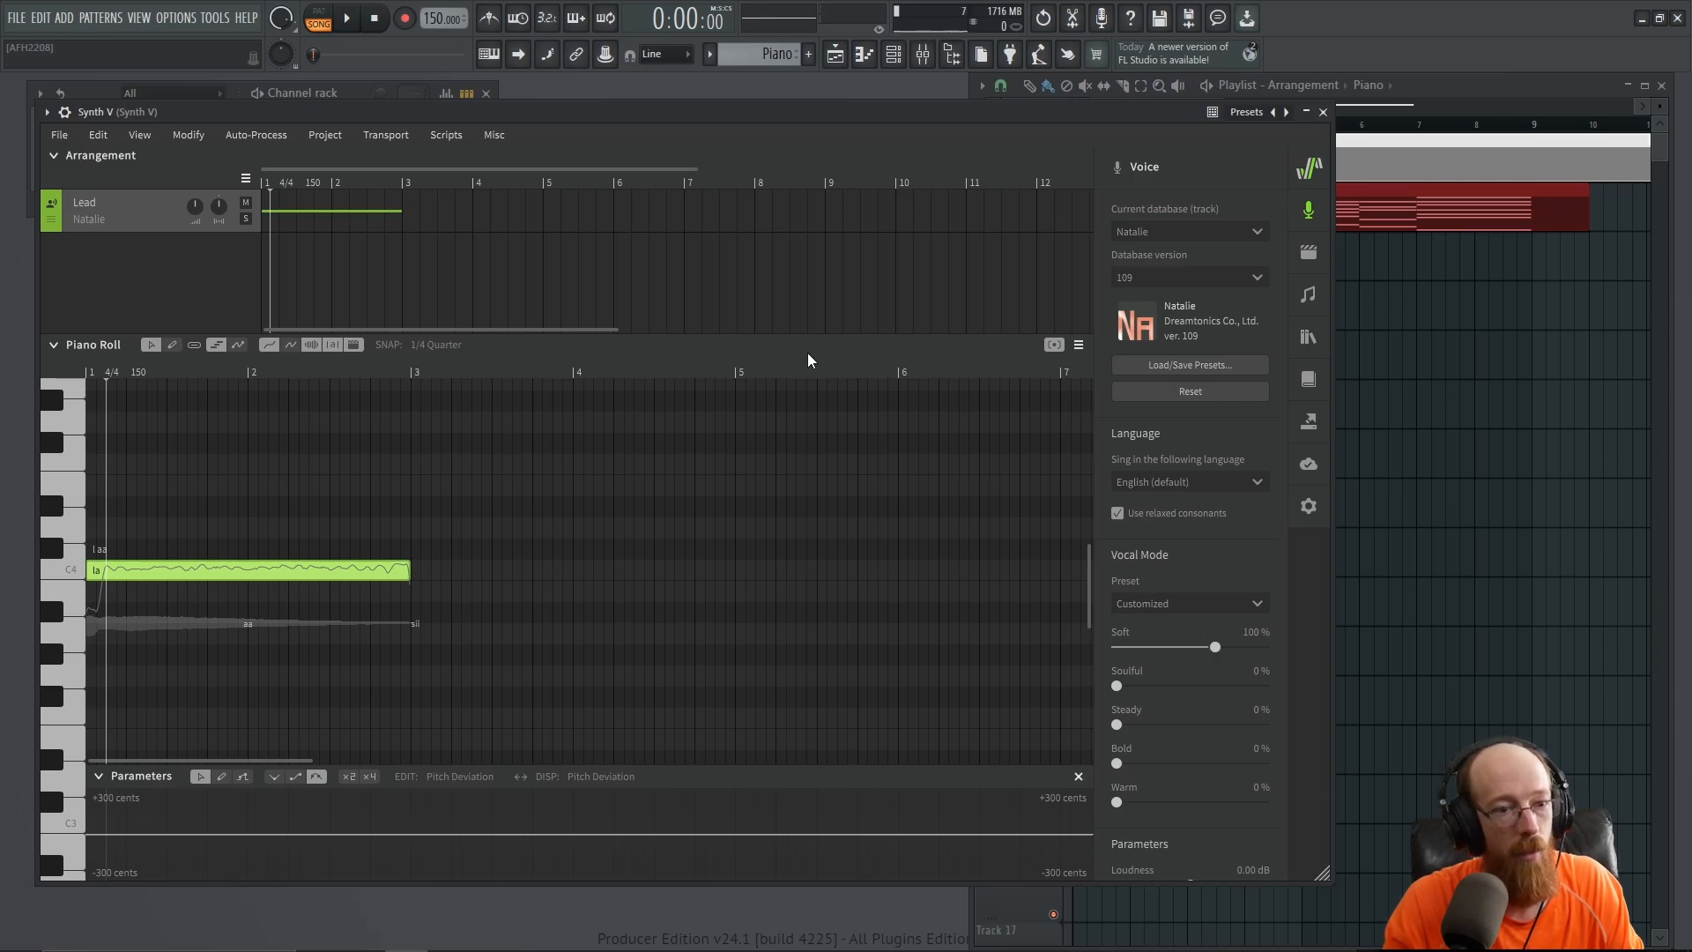
click(346, 18)
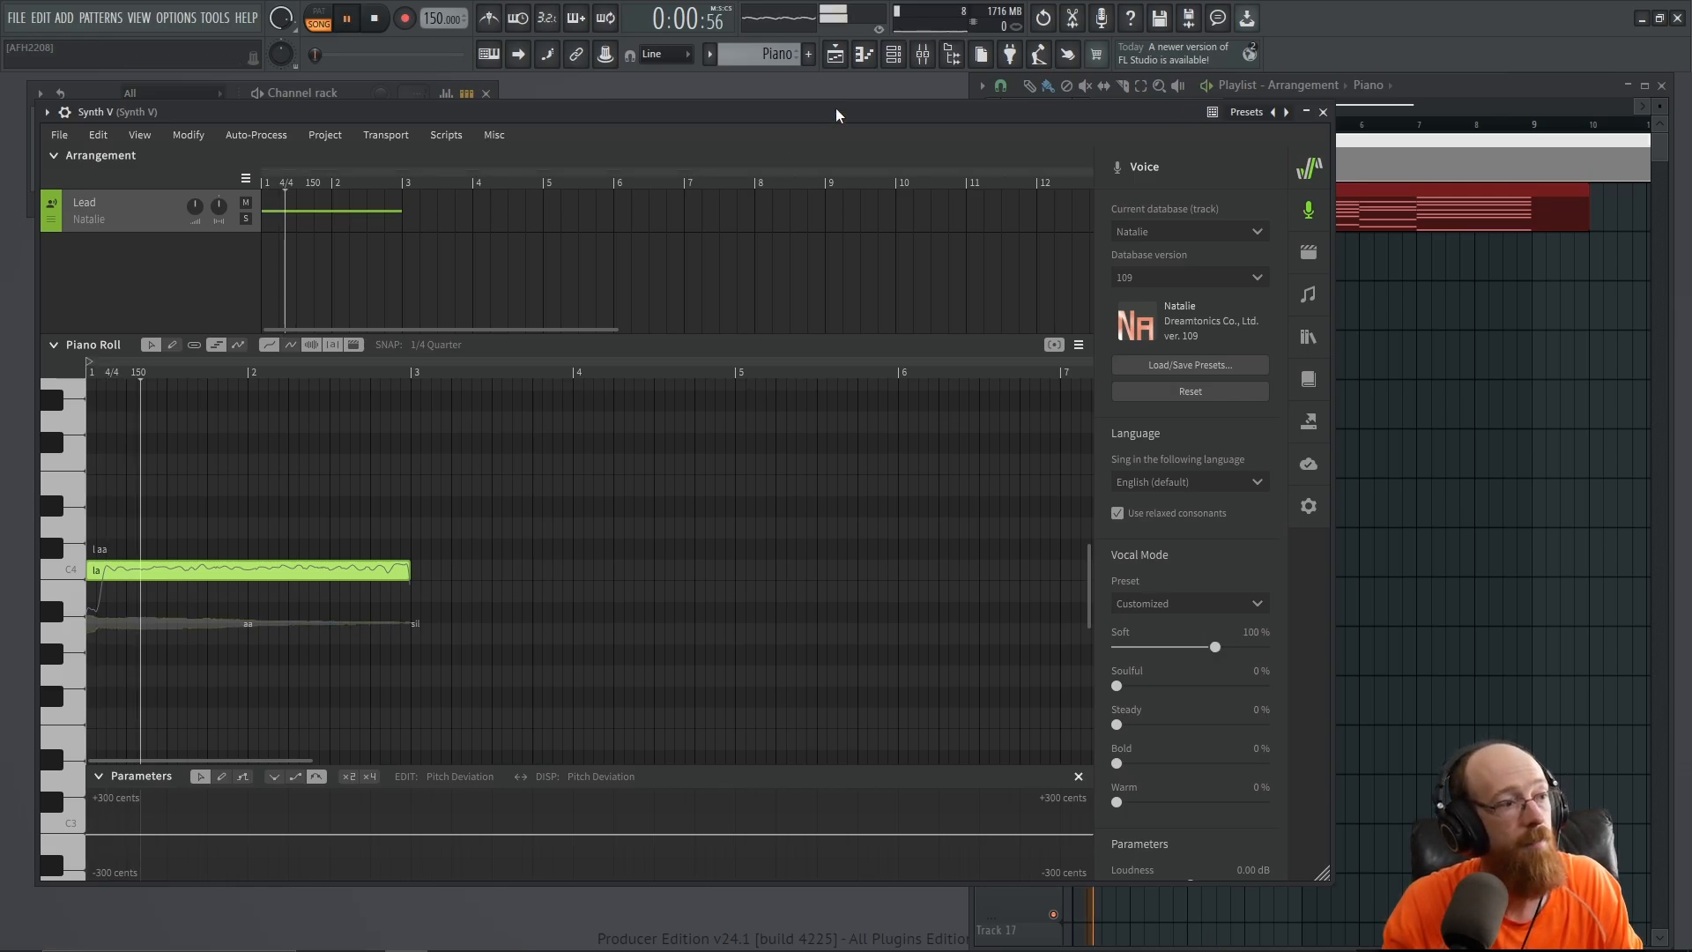
click(374, 18)
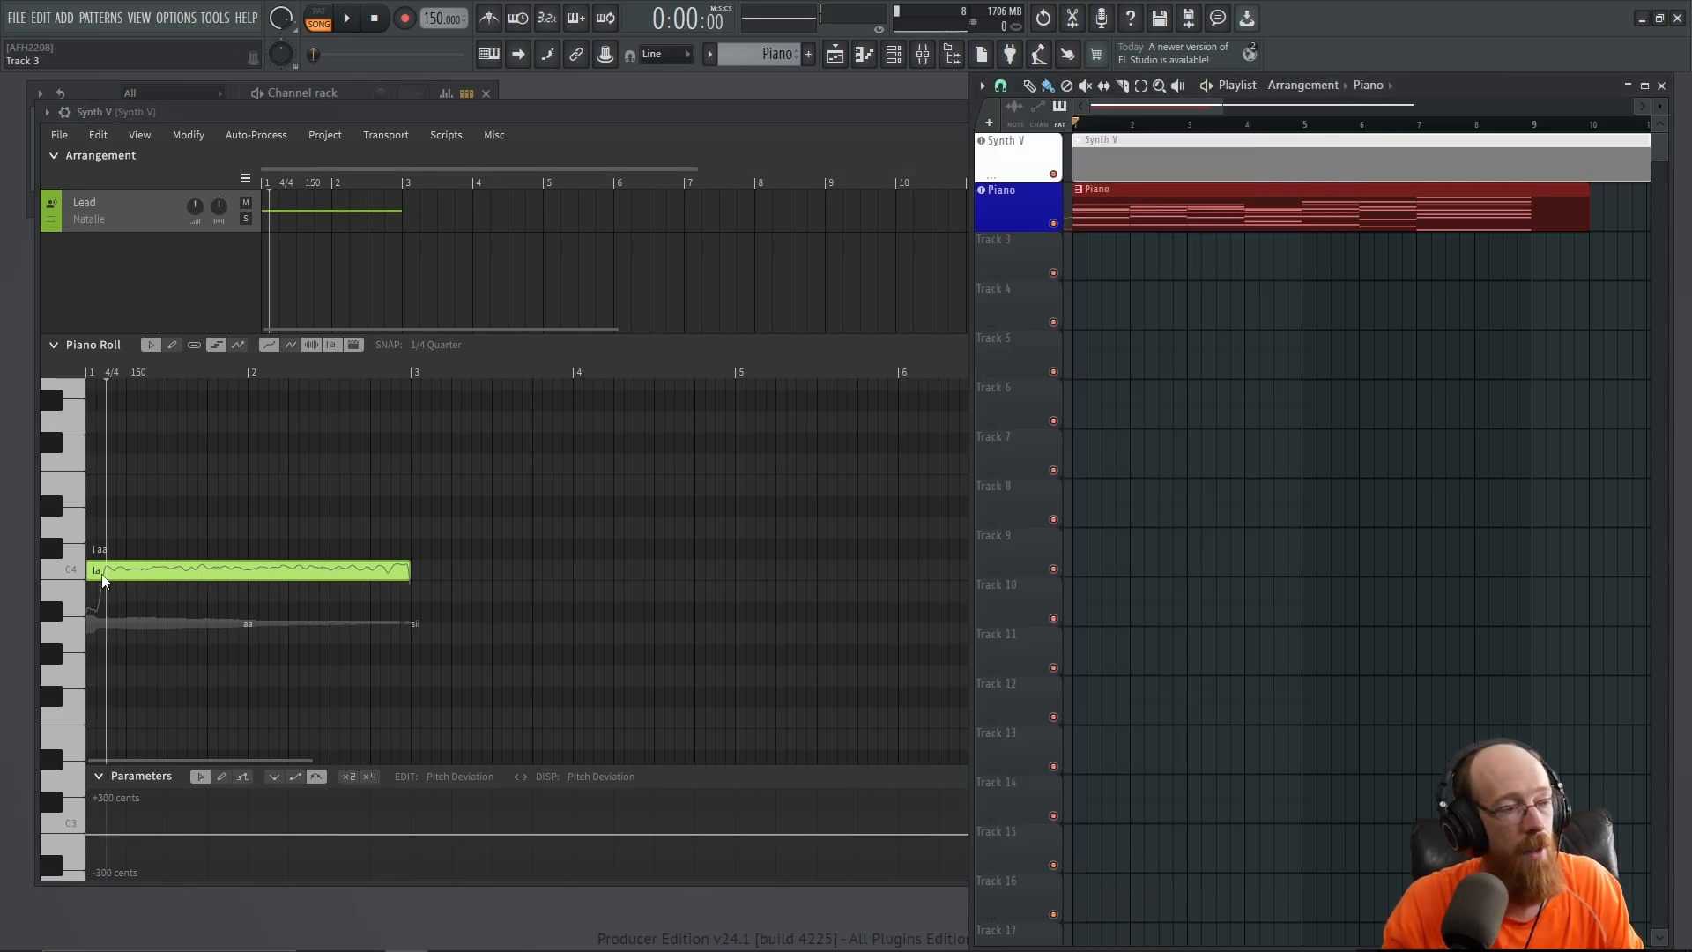
mouse_move(90, 432)
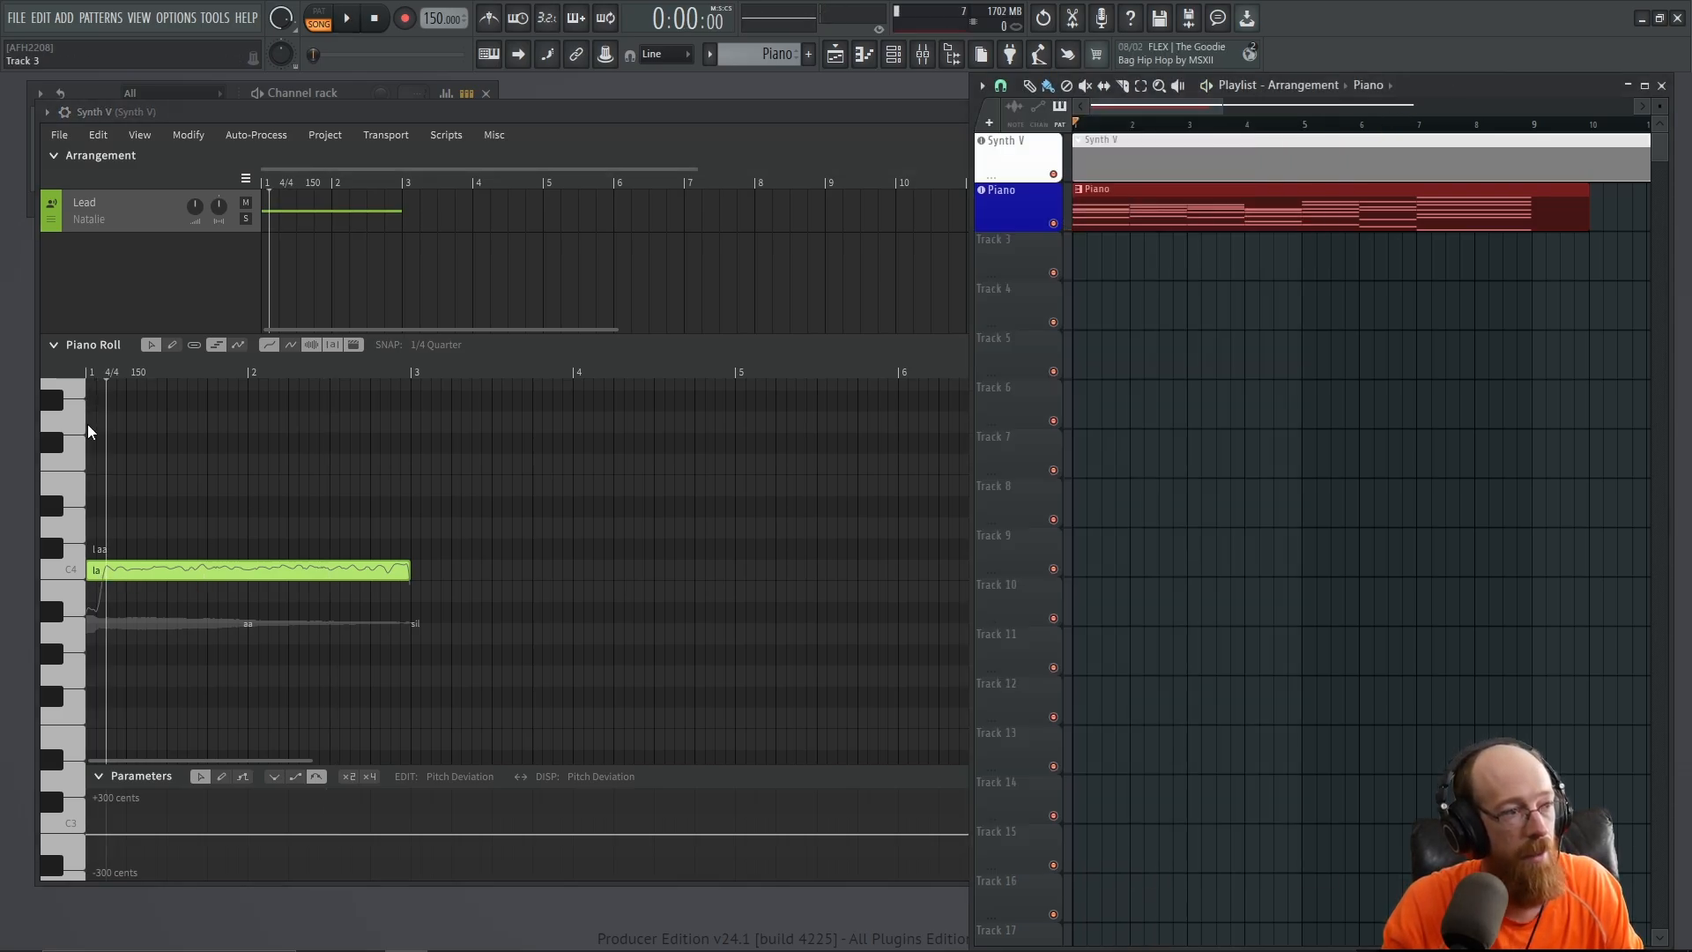
mouse_move(87, 570)
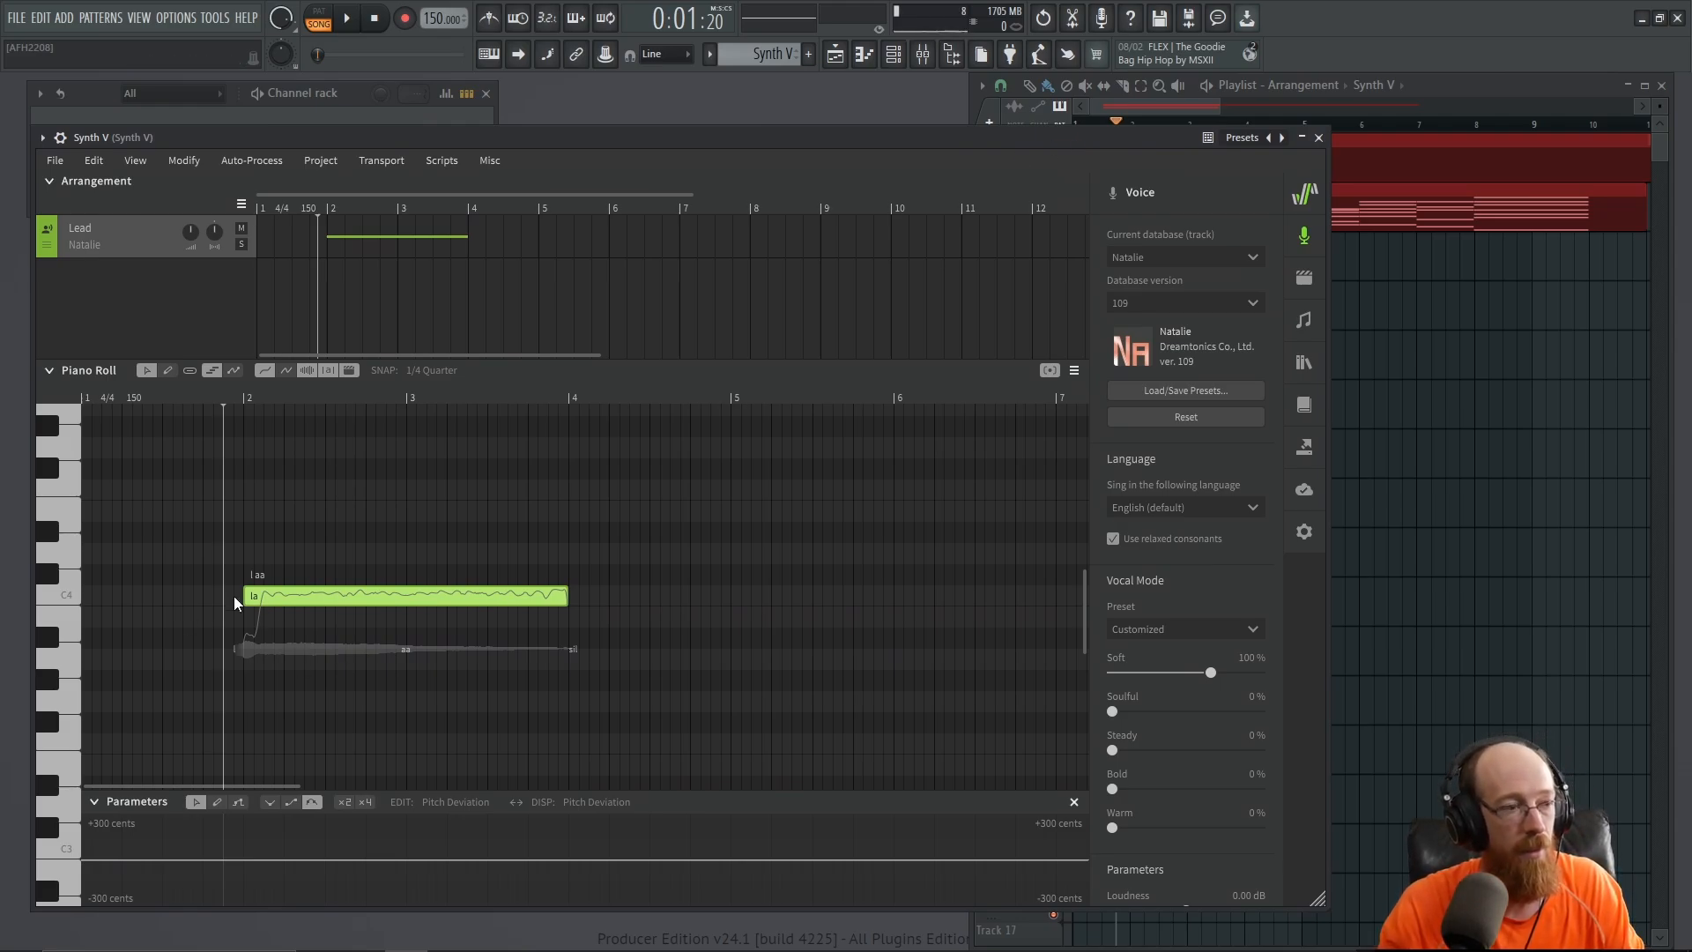
mouse_move(372, 584)
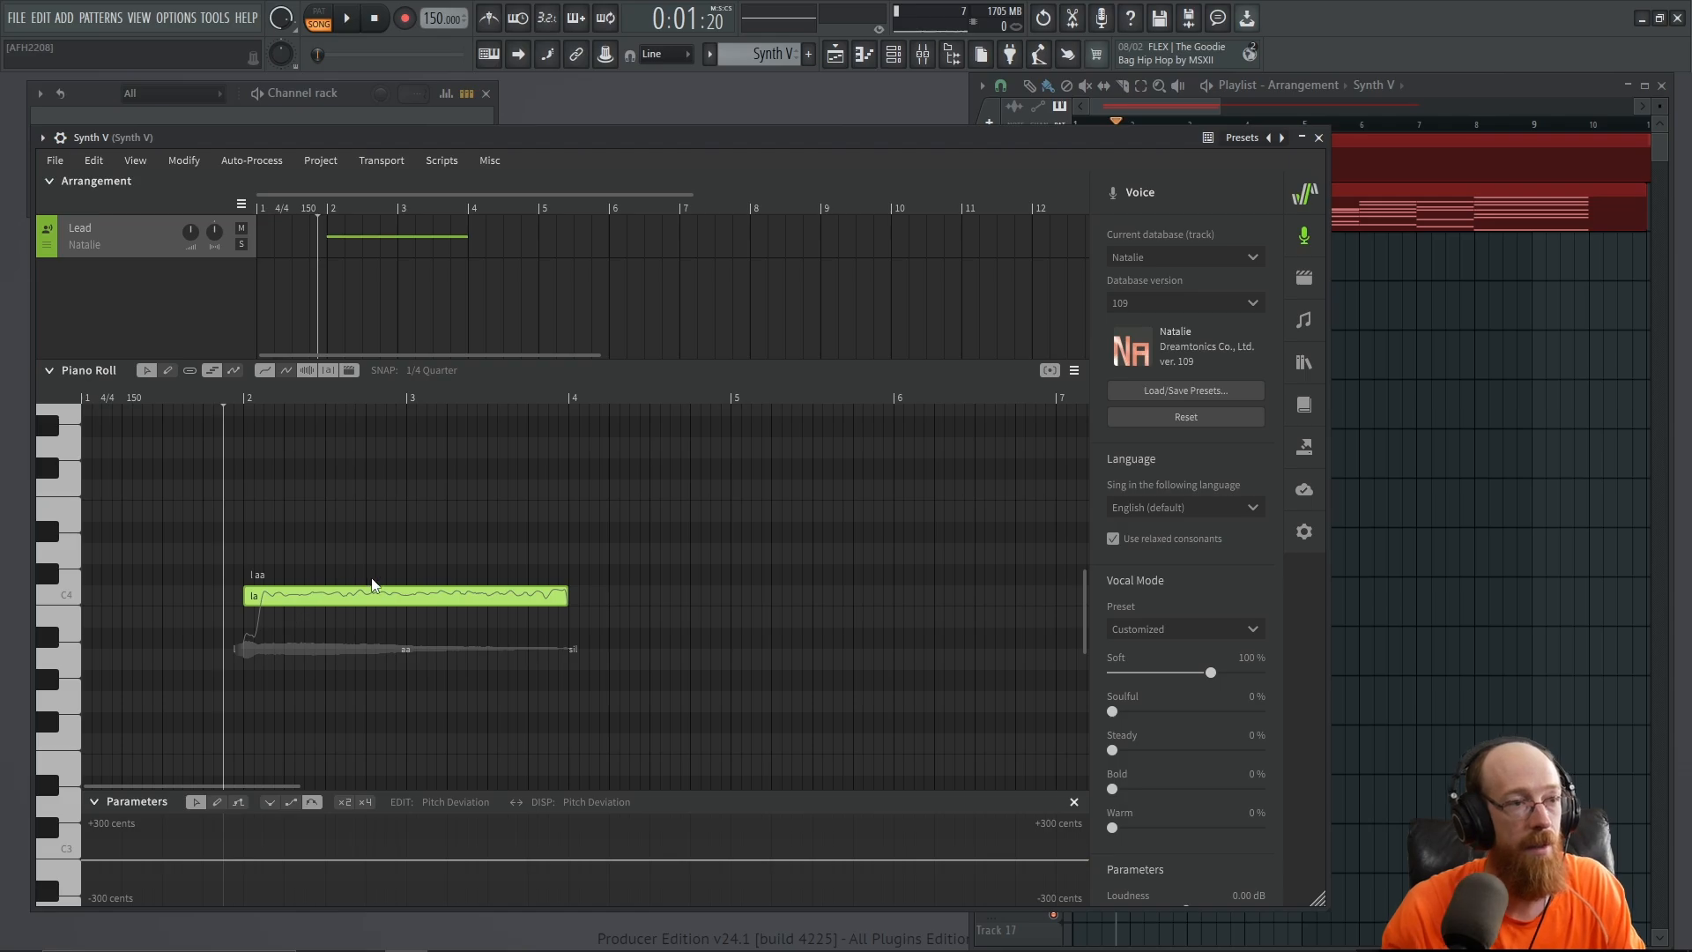
mouse_move(714, 548)
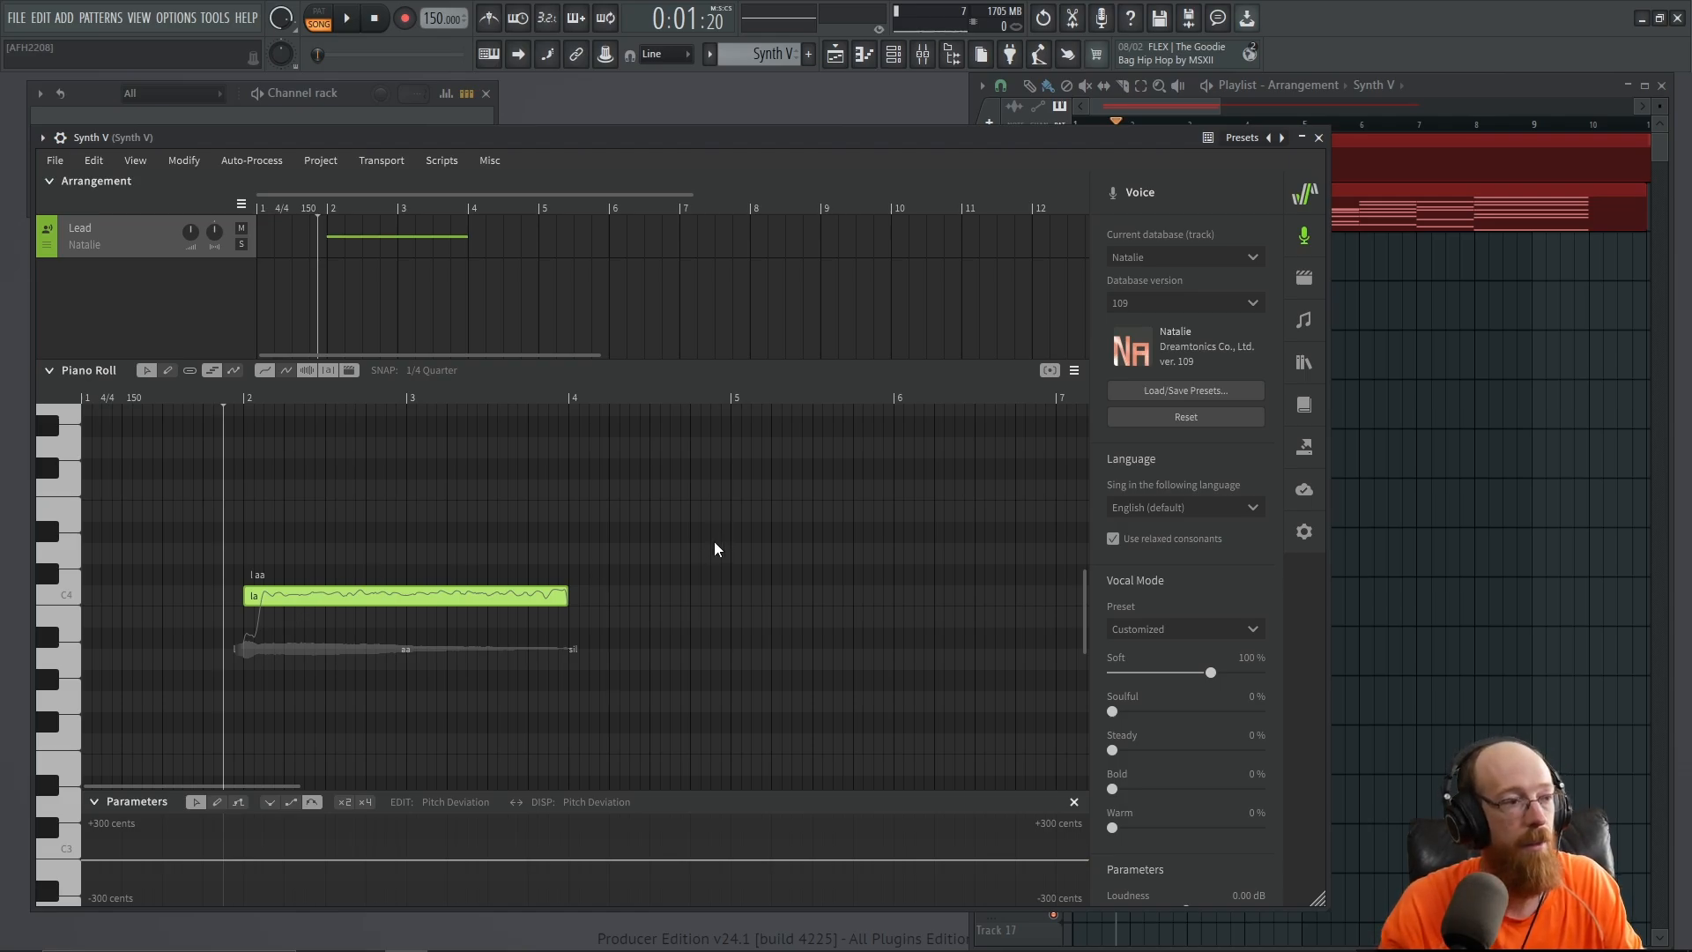
Shift the 'la' note to start at bar 2 and play it back
click(346, 18)
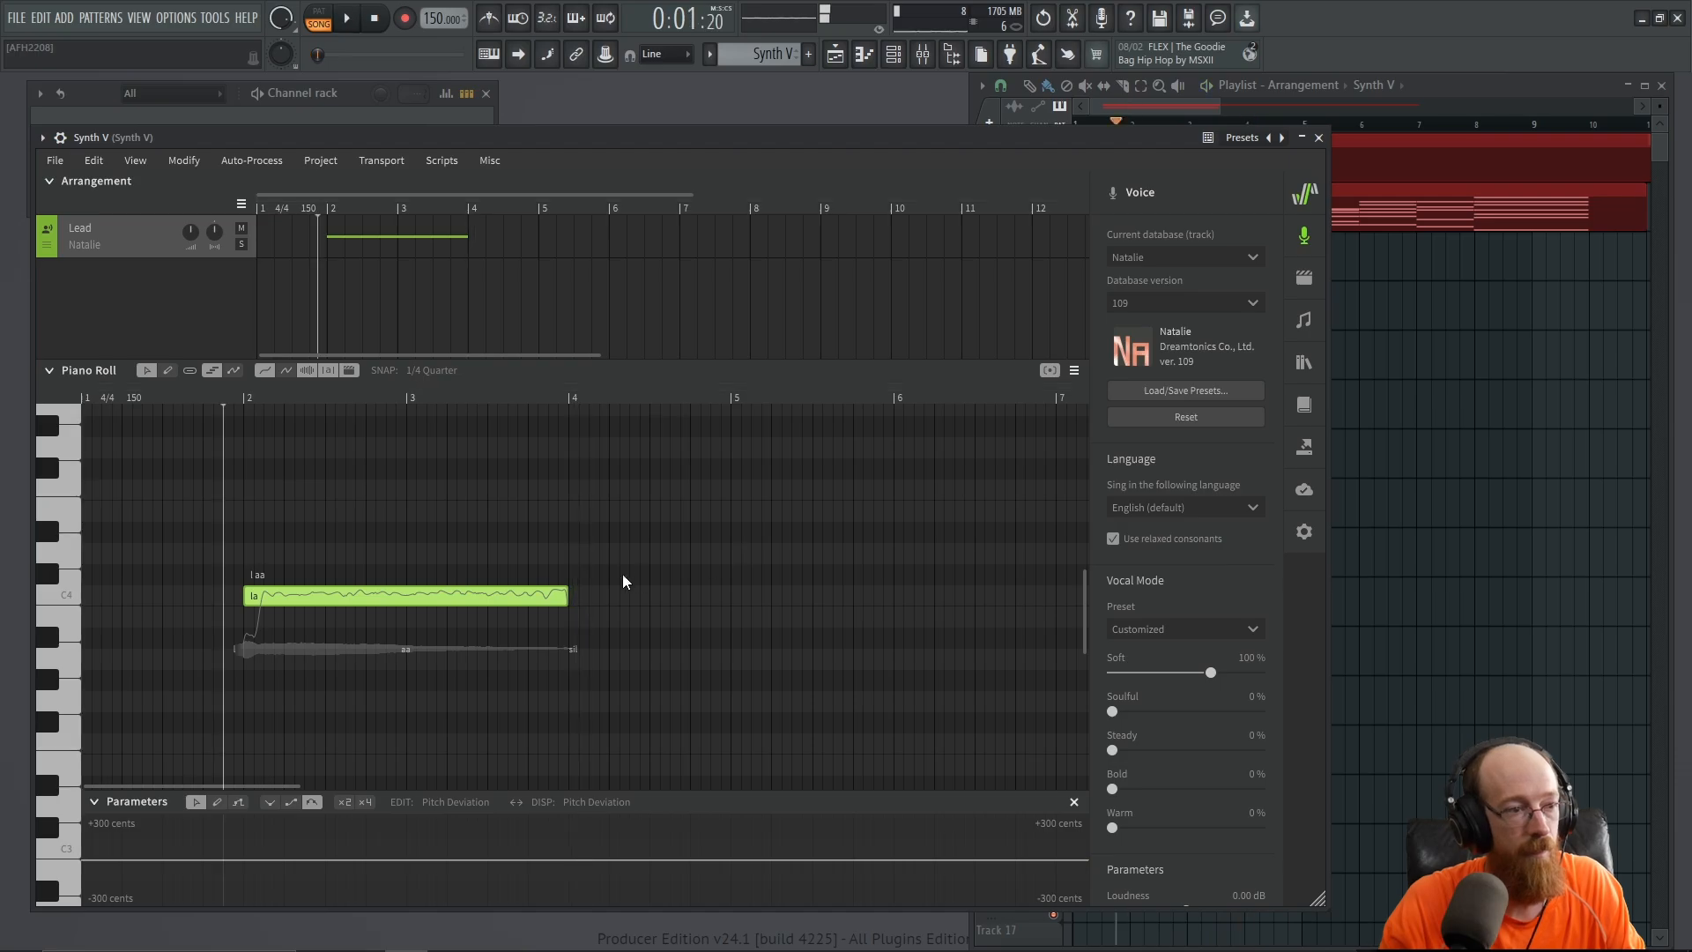
mouse_move(460, 618)
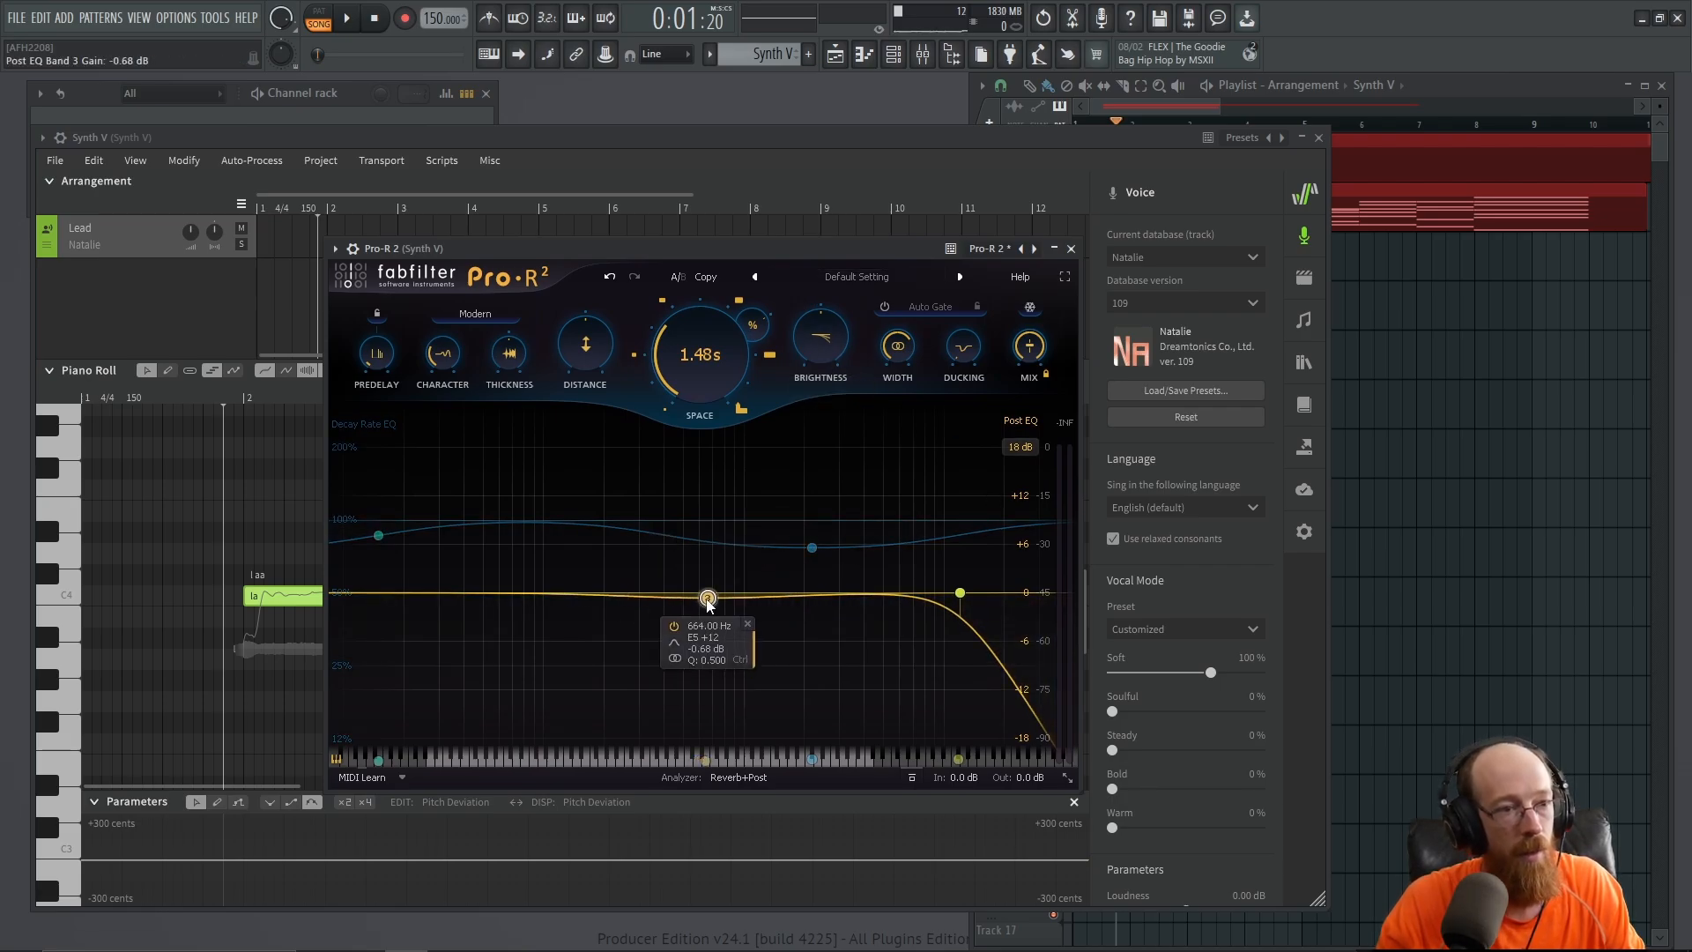
Load Pro-R 2's Cathedral 2 preset, shorten decay from 7.00 s to 2.61 s, and close it
click(855, 276)
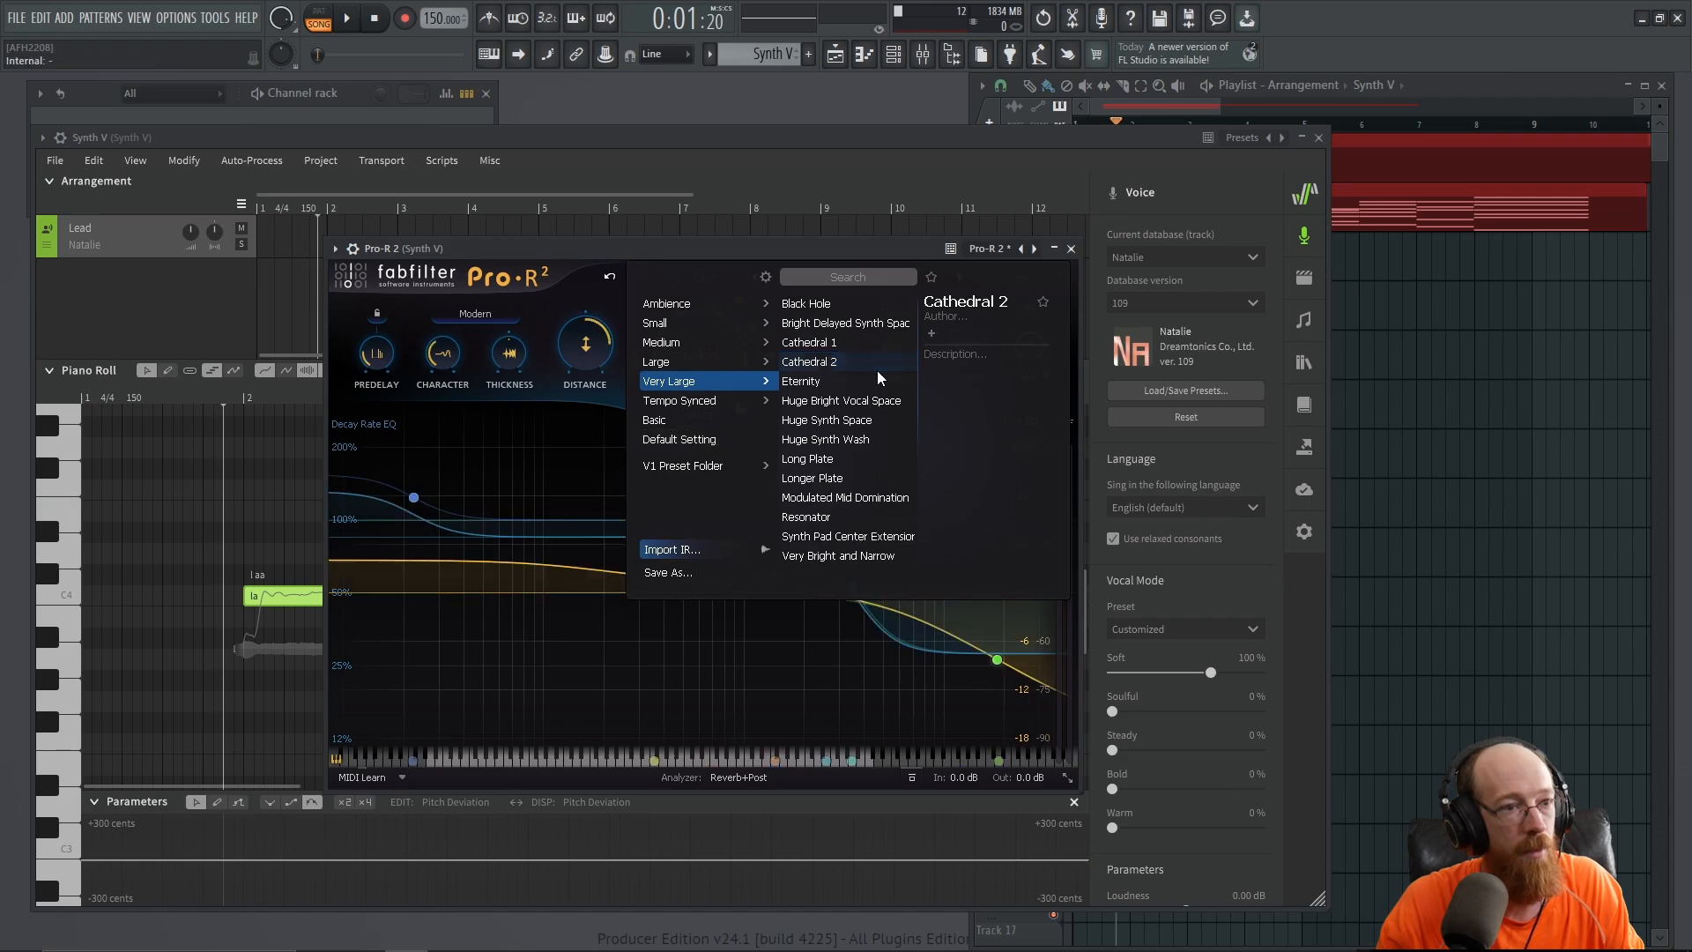
click(810, 360)
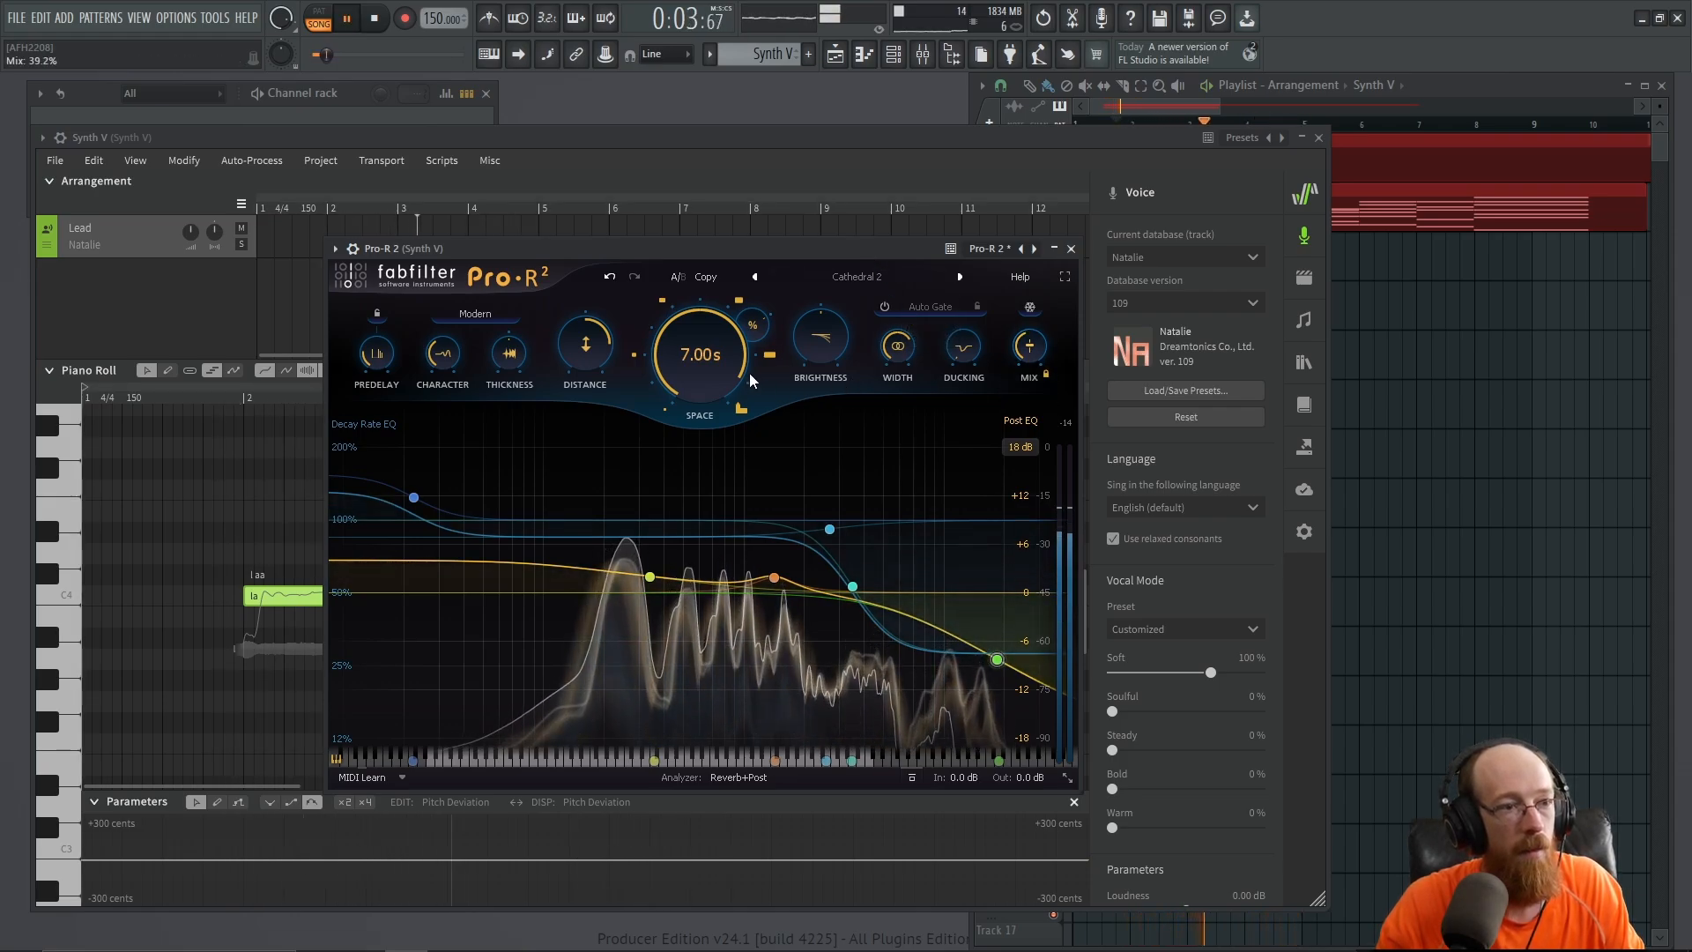
drag(700, 354, 700, 388)
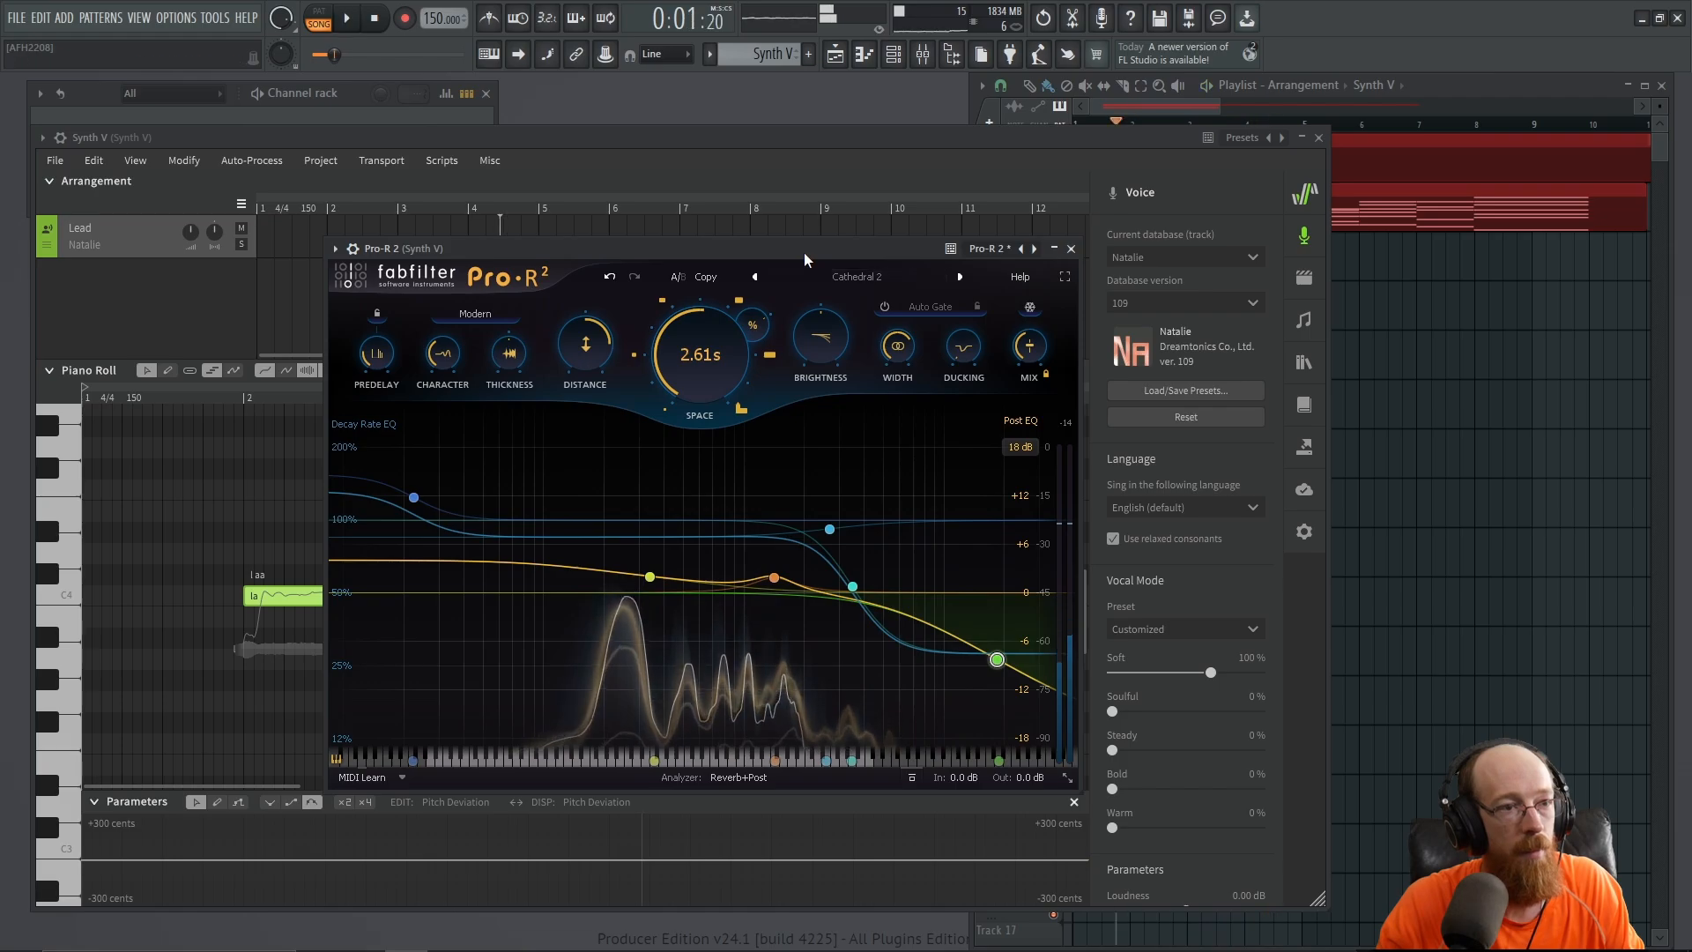
click(346, 17)
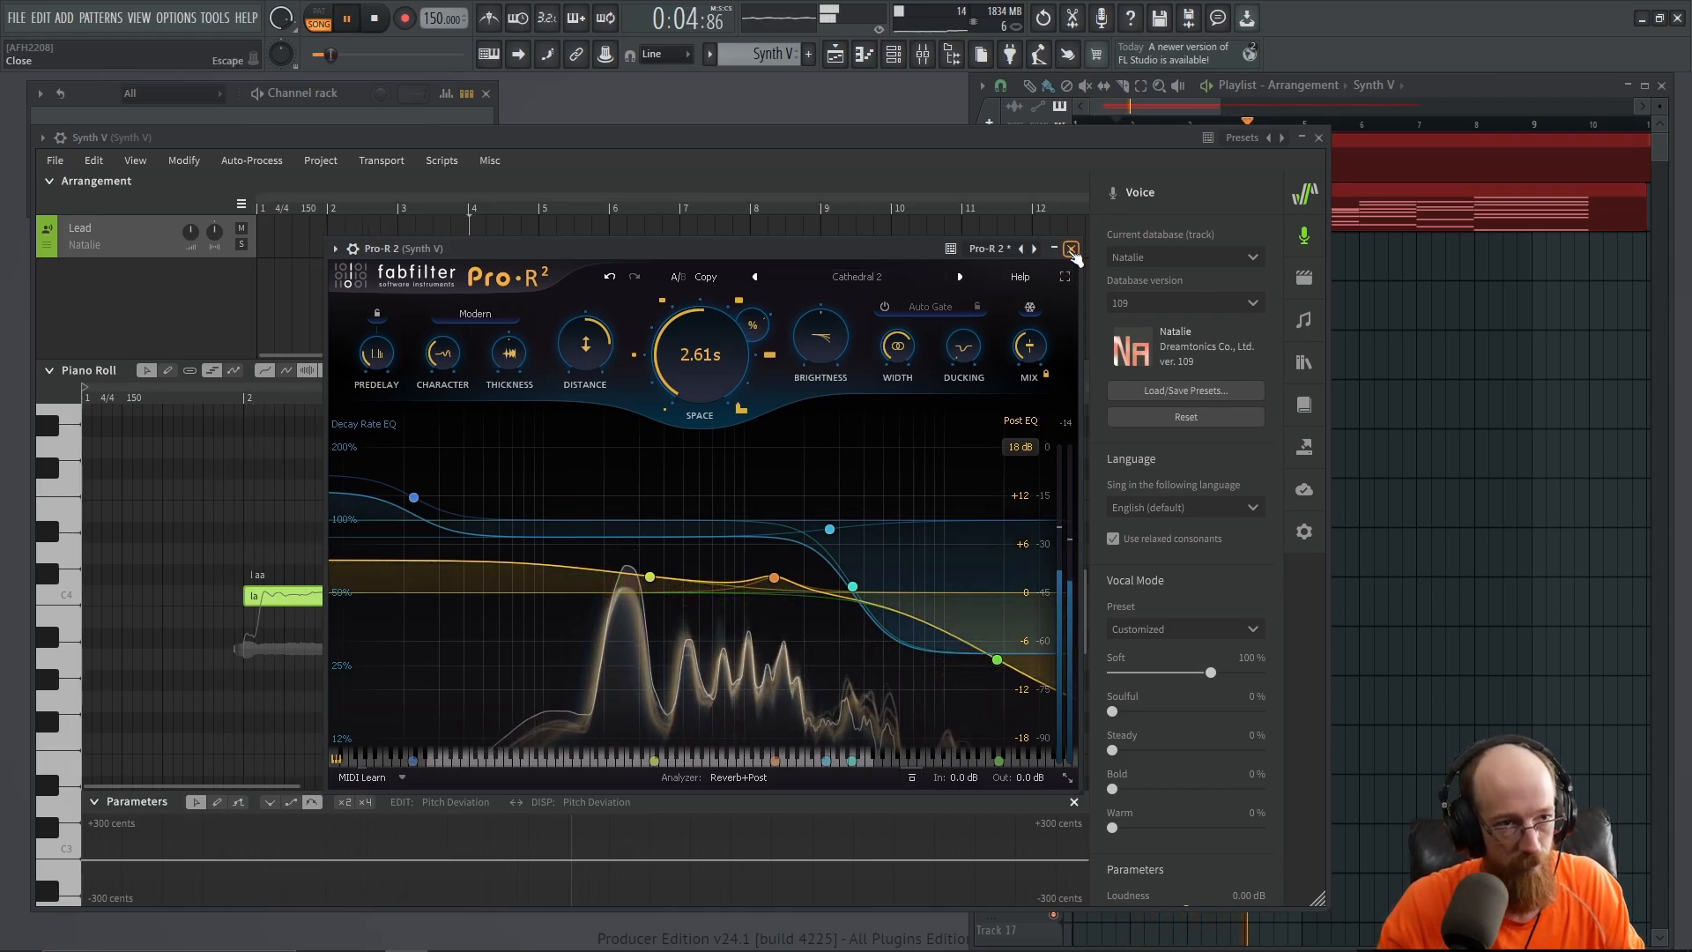
click(1070, 248)
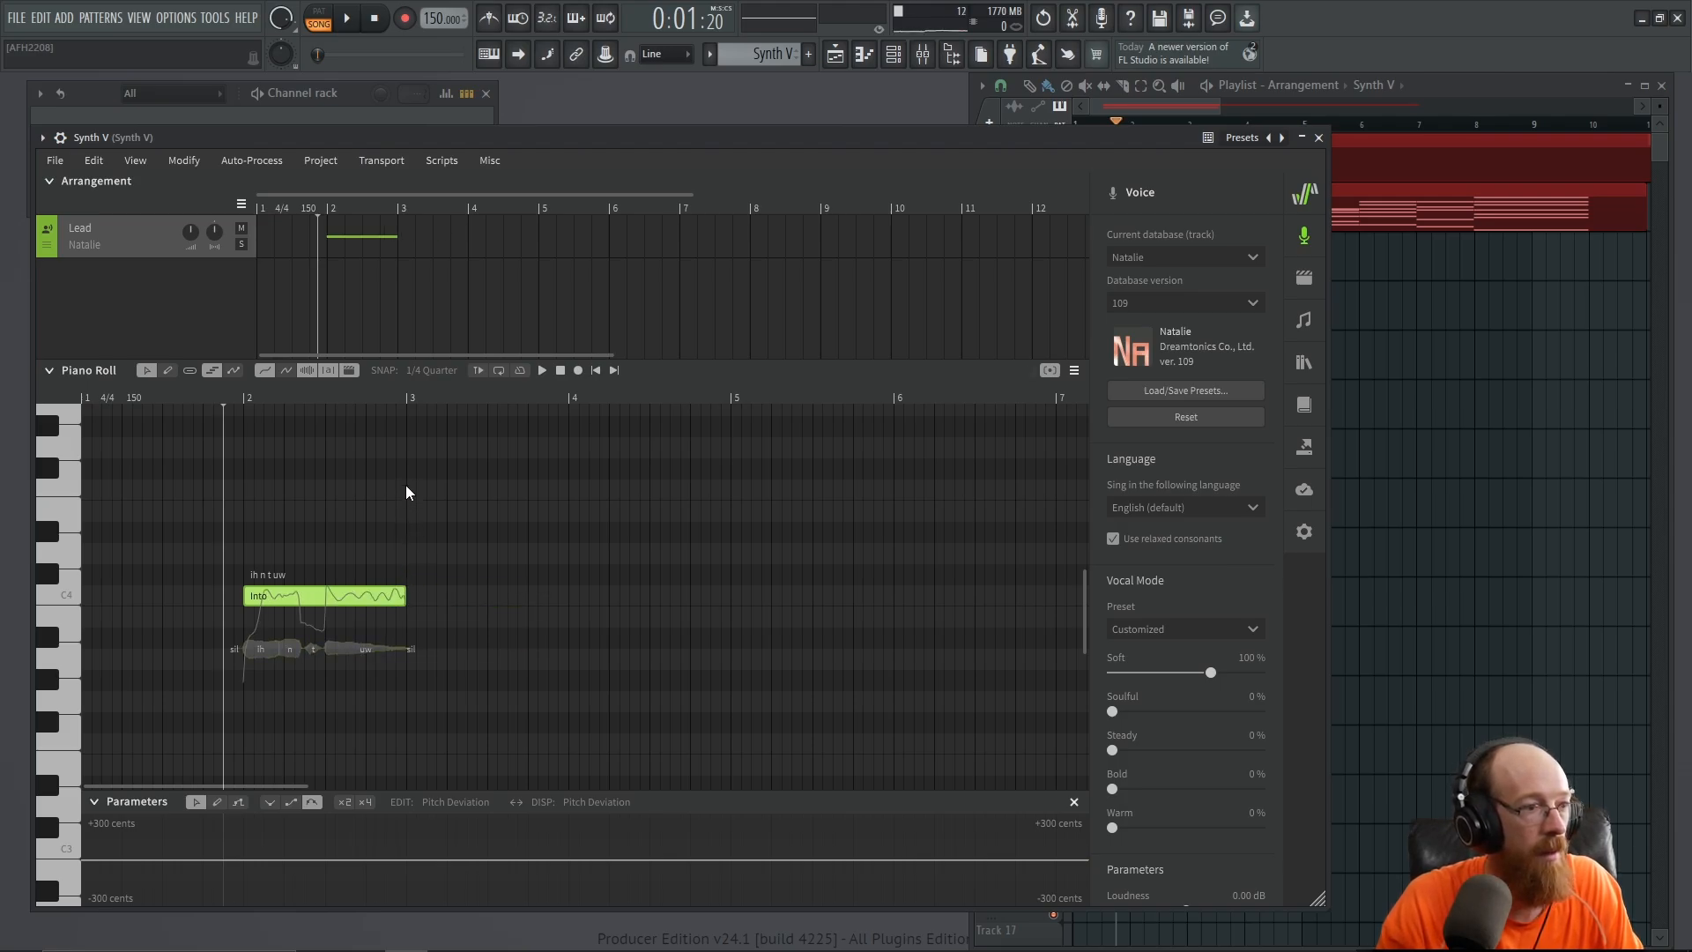
mouse_move(363, 551)
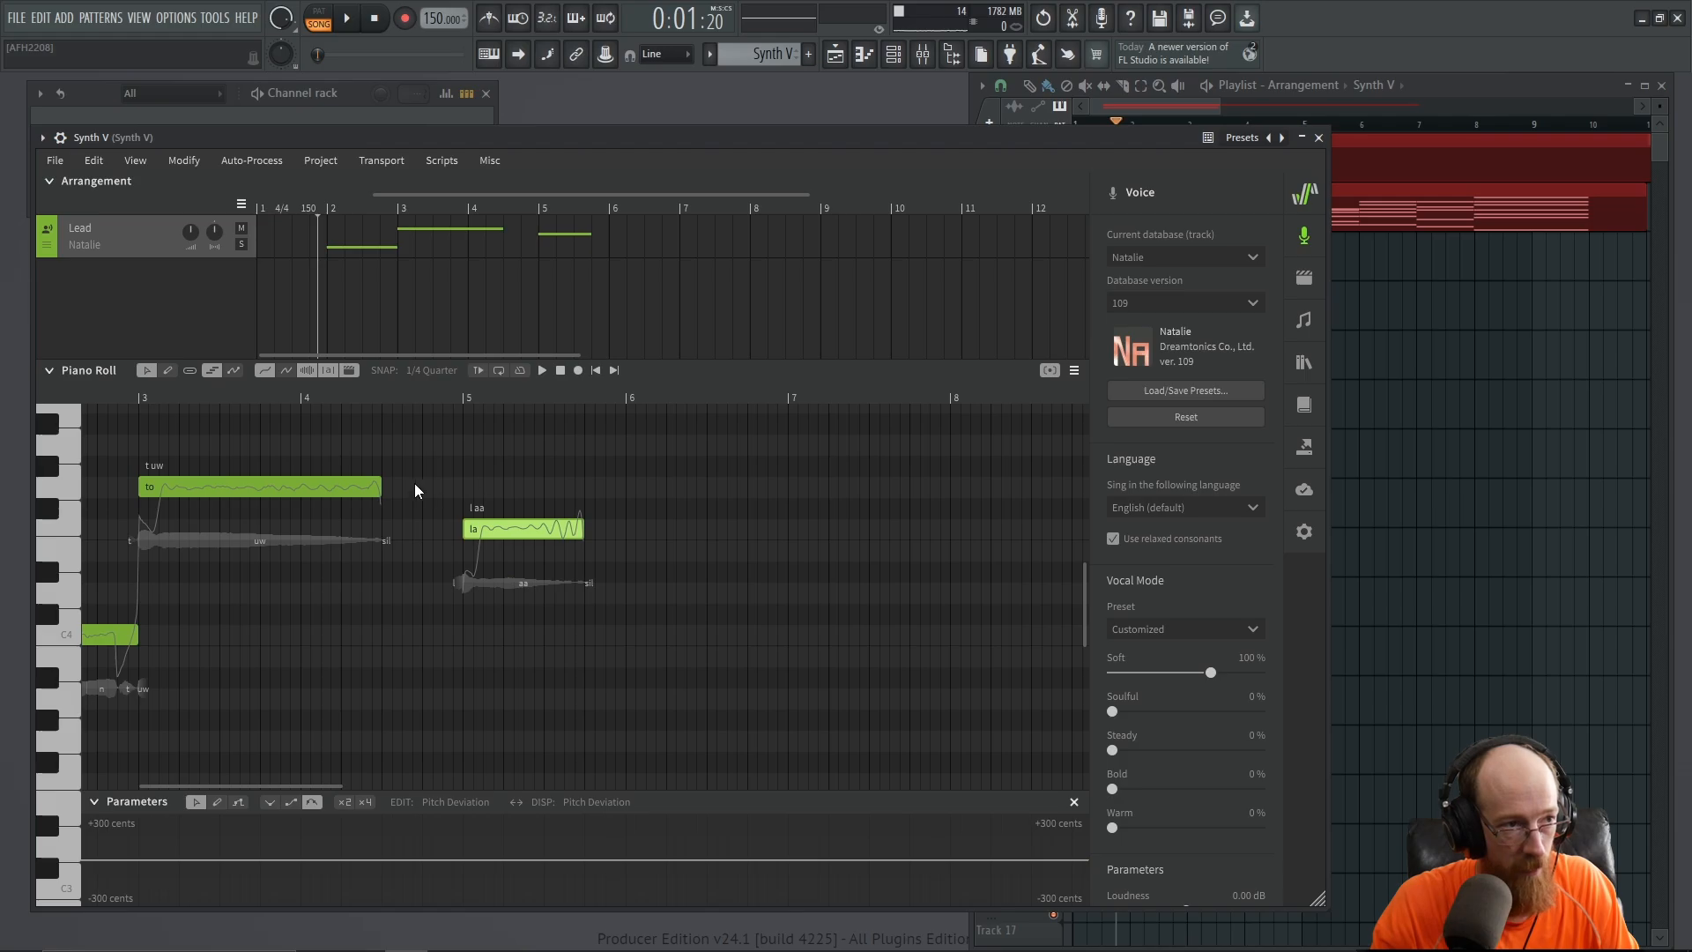
mouse_move(554, 539)
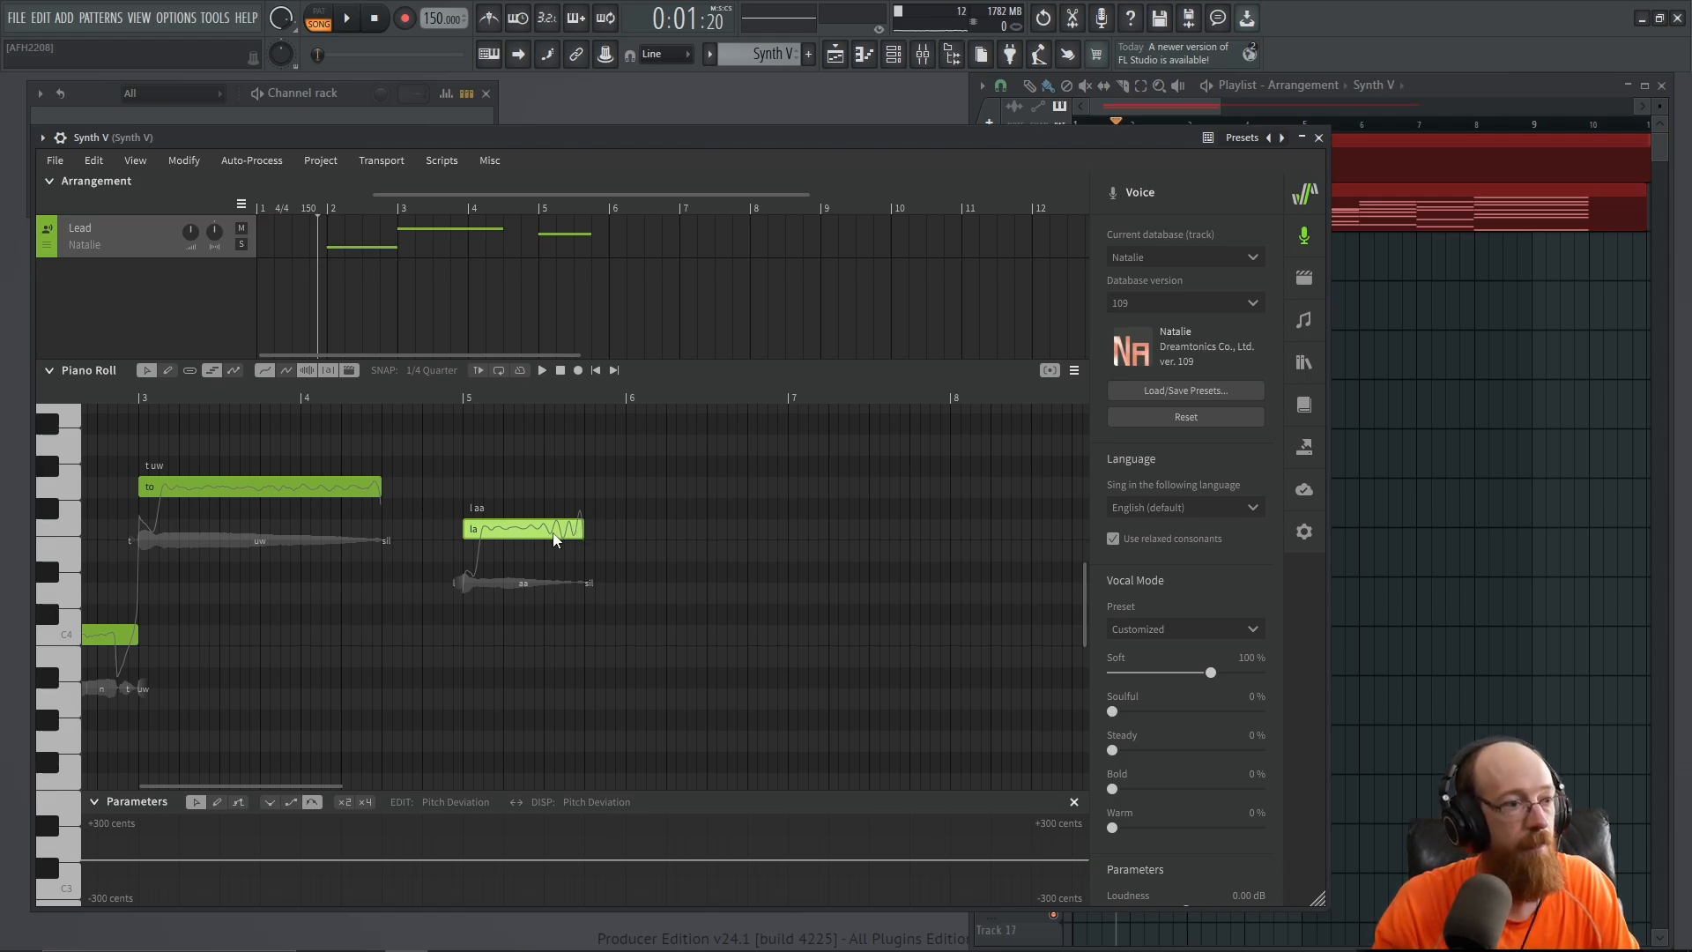
Enter the lyric 'darkness' on the descending melody's notes after 'in' and 'to'
text(darkness)
text(now)
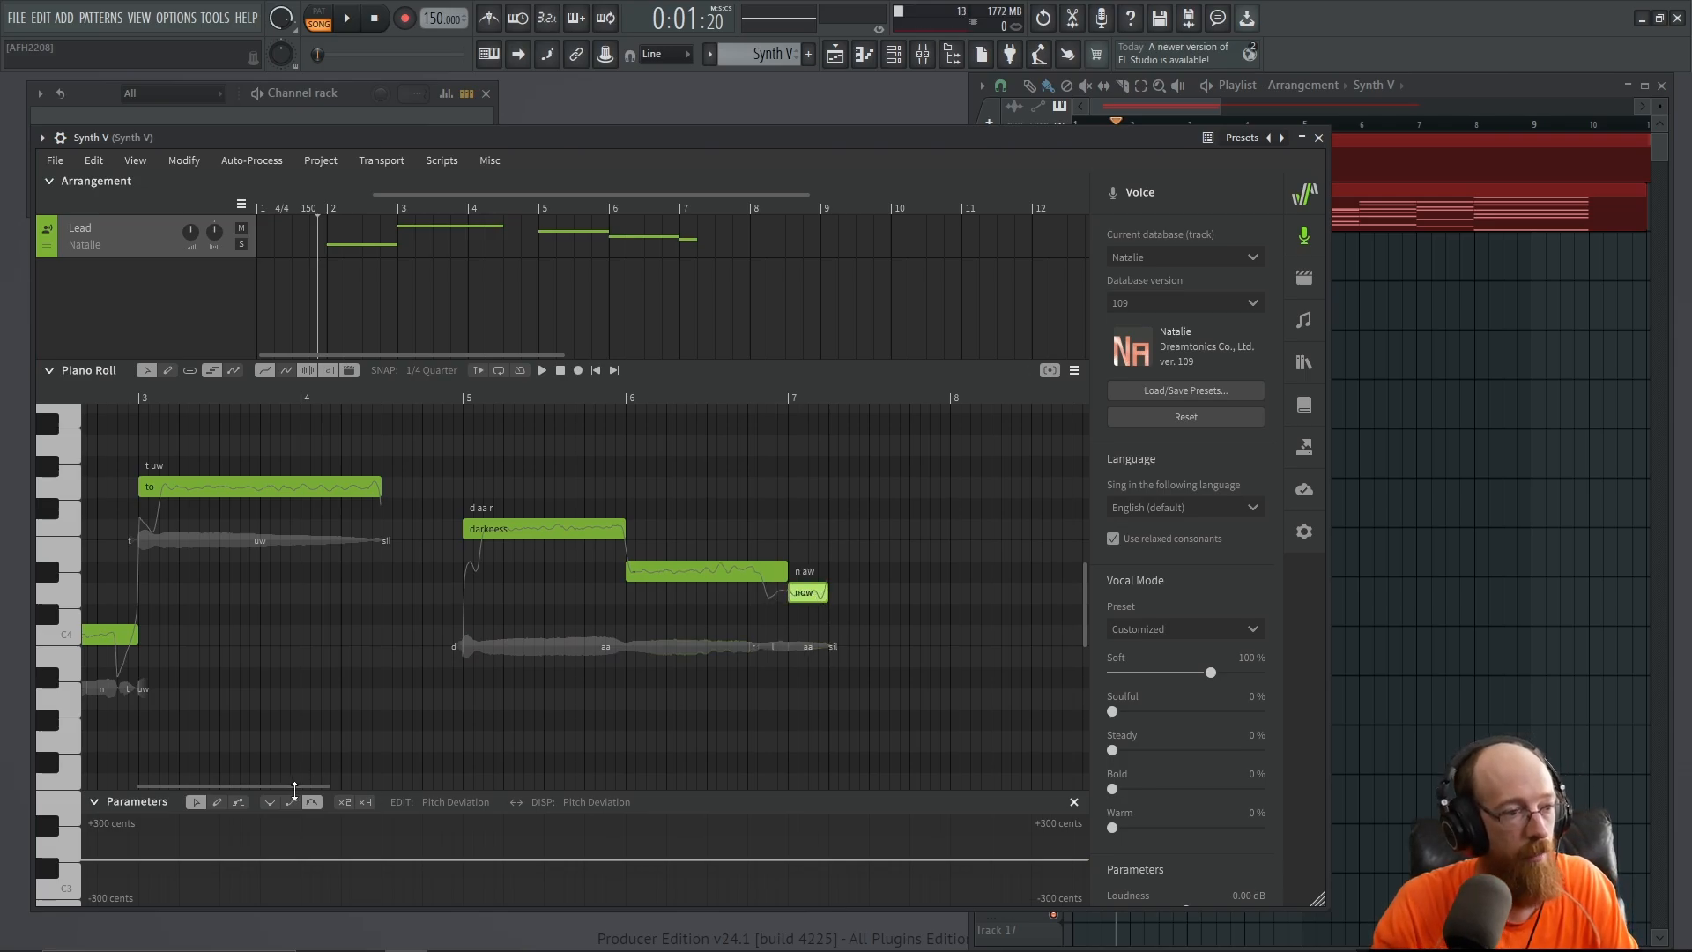
scroll(right, 3)
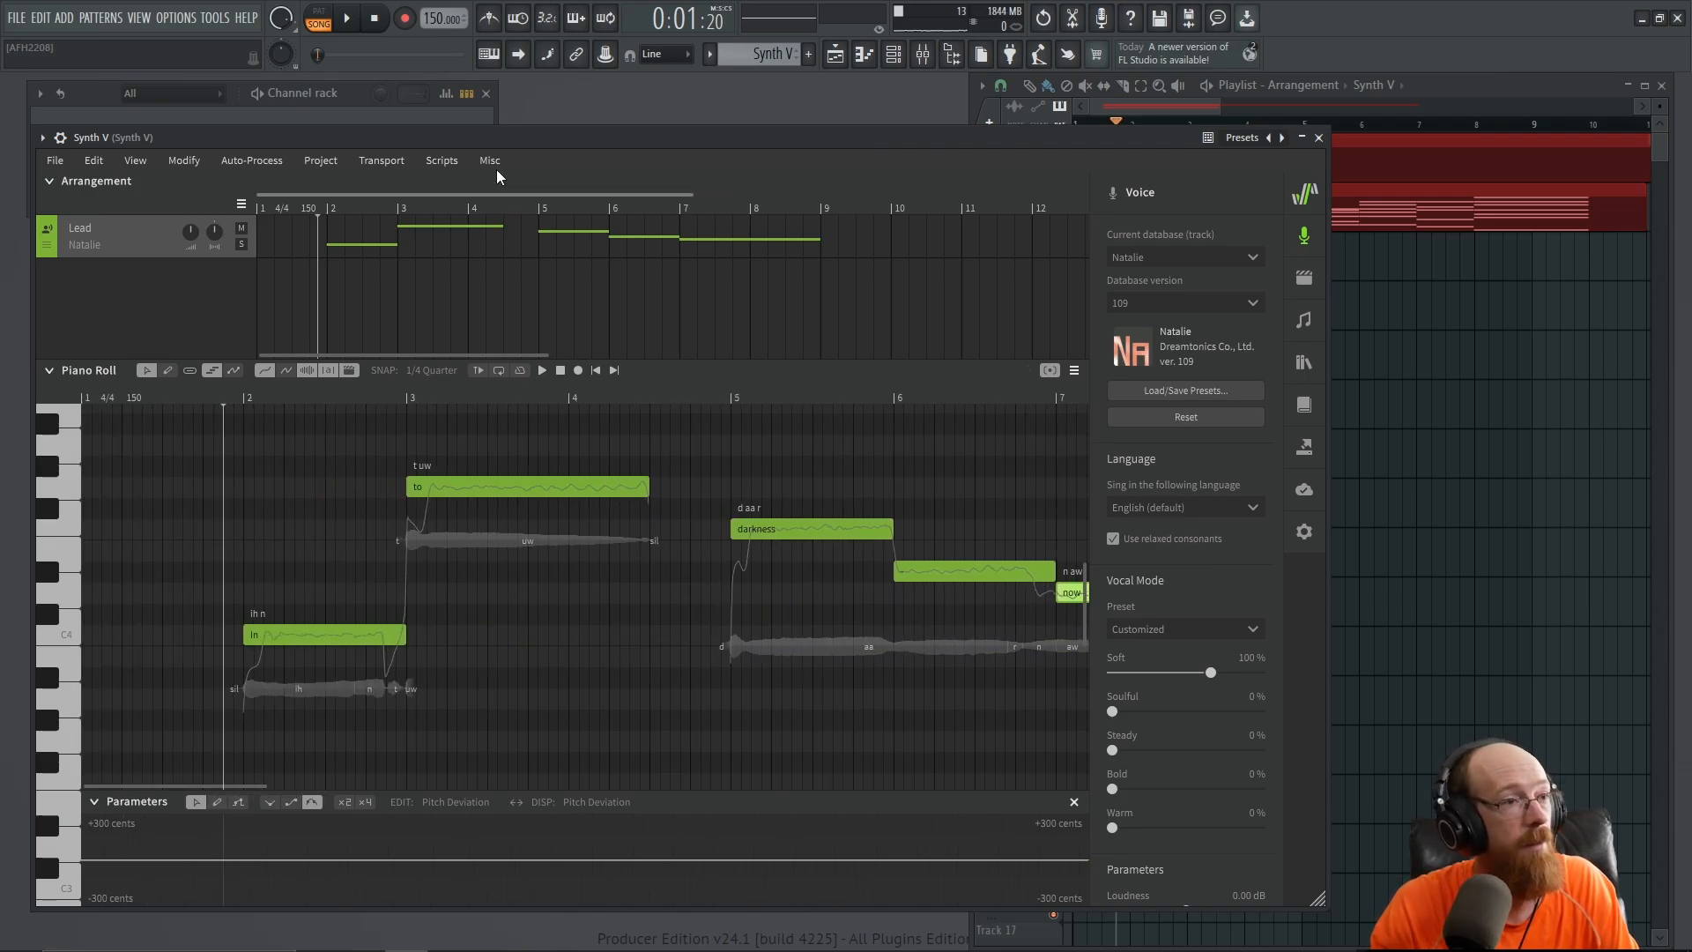
Apply 100% Soft vocal mode to the darkness phrase and audition it through bar 9
click(346, 18)
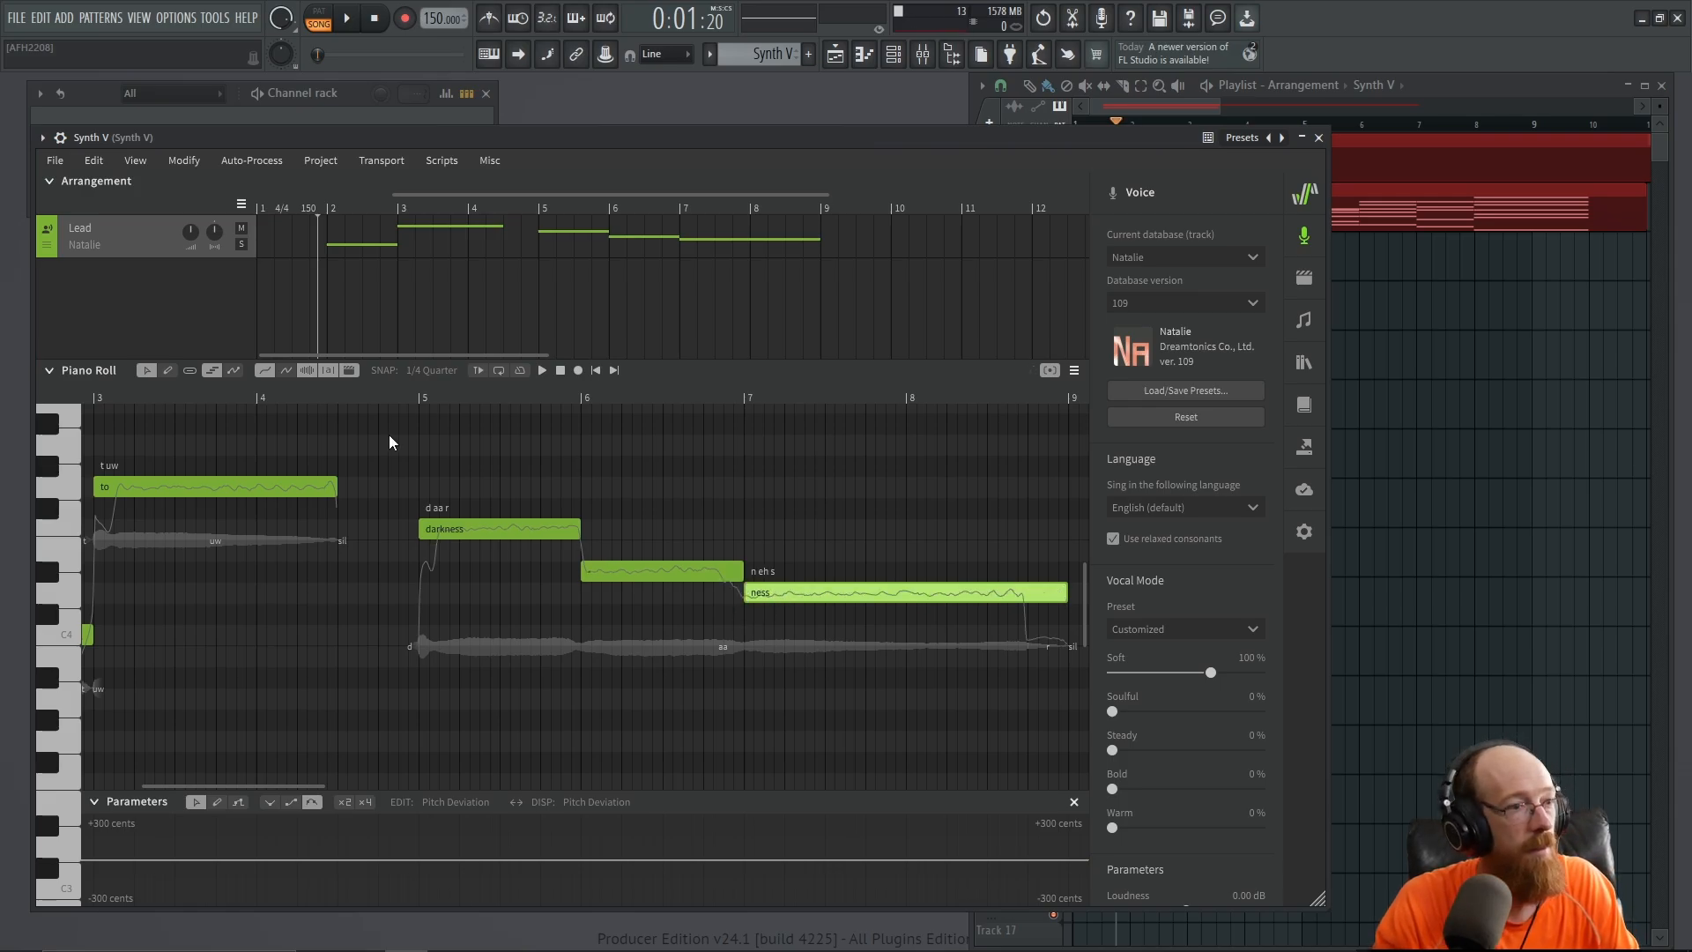
click(541, 368)
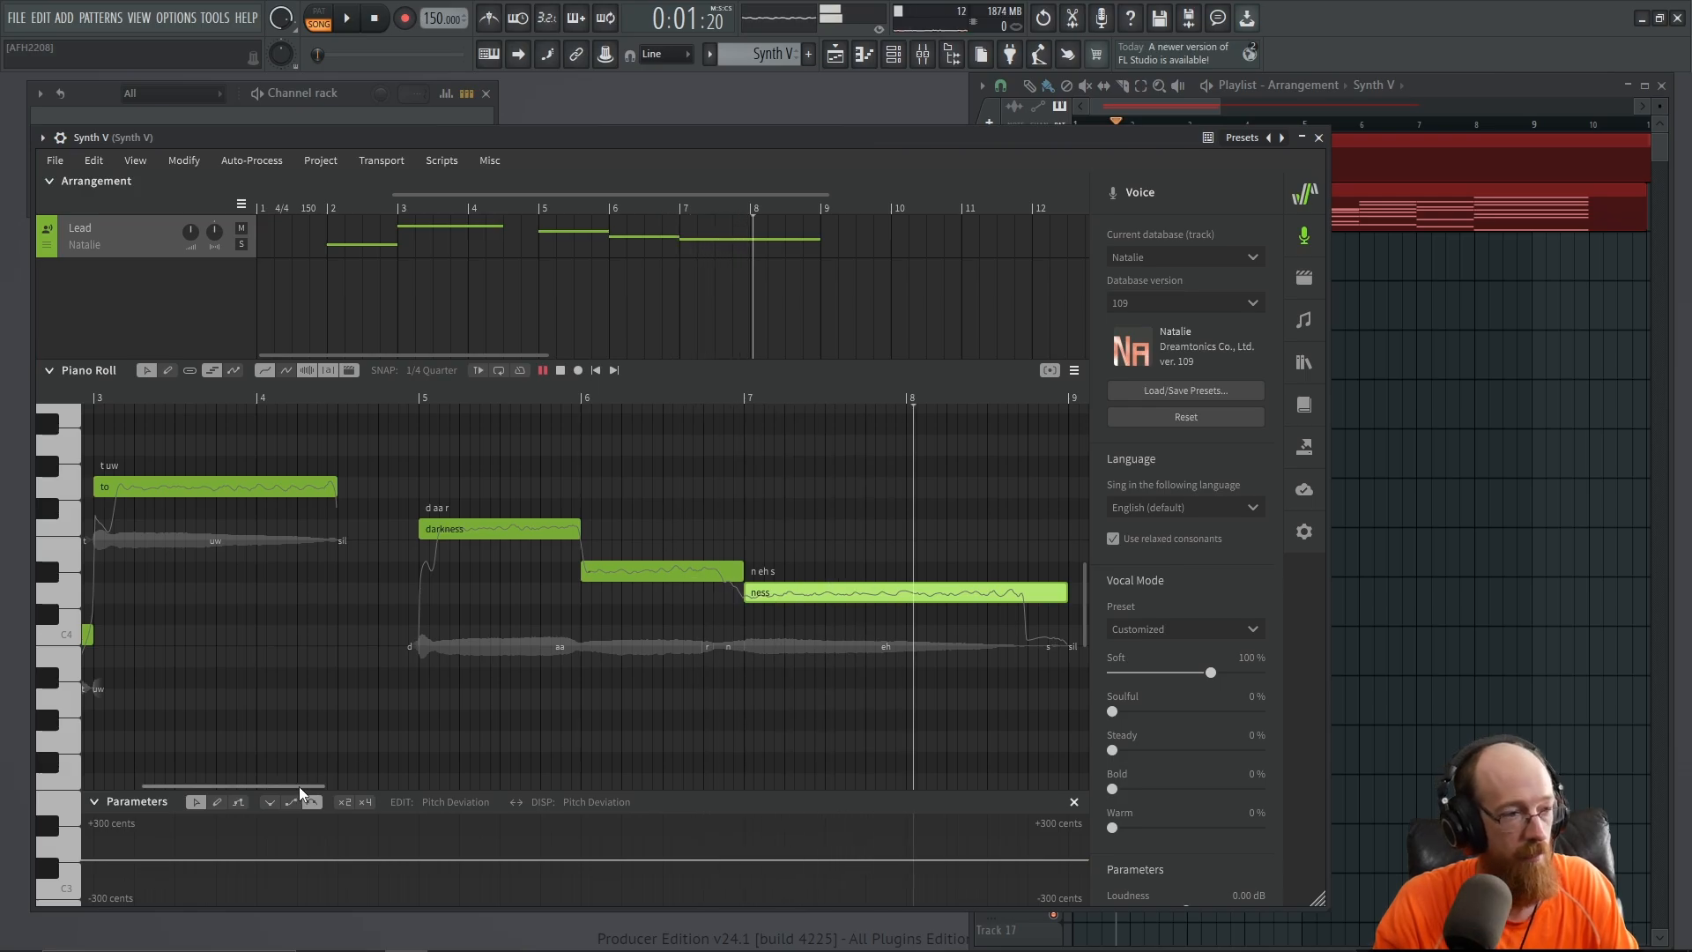
scroll(right, 3)
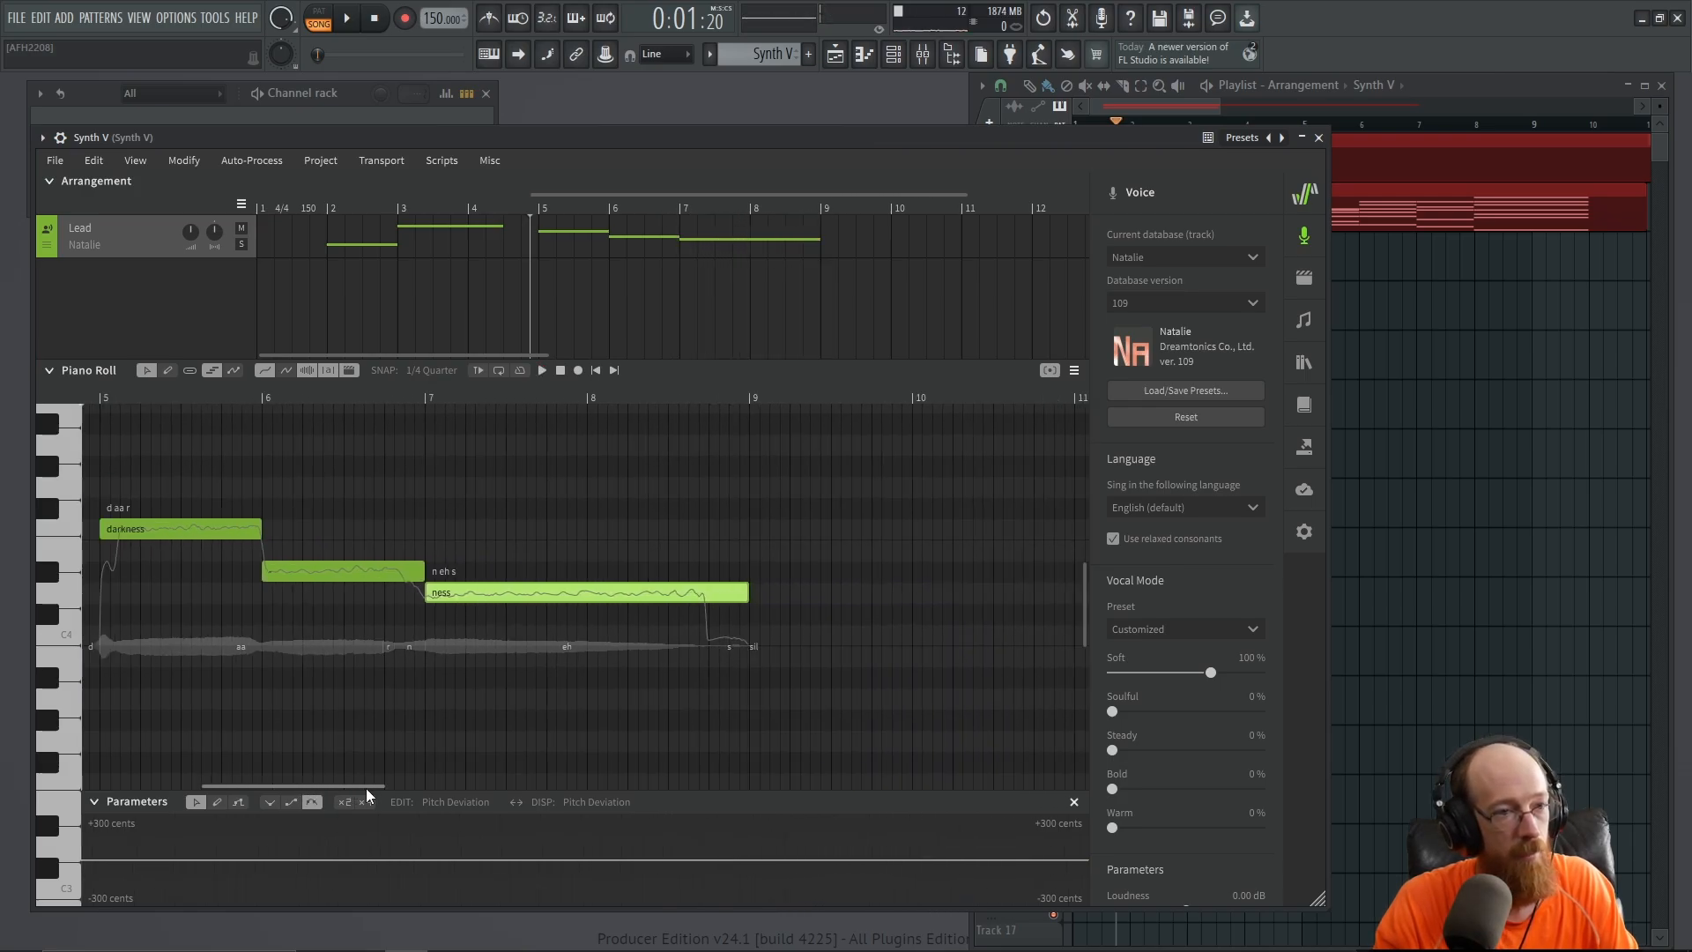
click(346, 17)
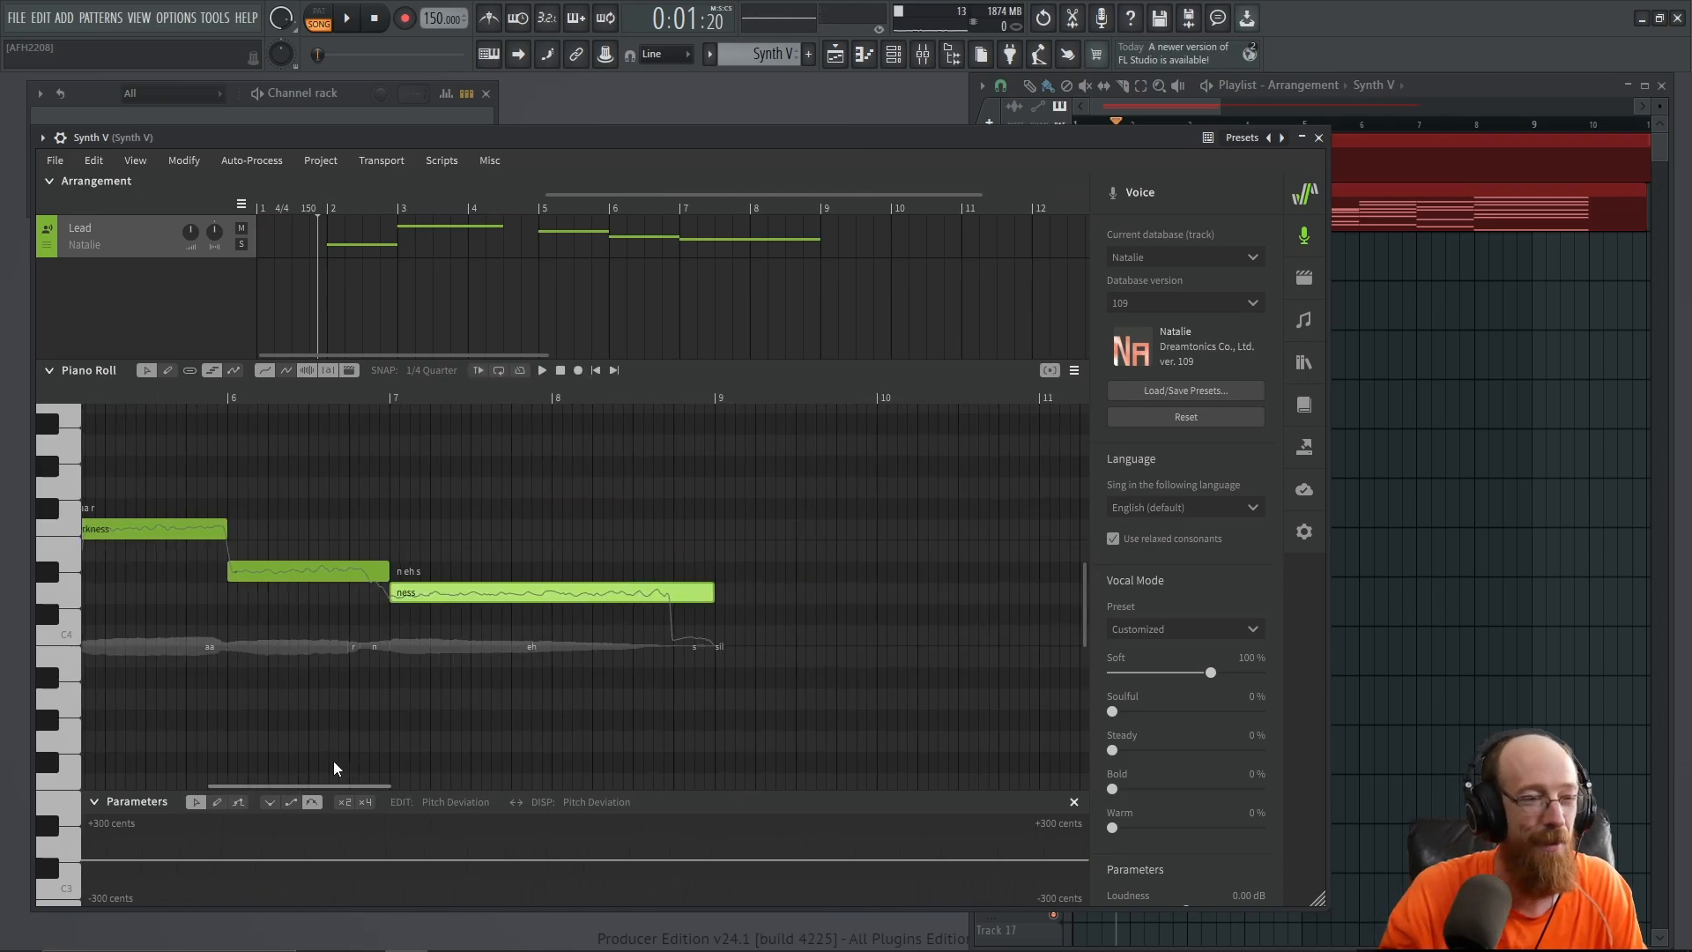
scroll(left, 3)
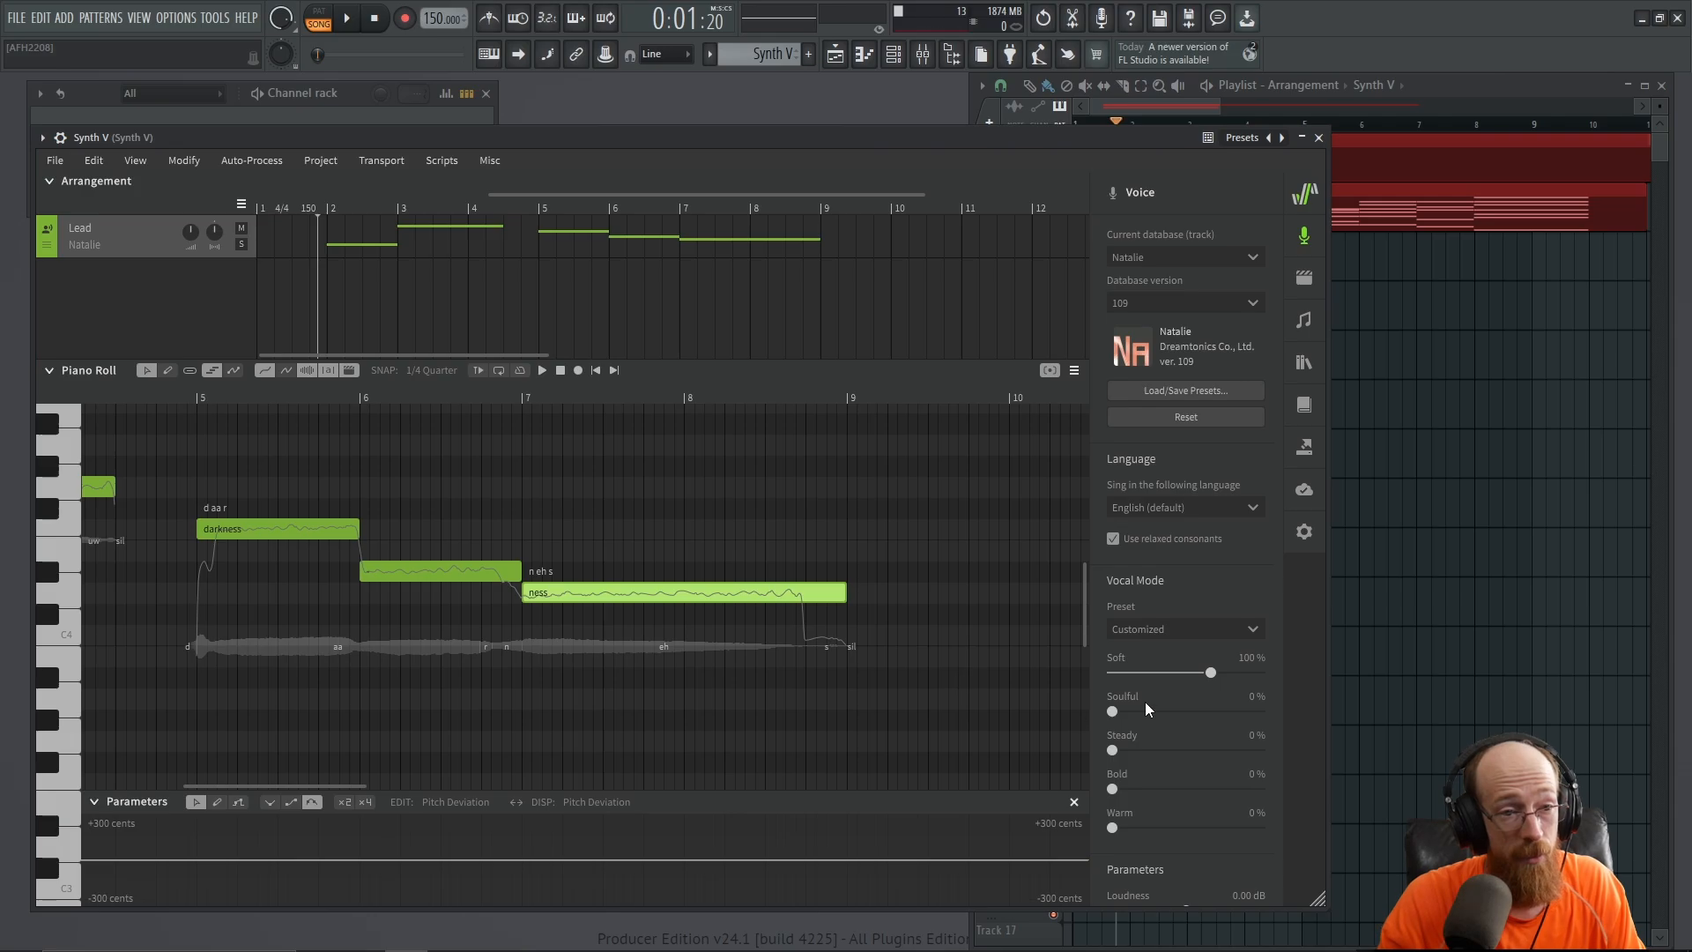
mouse_move(1114, 761)
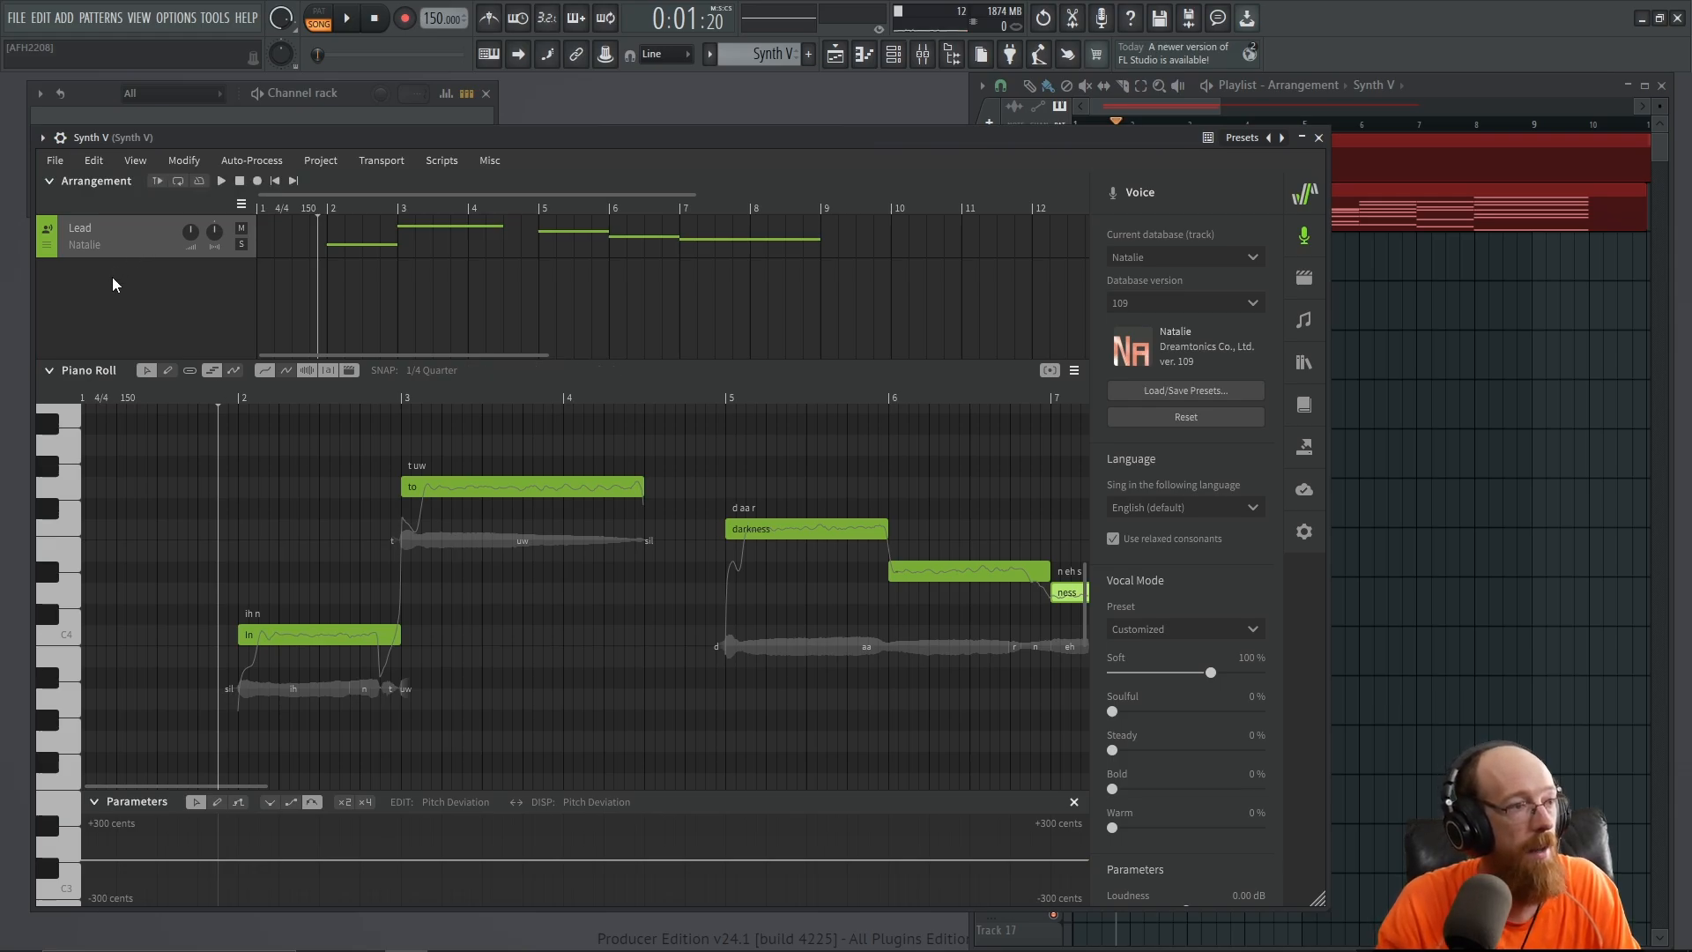
Create a second Natalie track named Harmony with a first note near C3 at bar 2
right_click(113, 281)
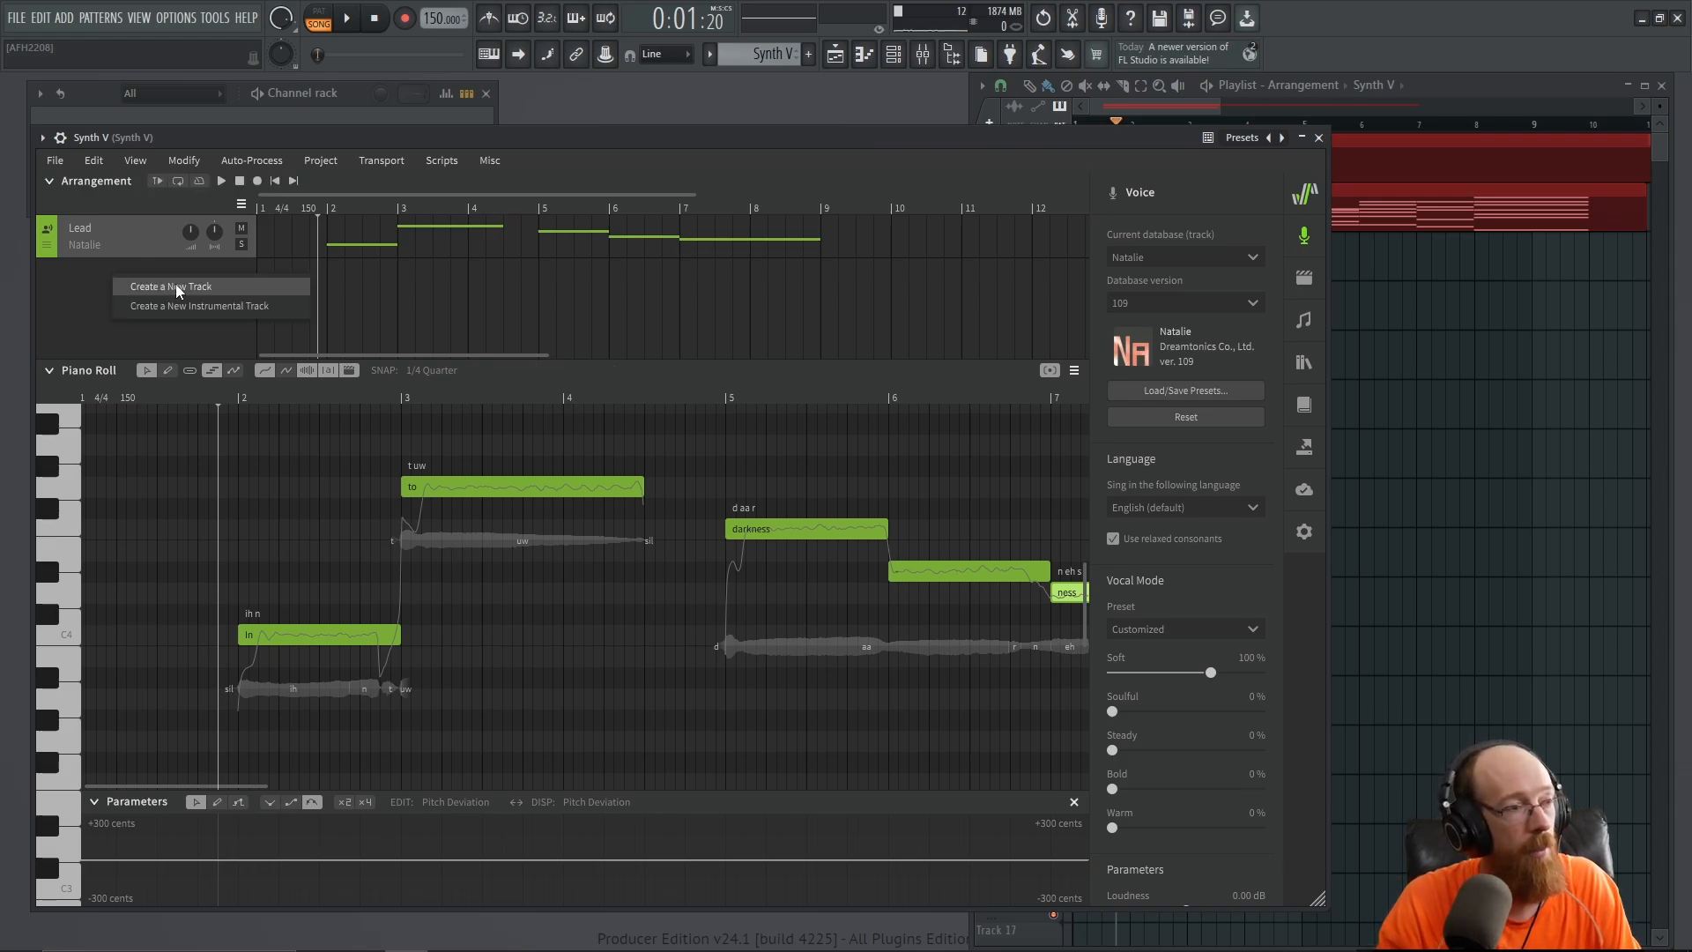
click(169, 286)
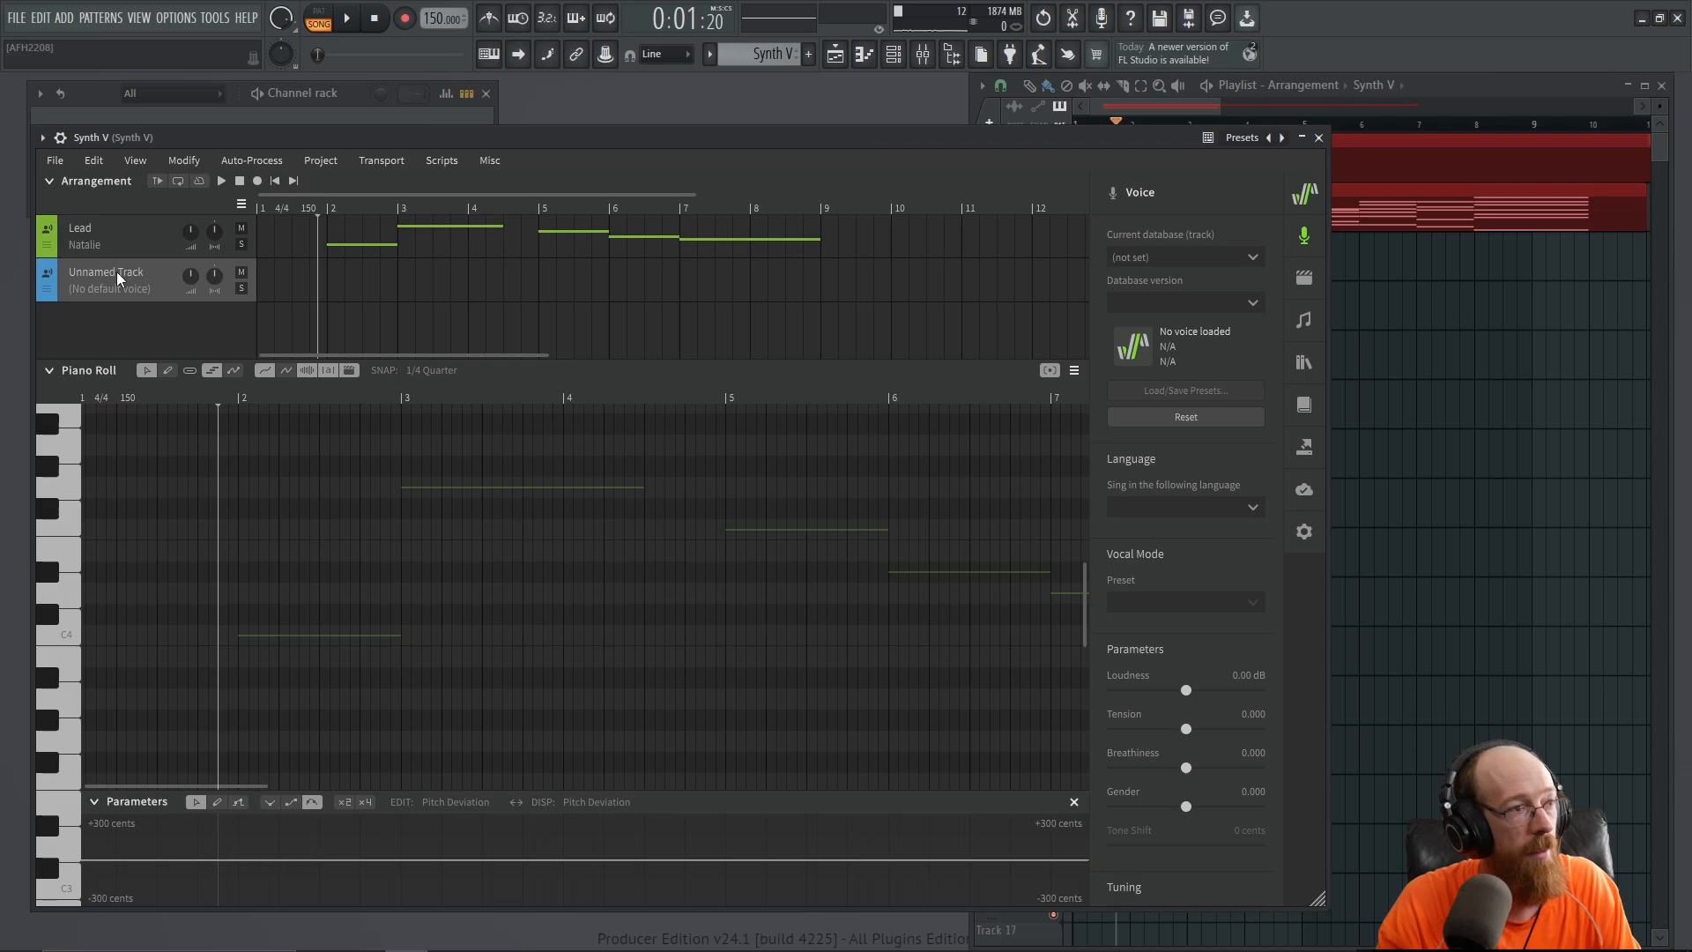
click(113, 287)
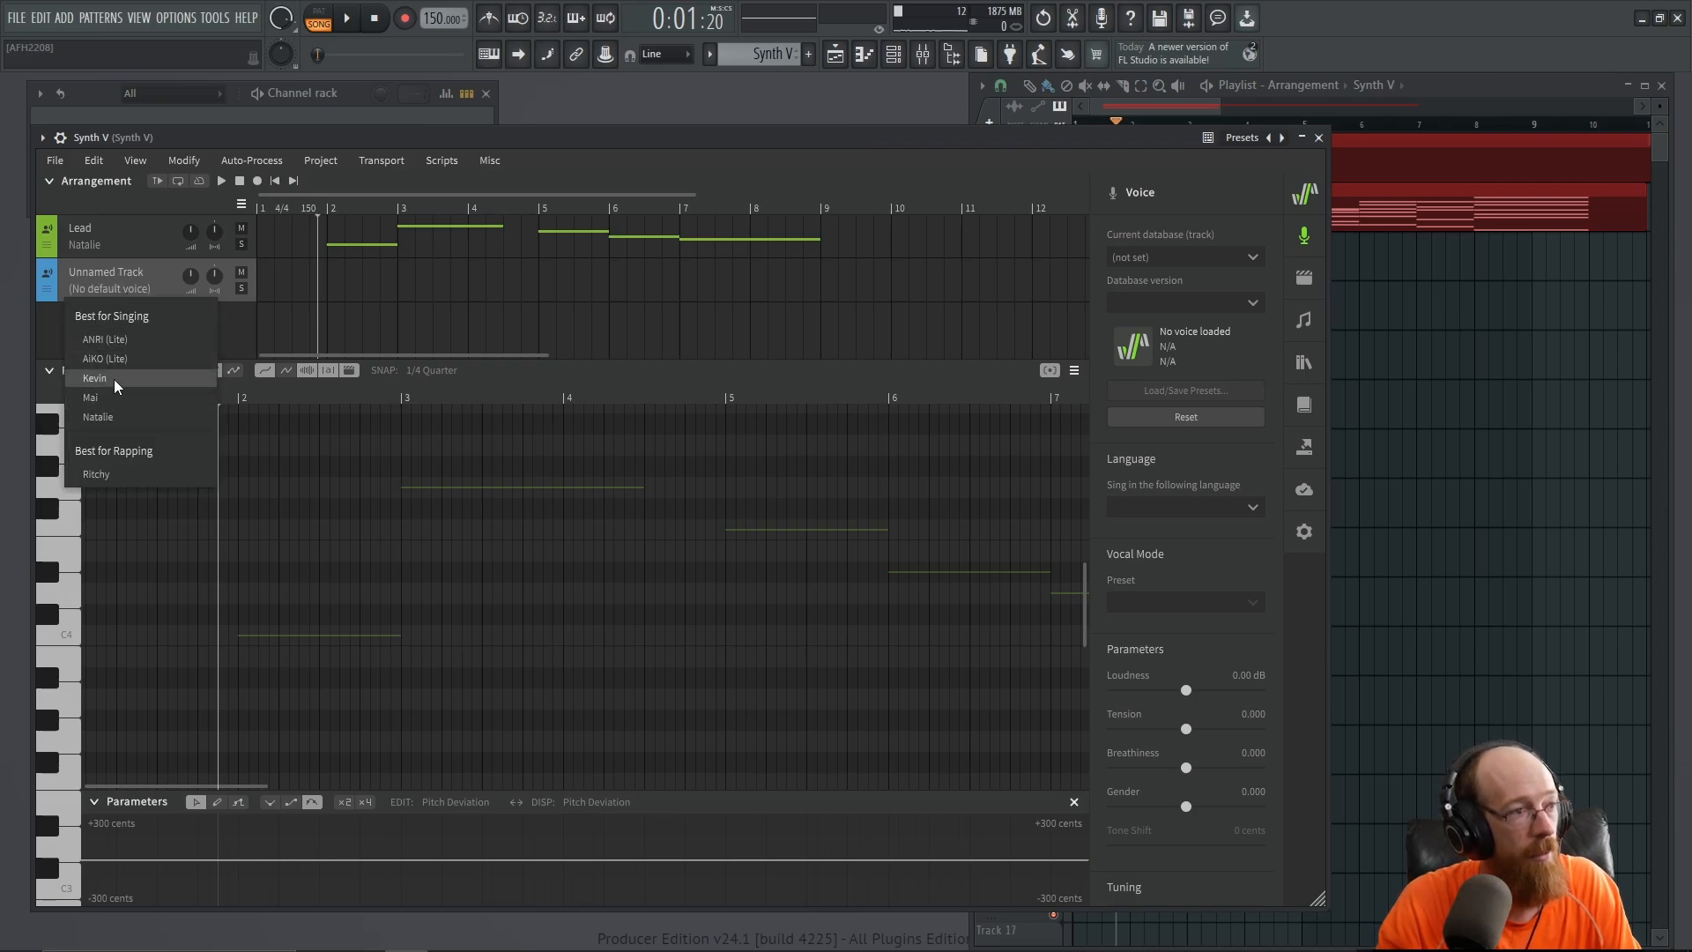
click(99, 416)
text(Harmony)
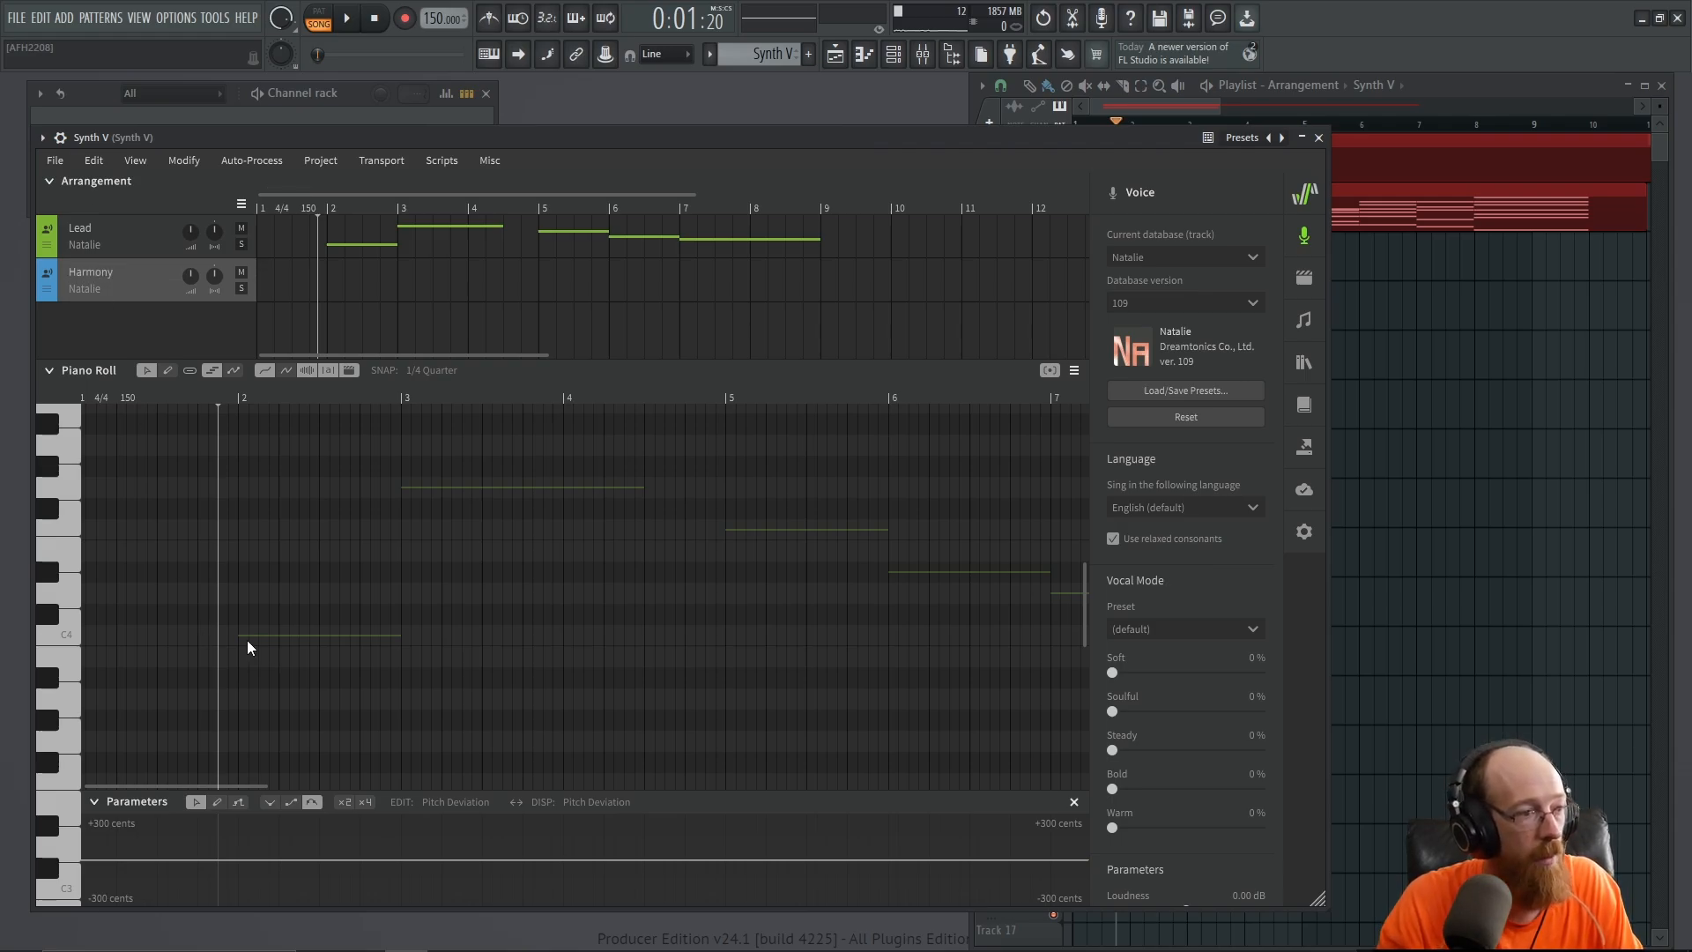
scroll(down, 3)
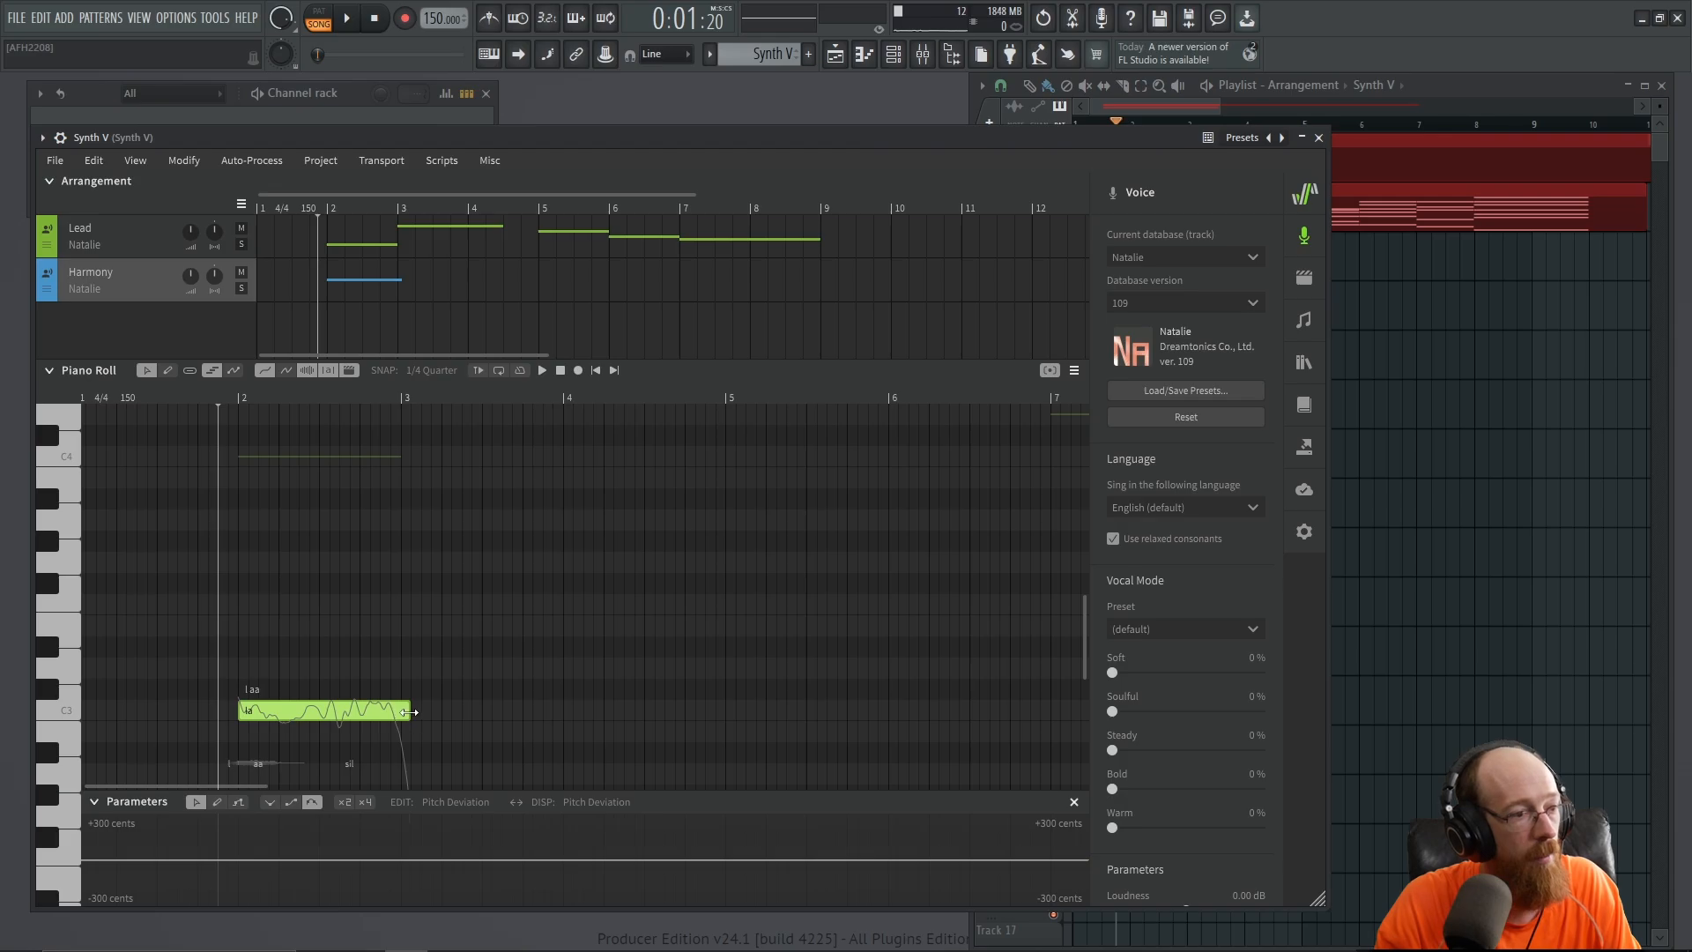
Fill the Harmony track with 'in', 'to', 'darkness' notes pitched below the lead, splitting 'to'
click(541, 370)
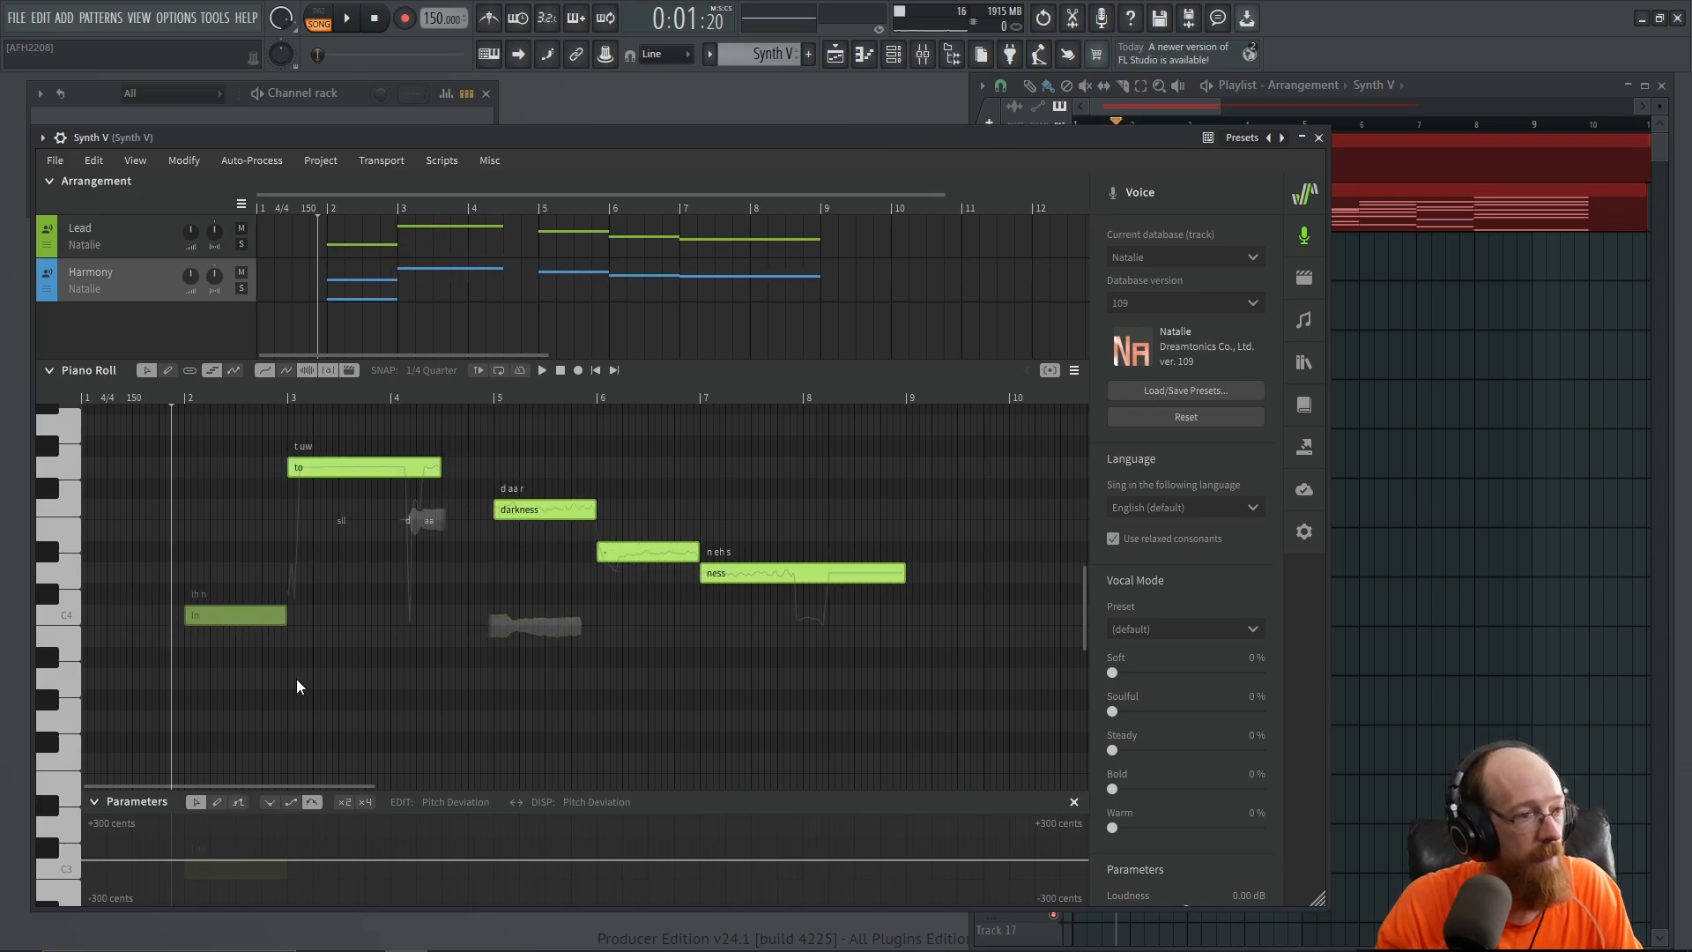
scroll(down, 3)
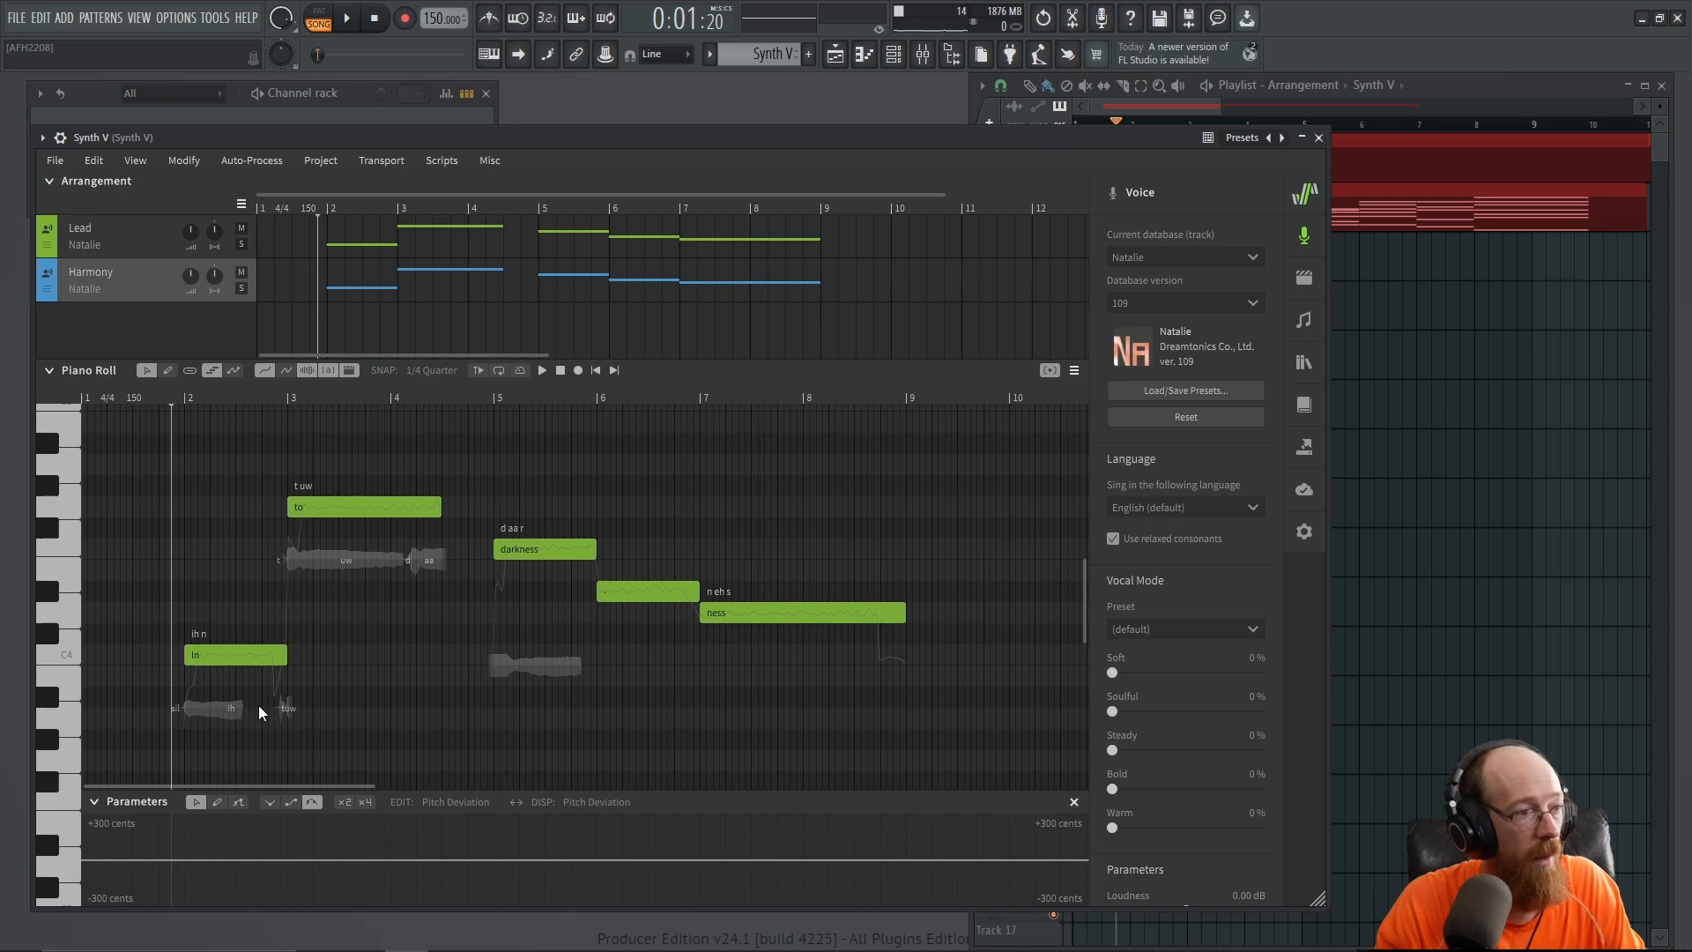
scroll(down, 3)
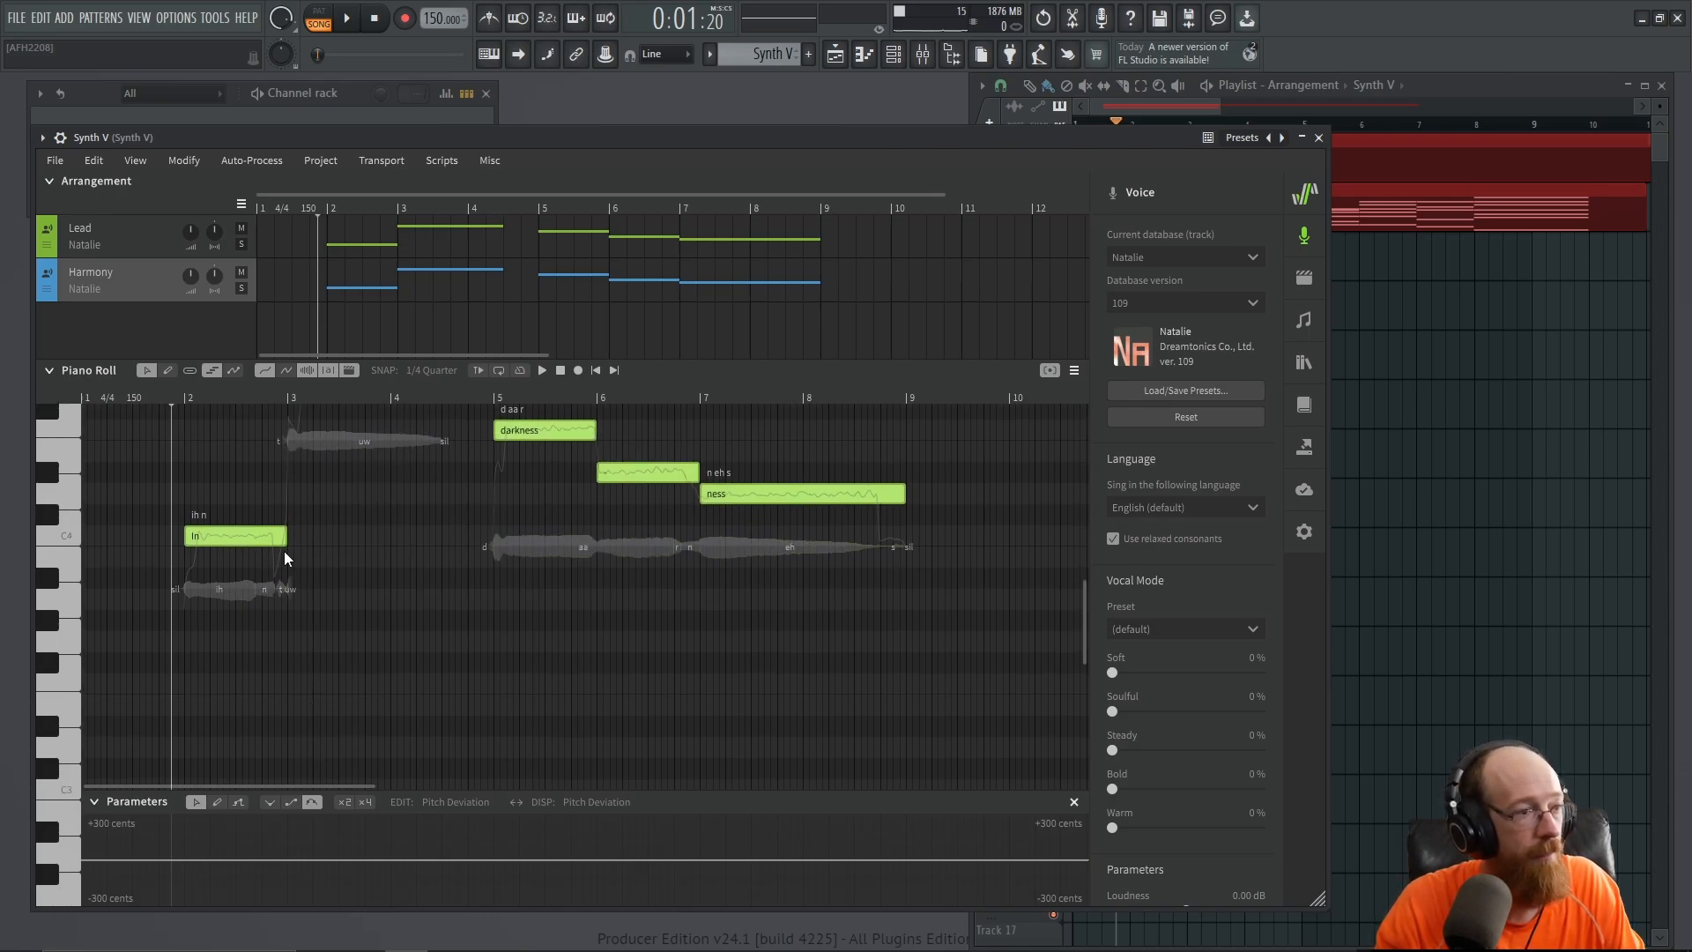
mouse_move(219, 591)
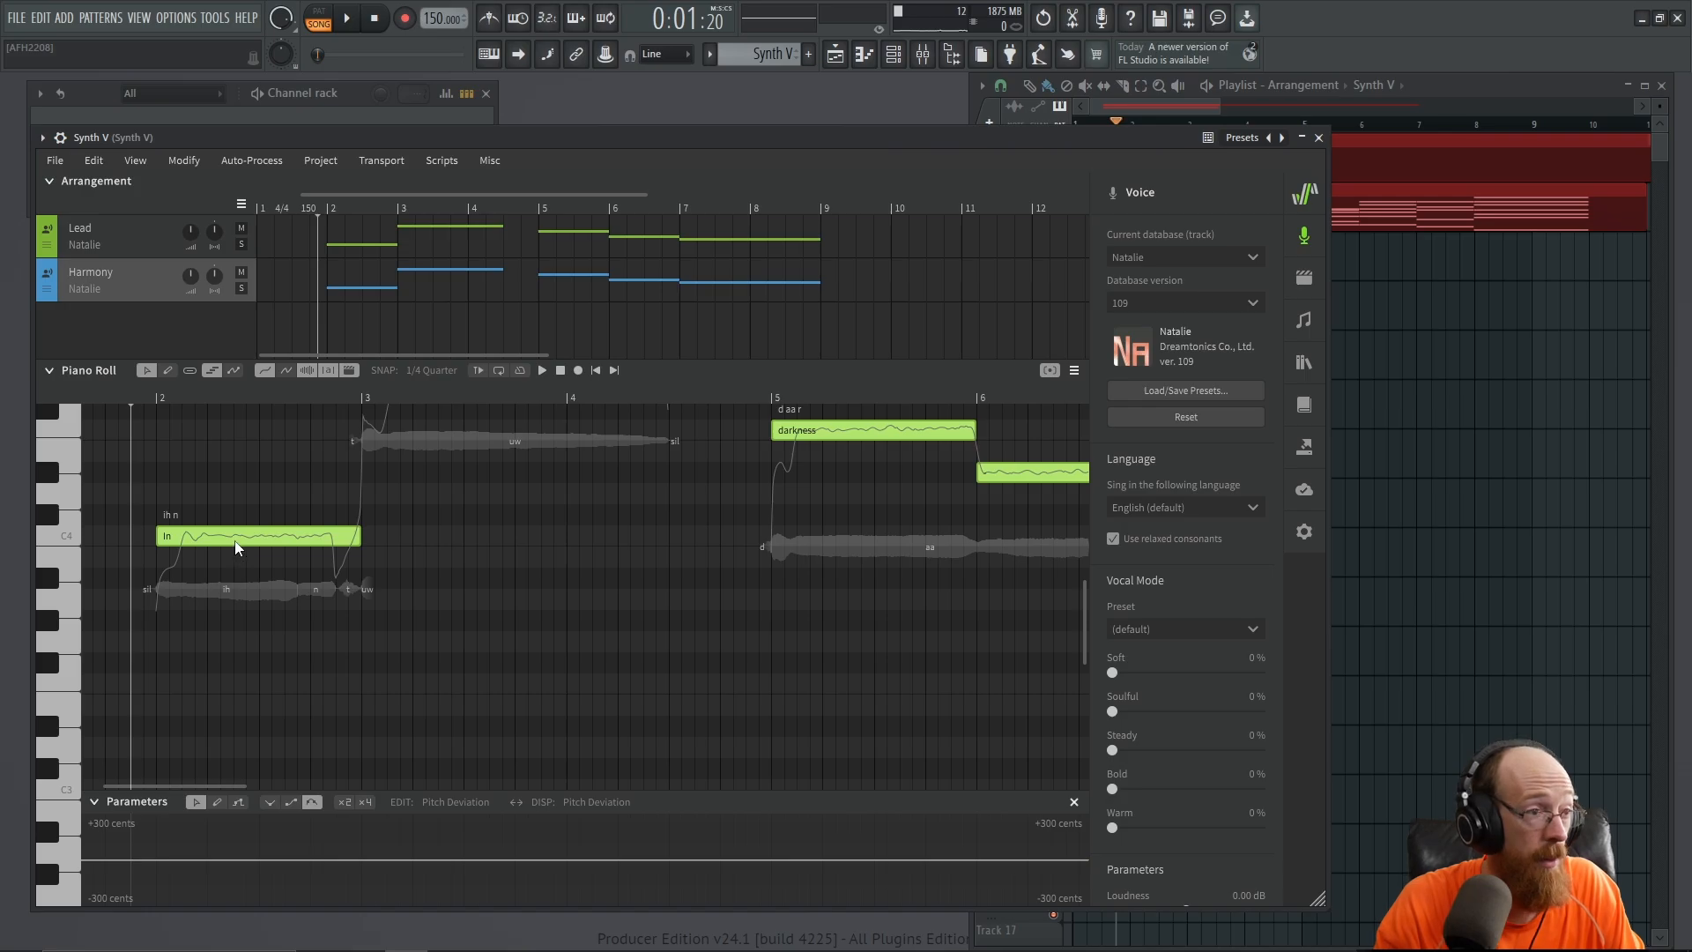
mouse_move(215, 585)
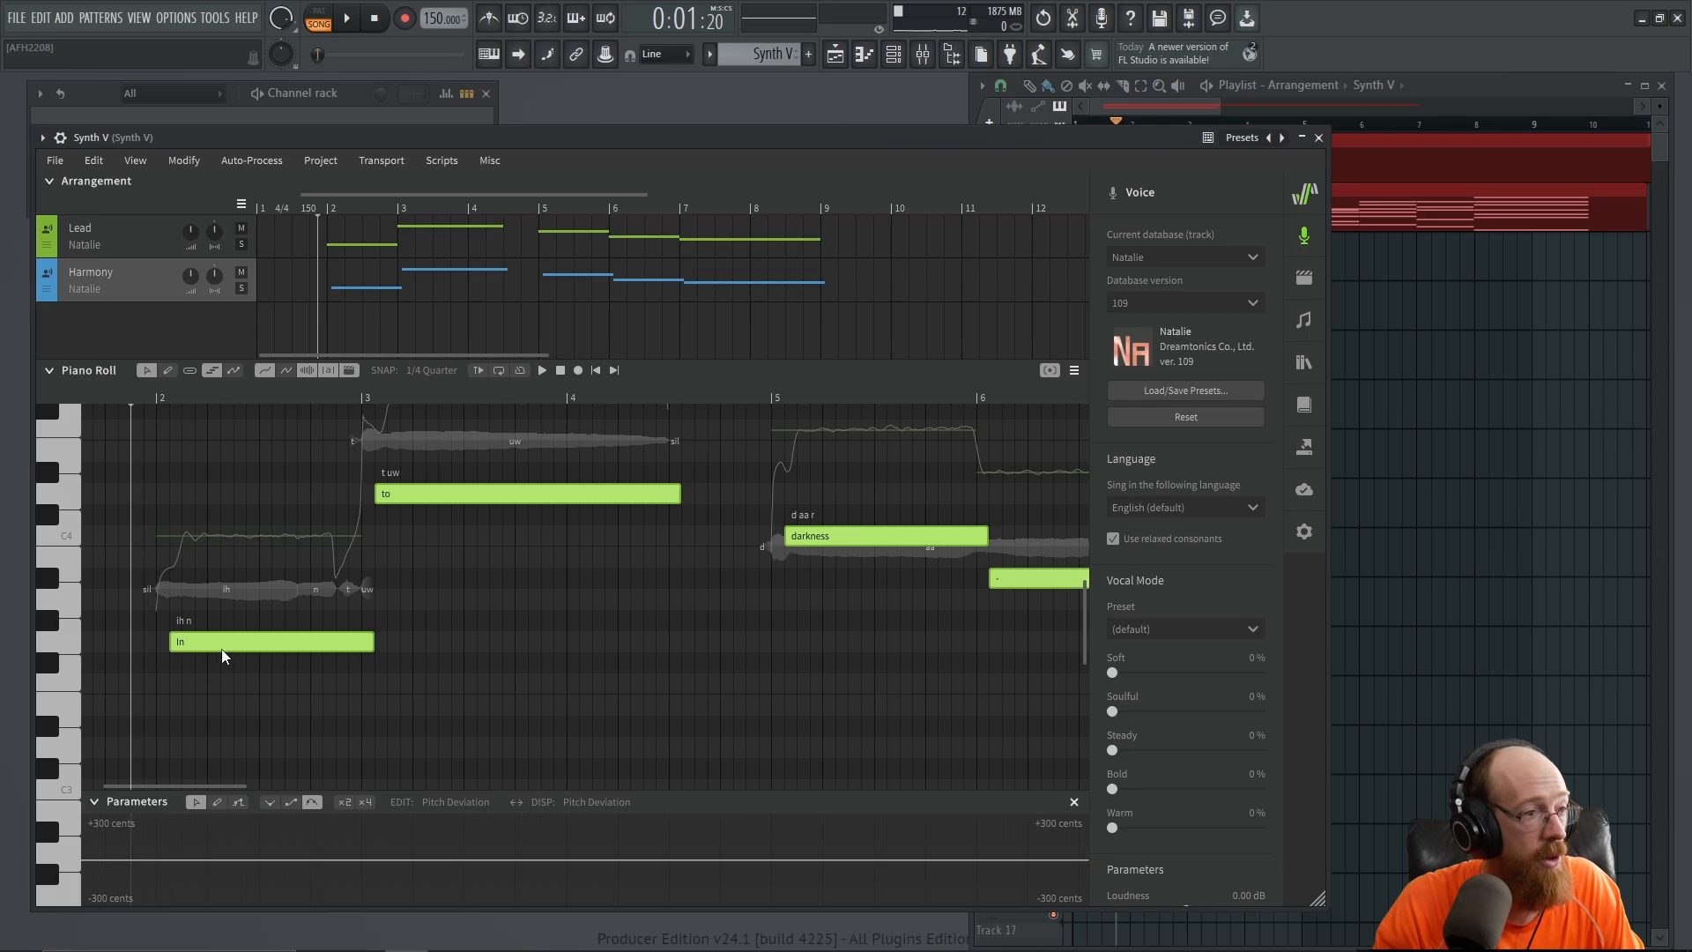
click(541, 368)
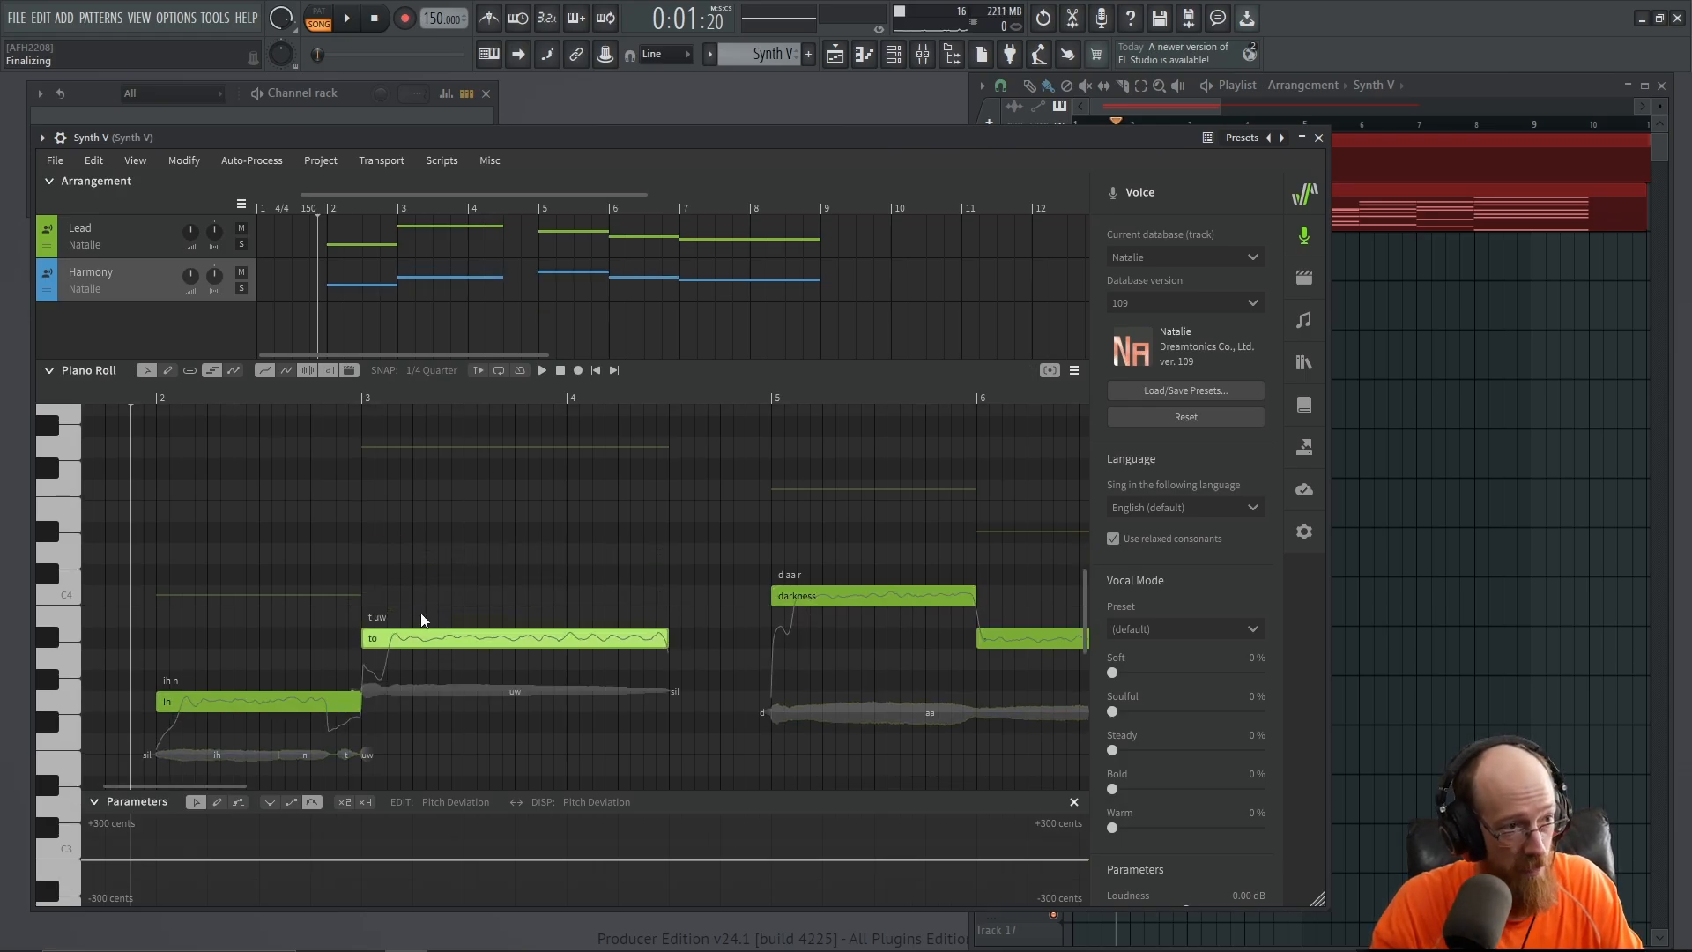
click(541, 369)
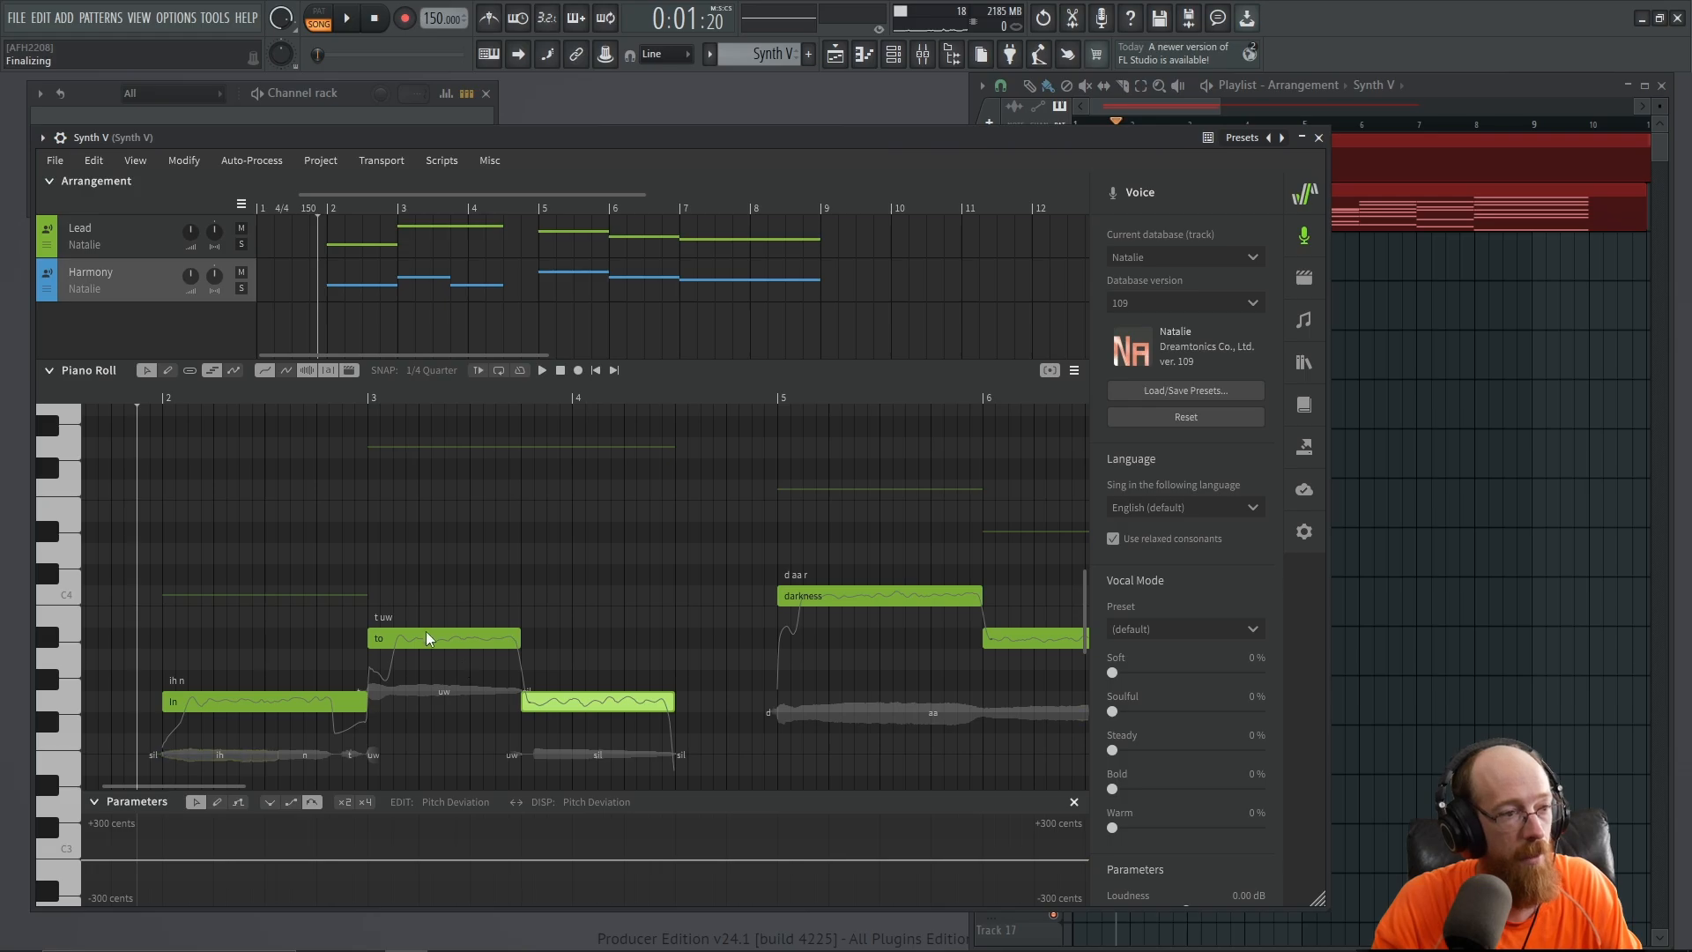
Rejoin the 'to' note, lower 'darkness' and raise 'ness' on the Harmony line
click(541, 369)
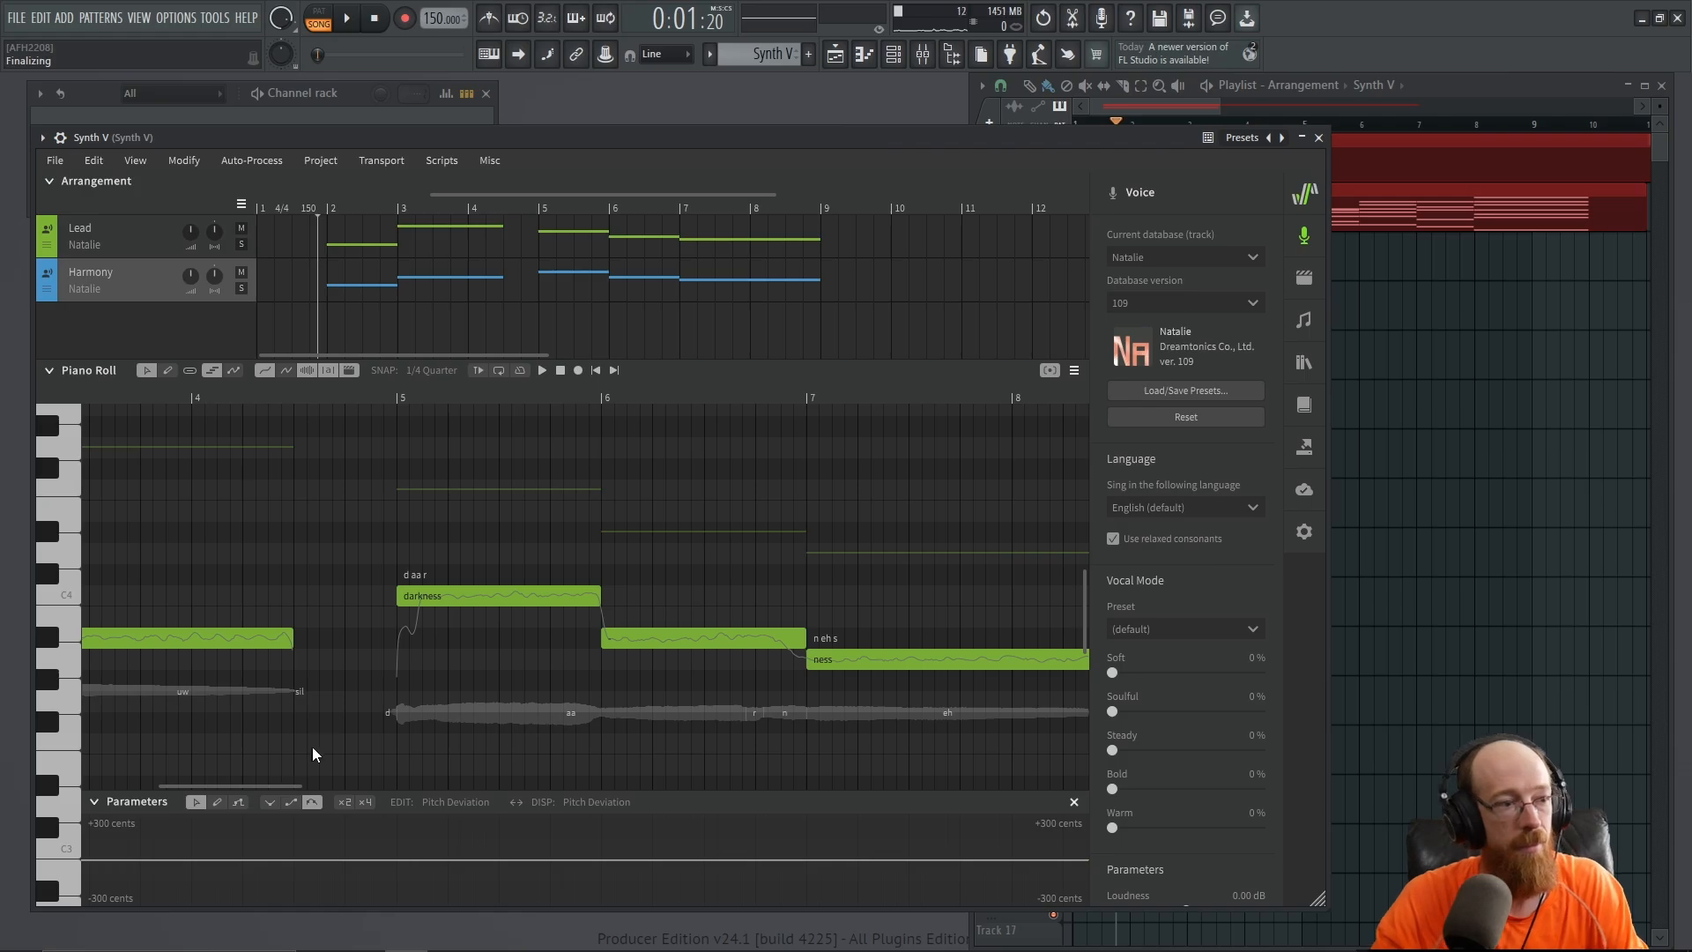
mouse_move(589, 607)
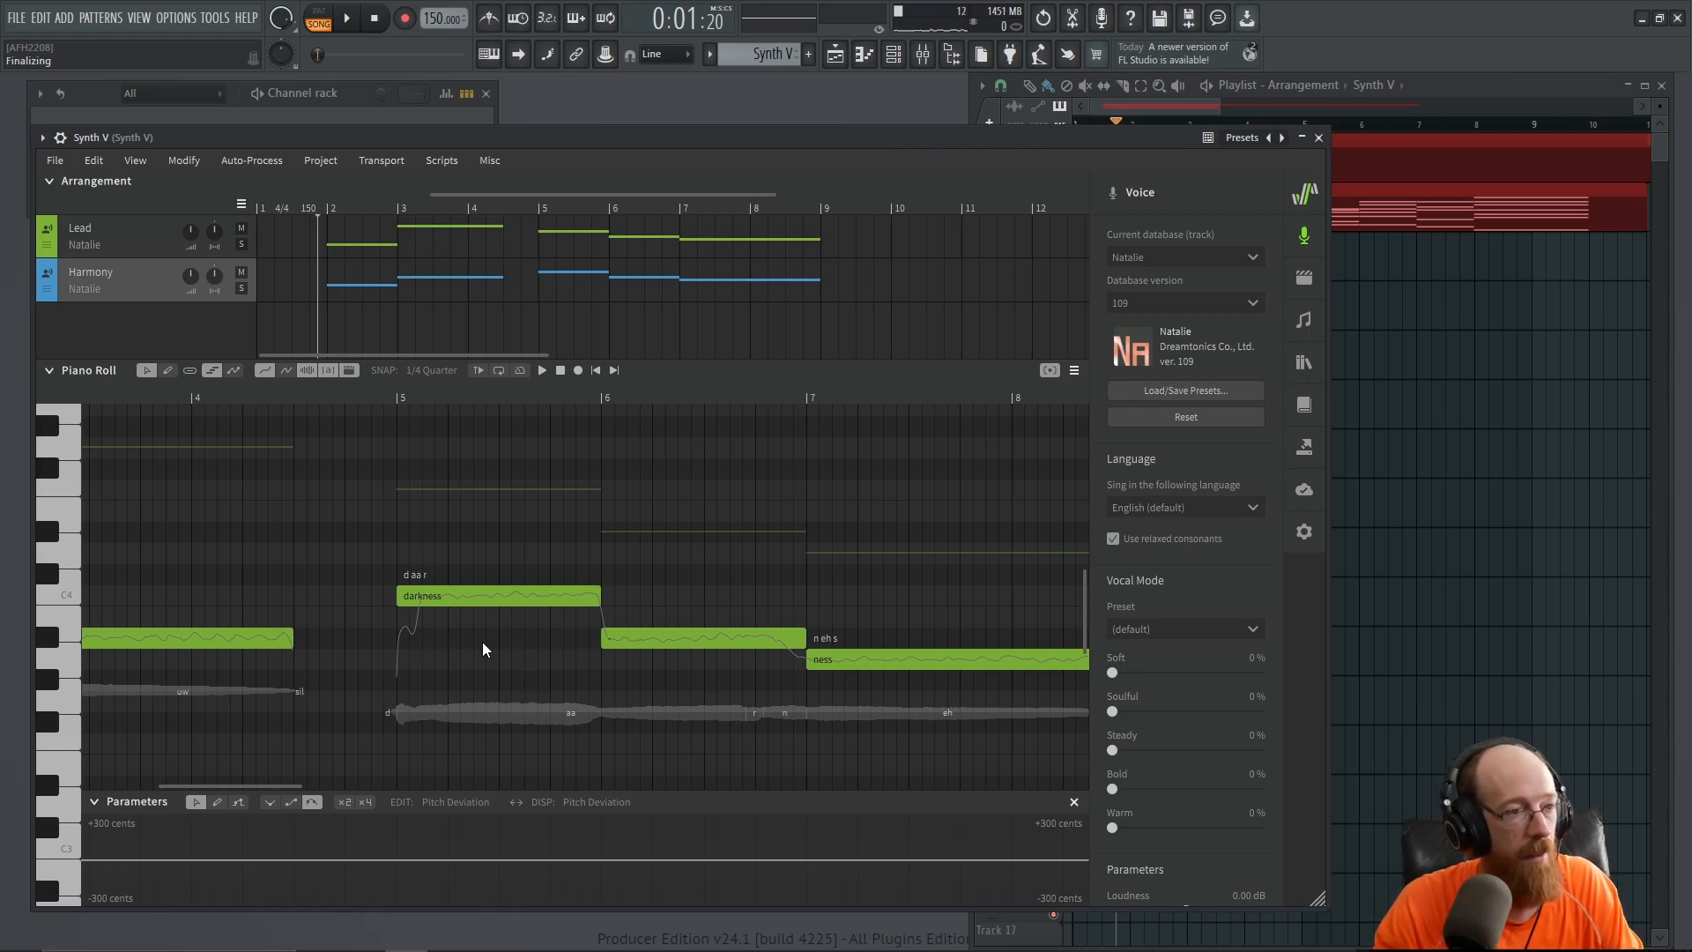
mouse_move(458, 603)
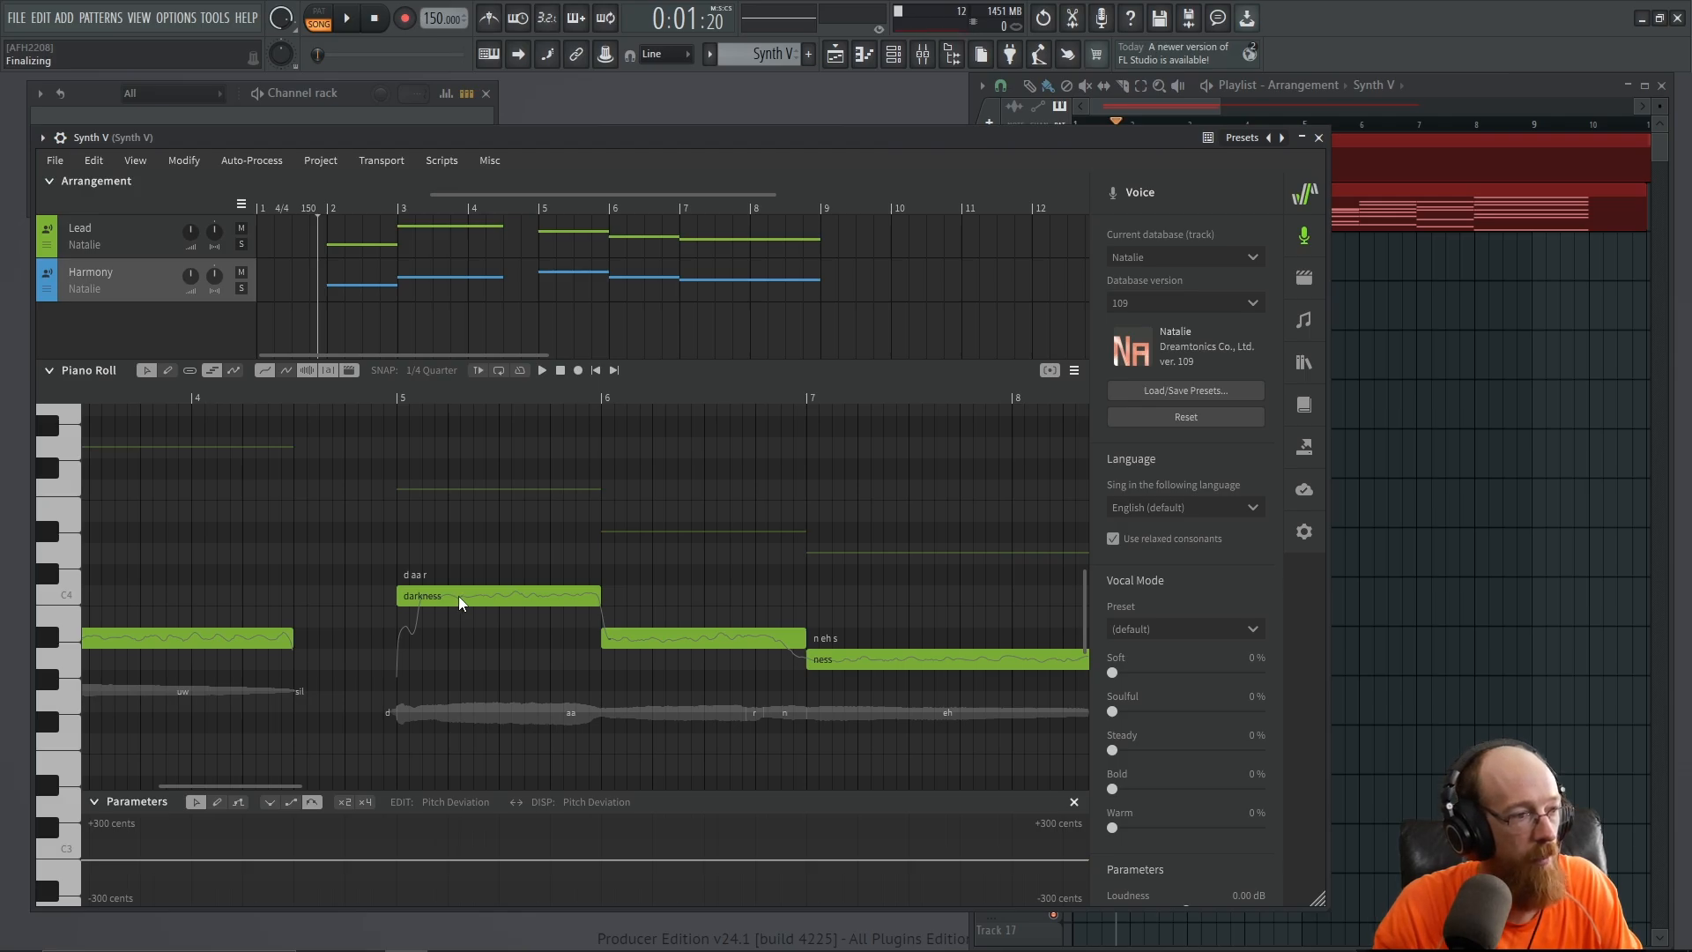
scroll(down, 3)
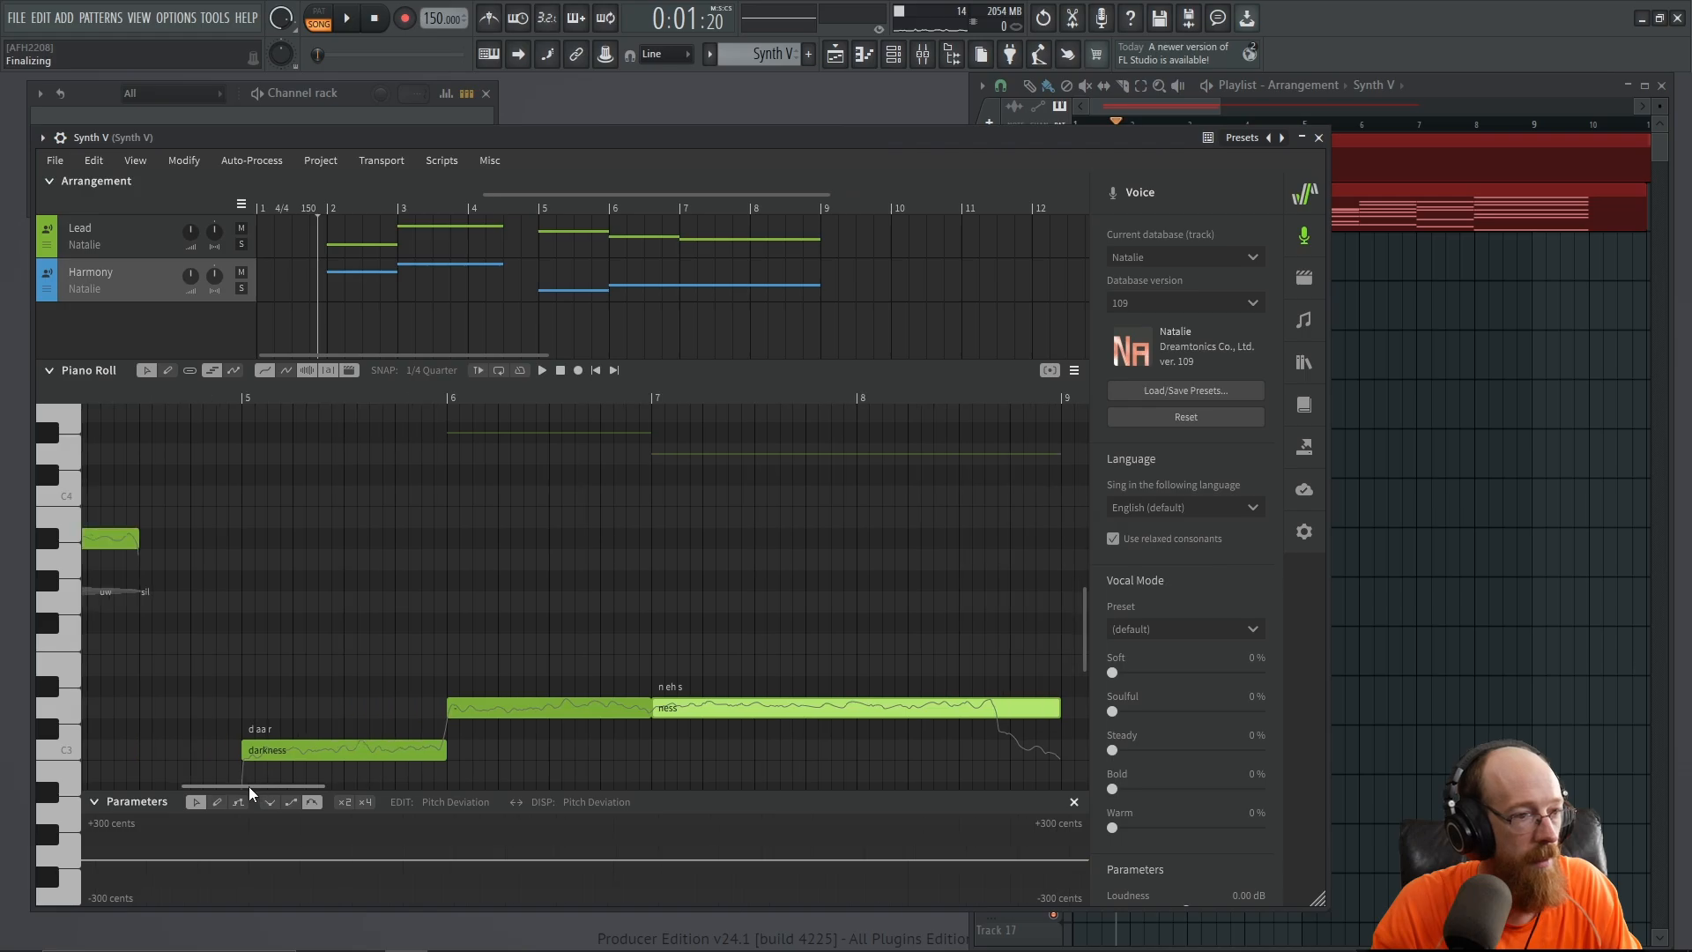
click(540, 369)
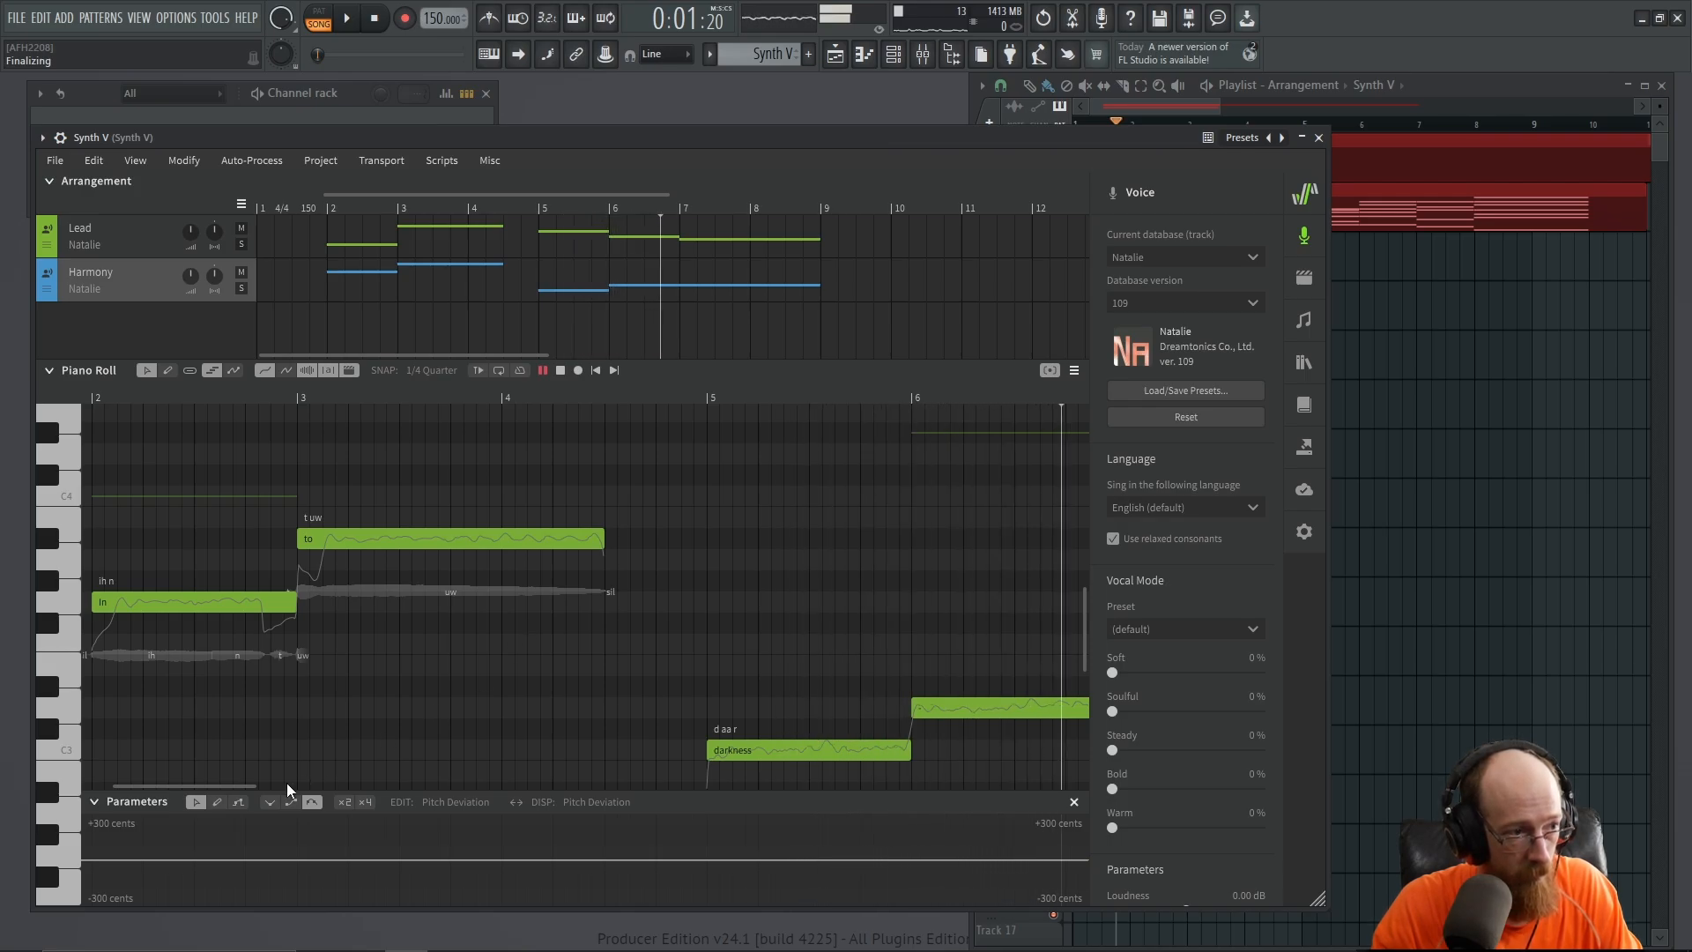
scroll(right, 3)
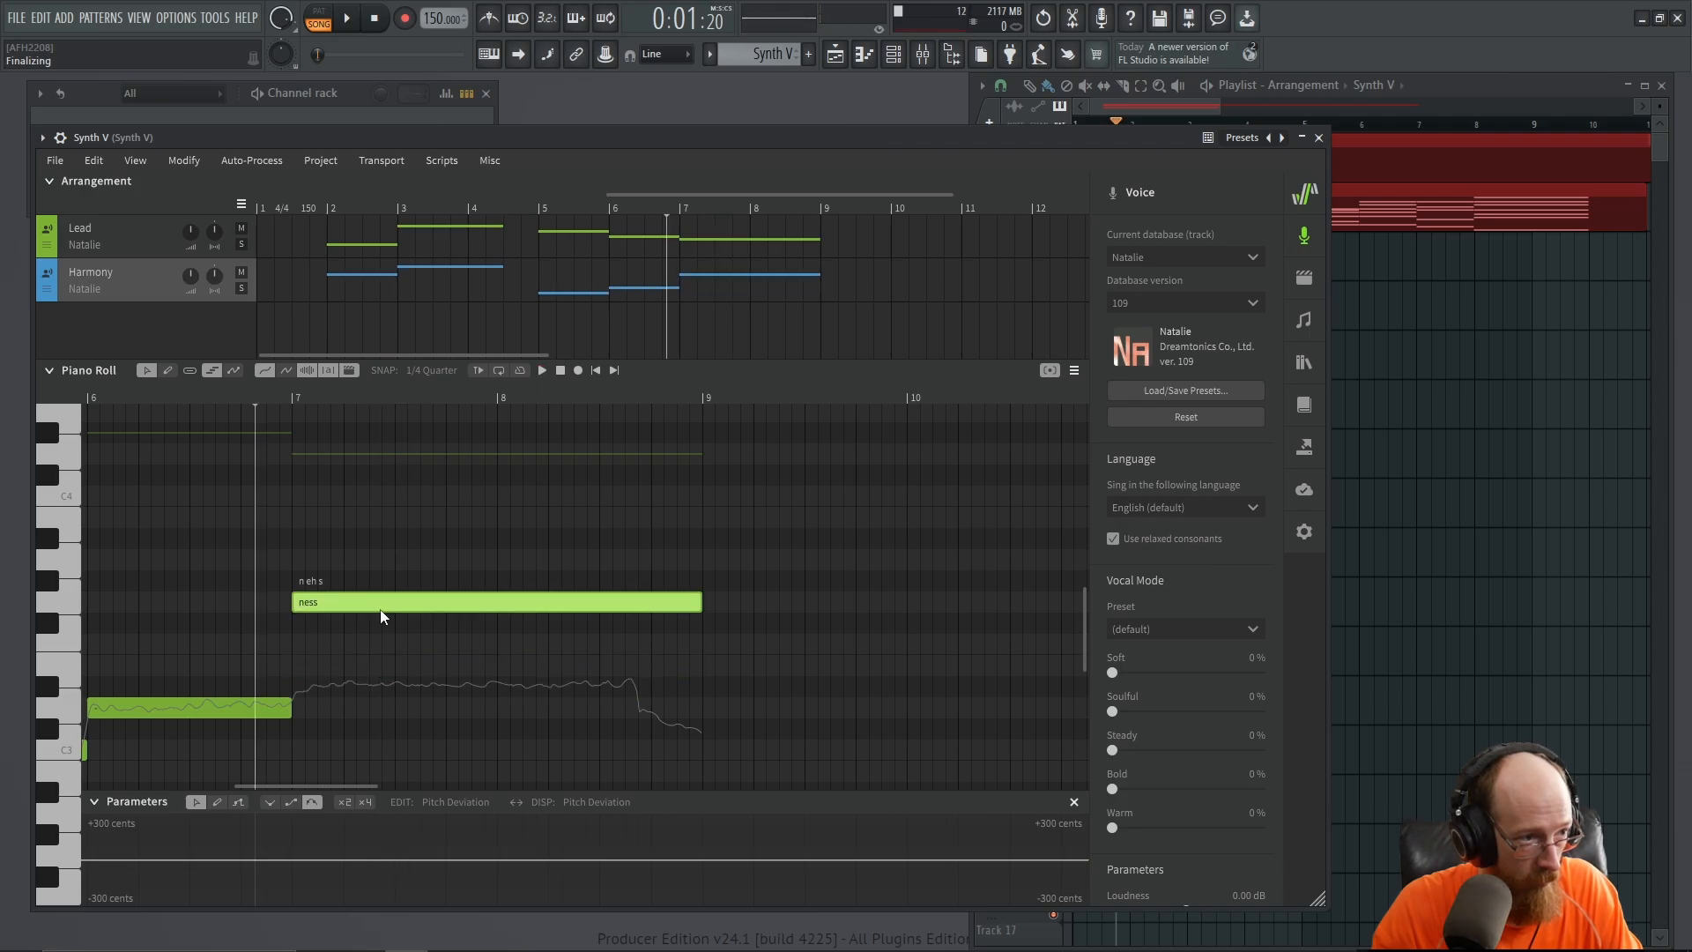
click(541, 370)
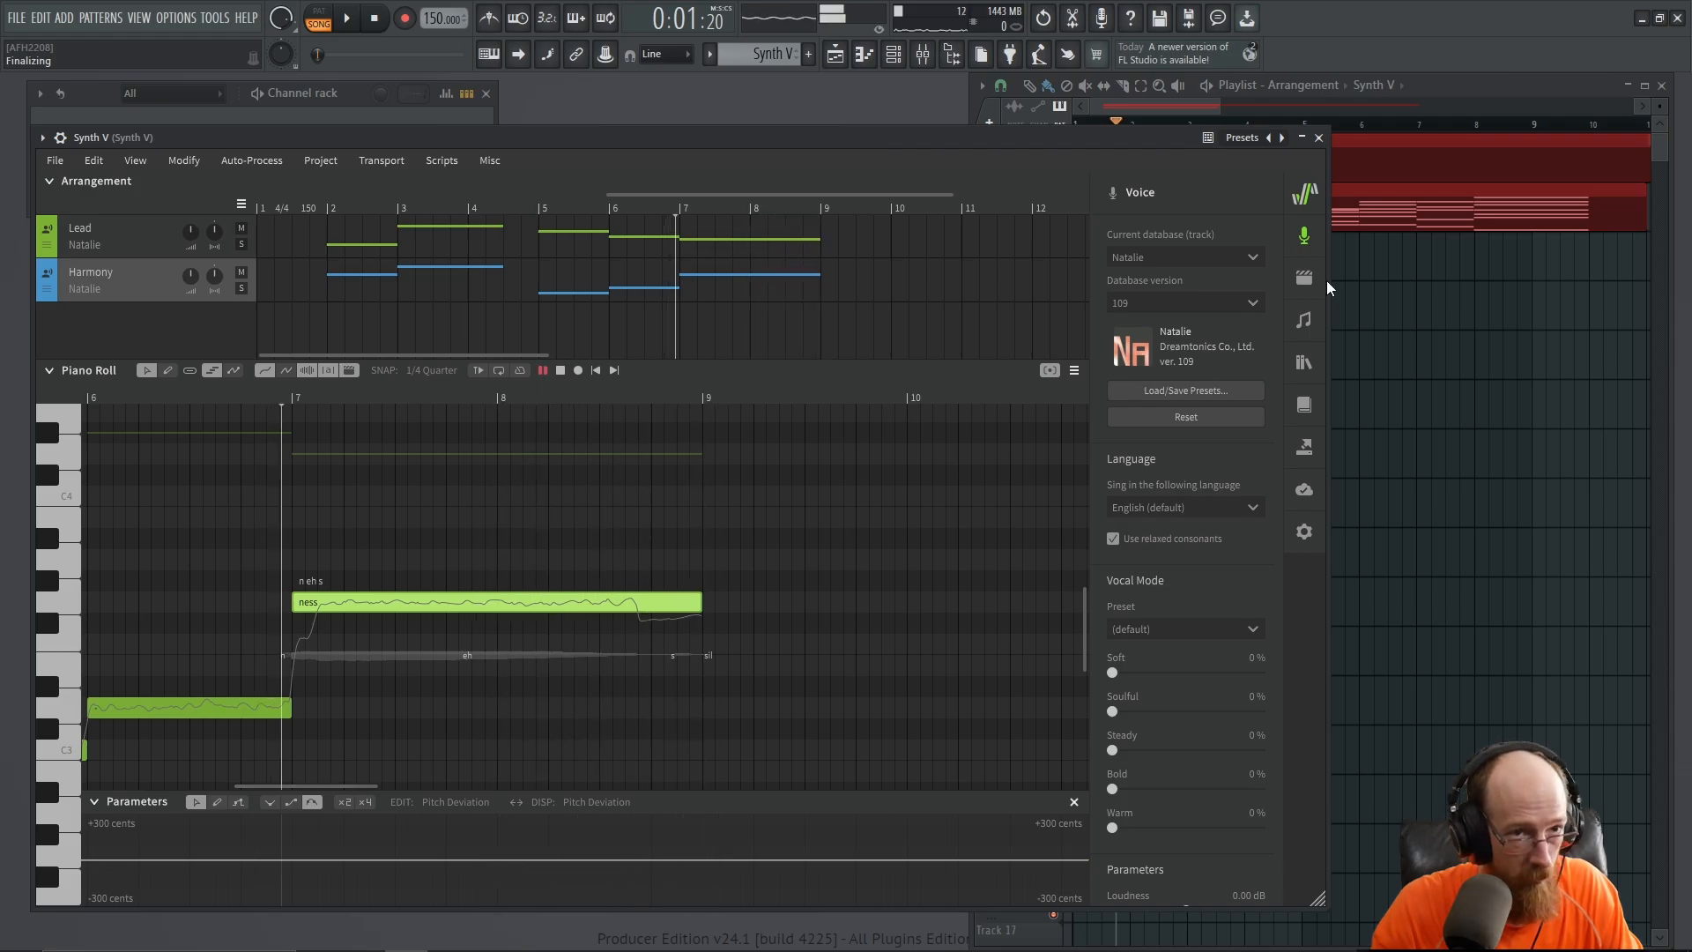
Reshape the Harmony ending to step down from 'darkness' to a long-held 'ness', auditioning from bar 5
click(1319, 138)
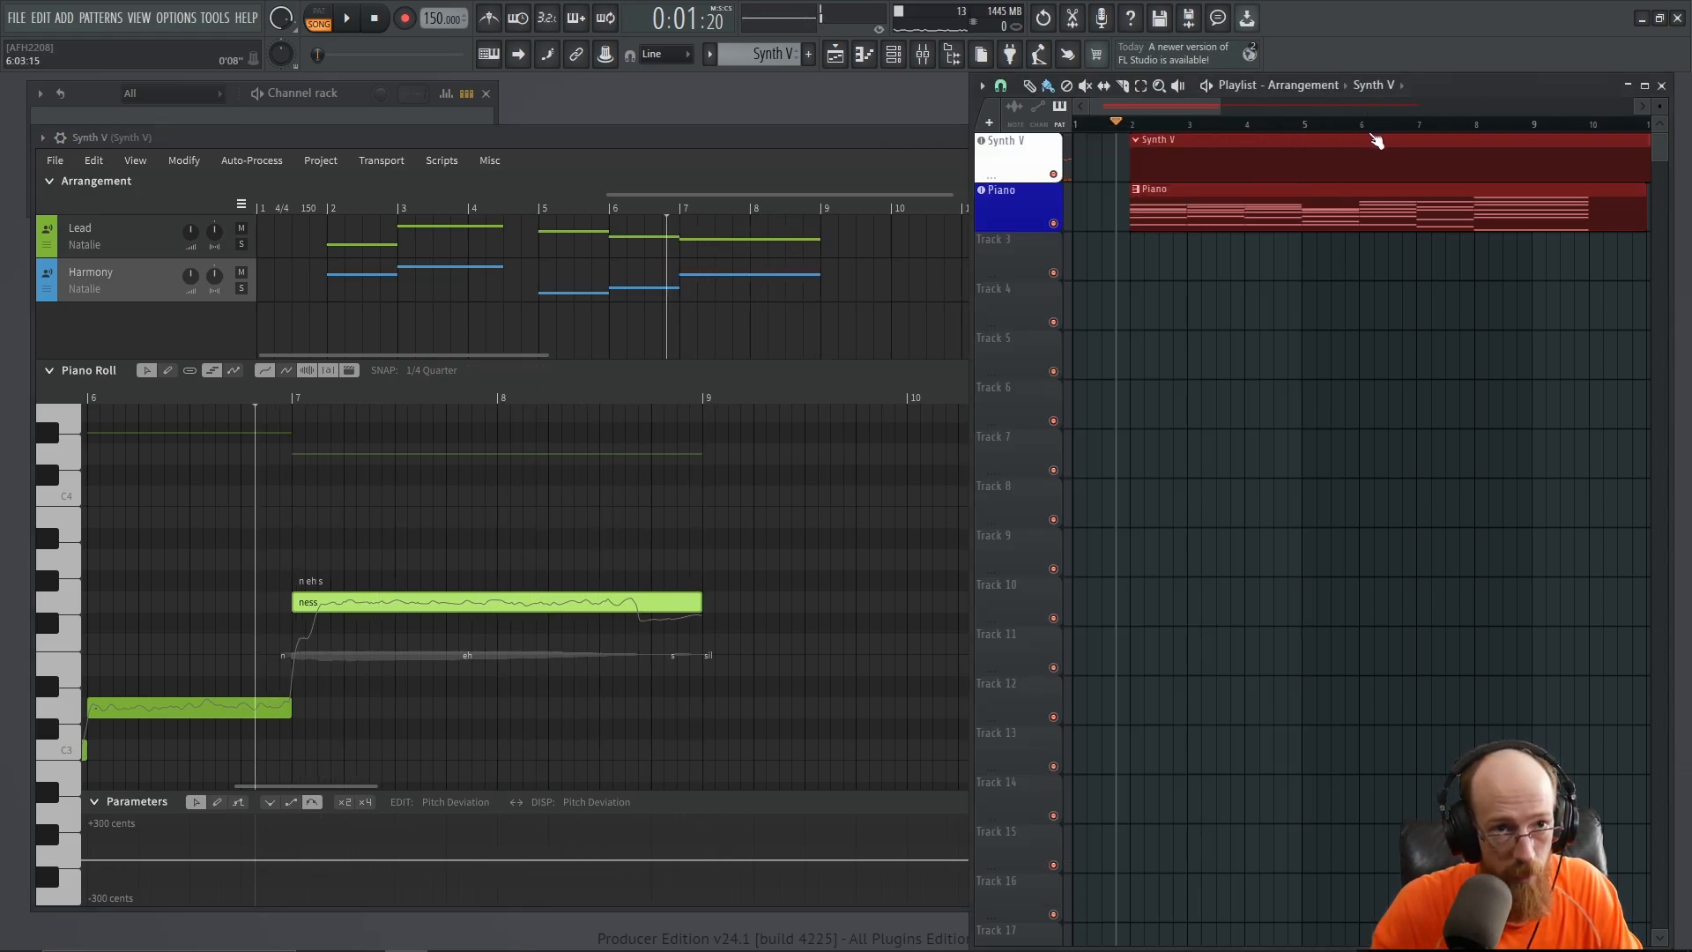
click(346, 18)
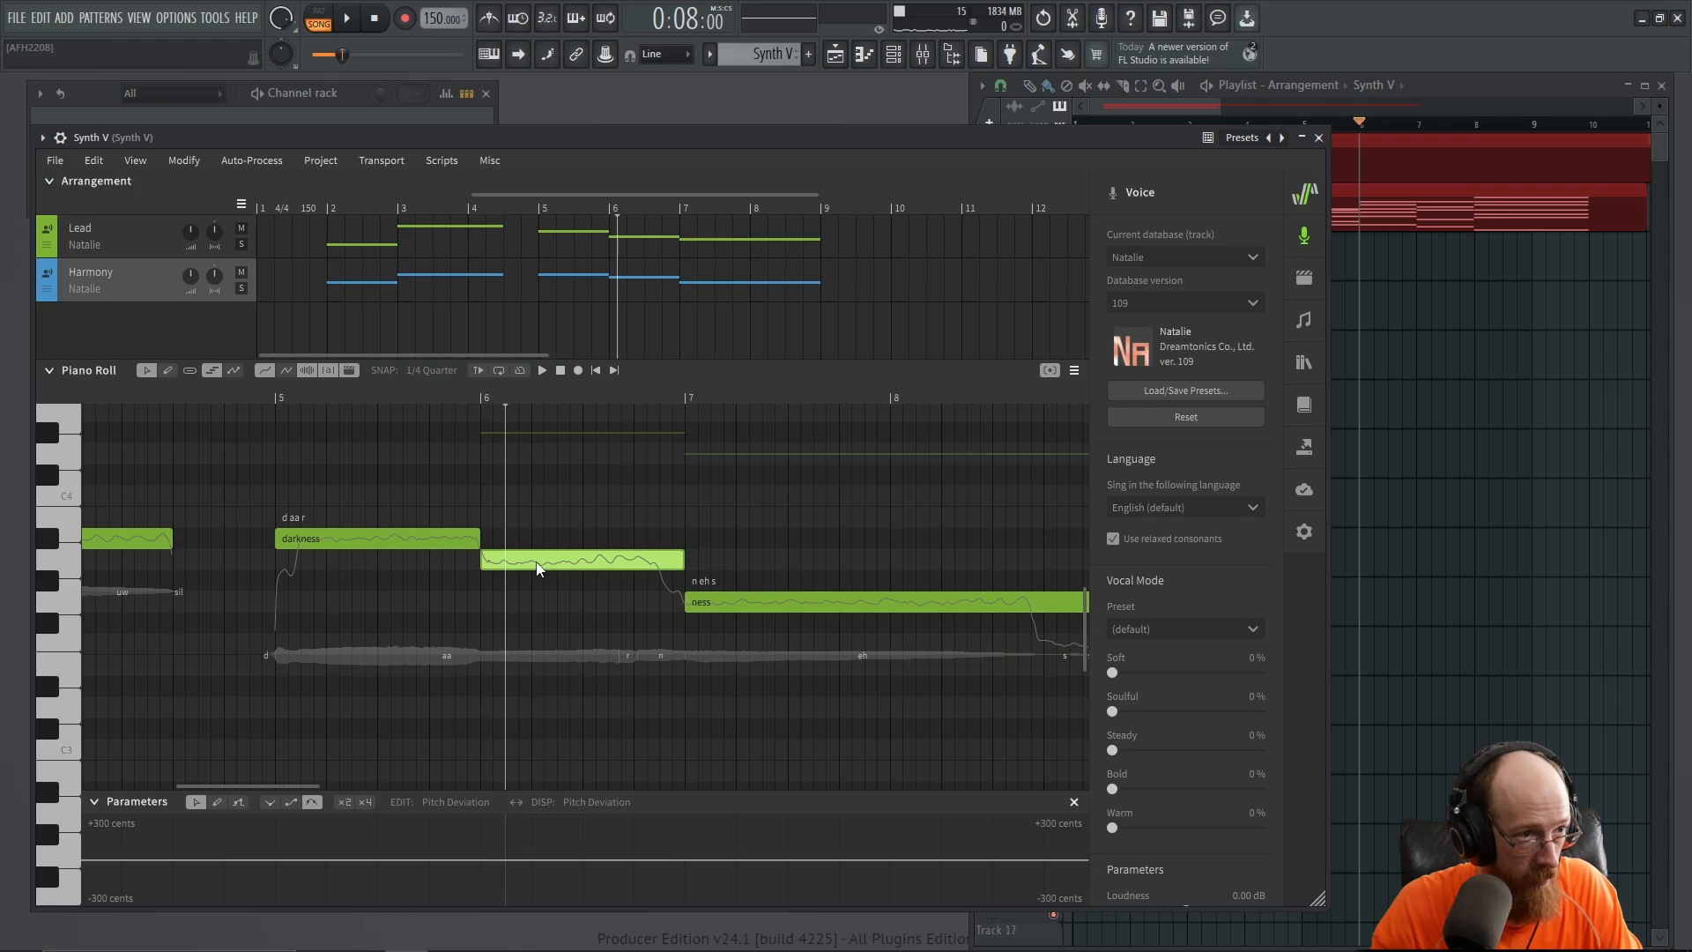
scroll(down, 3)
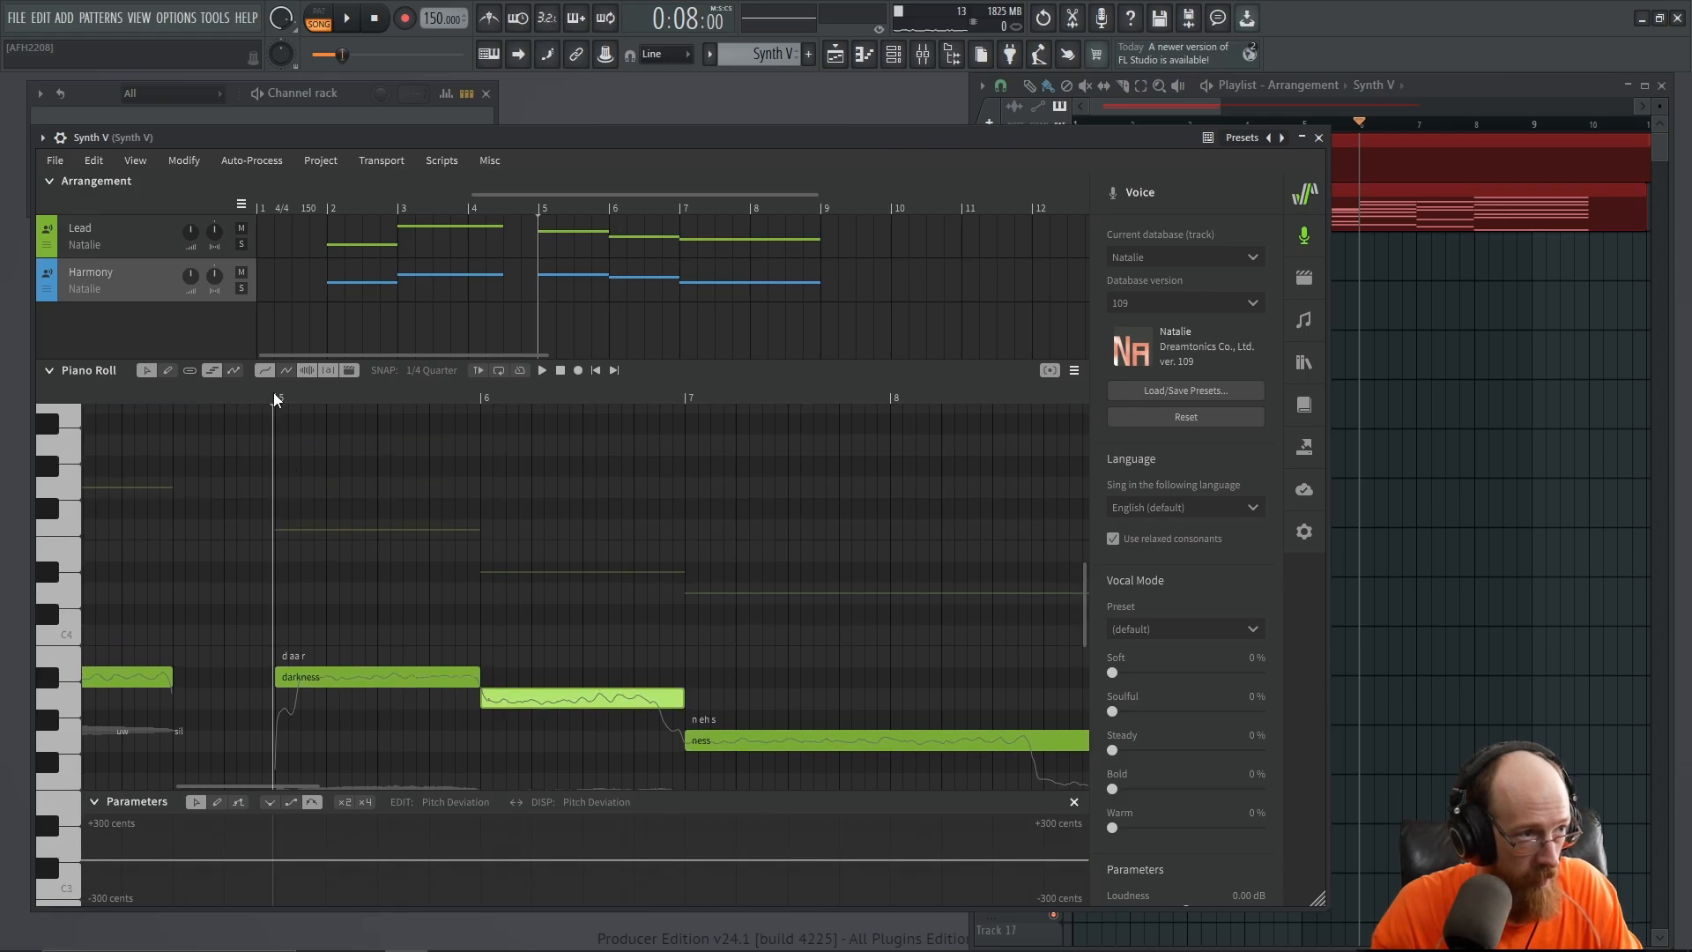
click(541, 370)
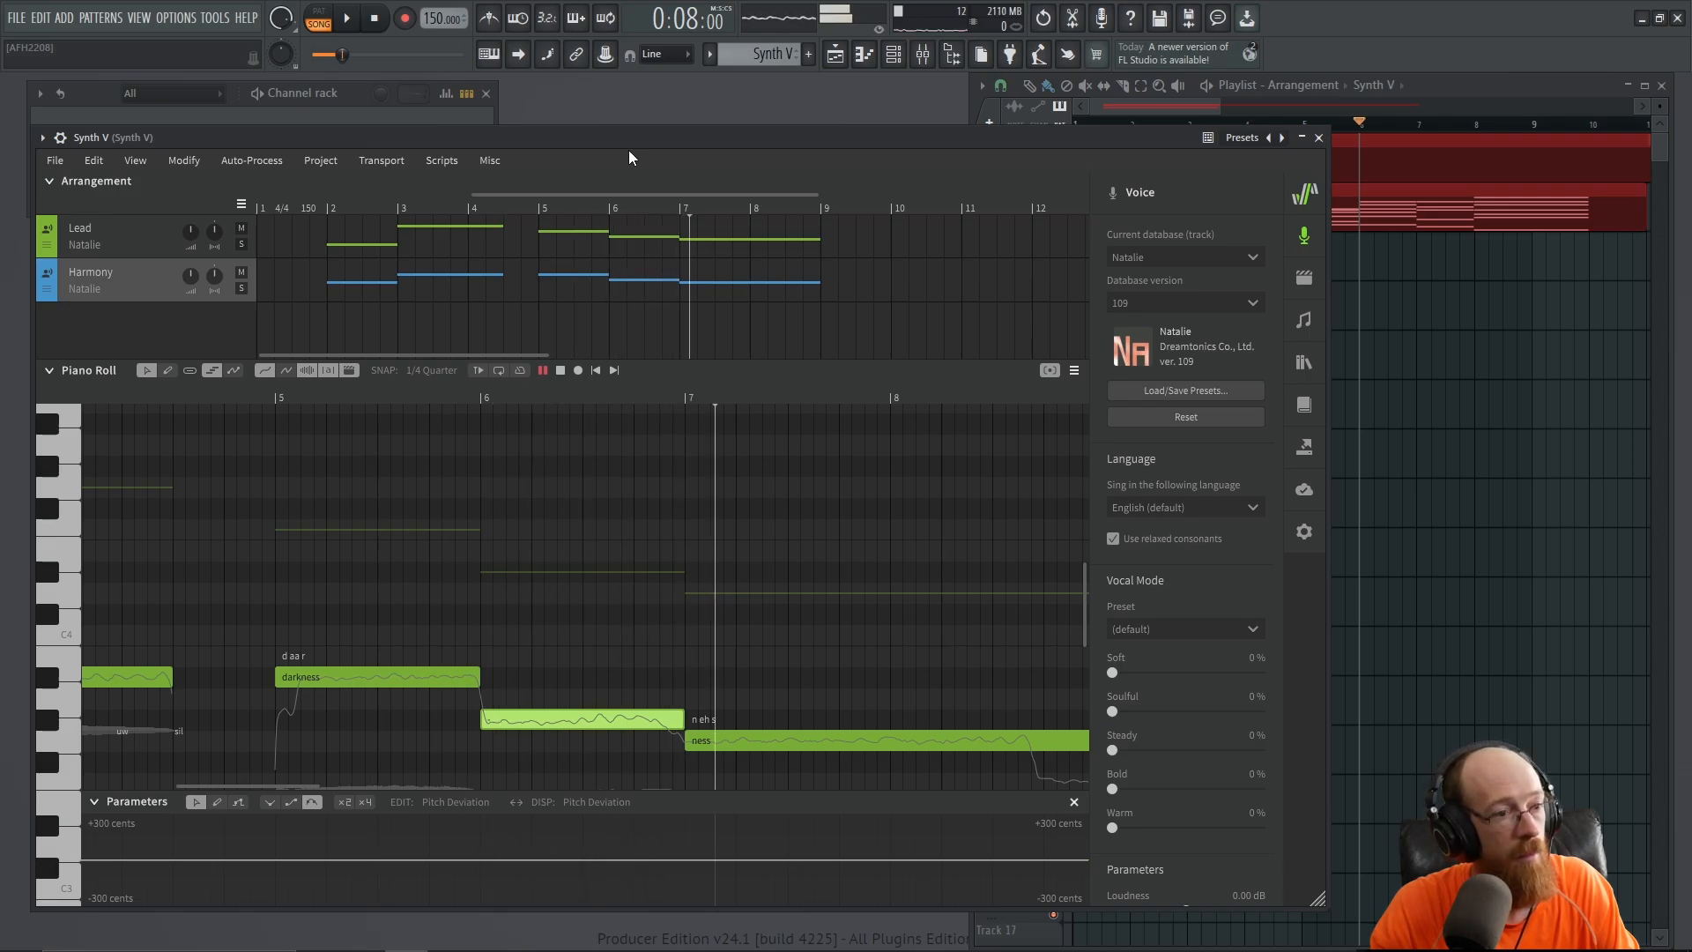
click(542, 368)
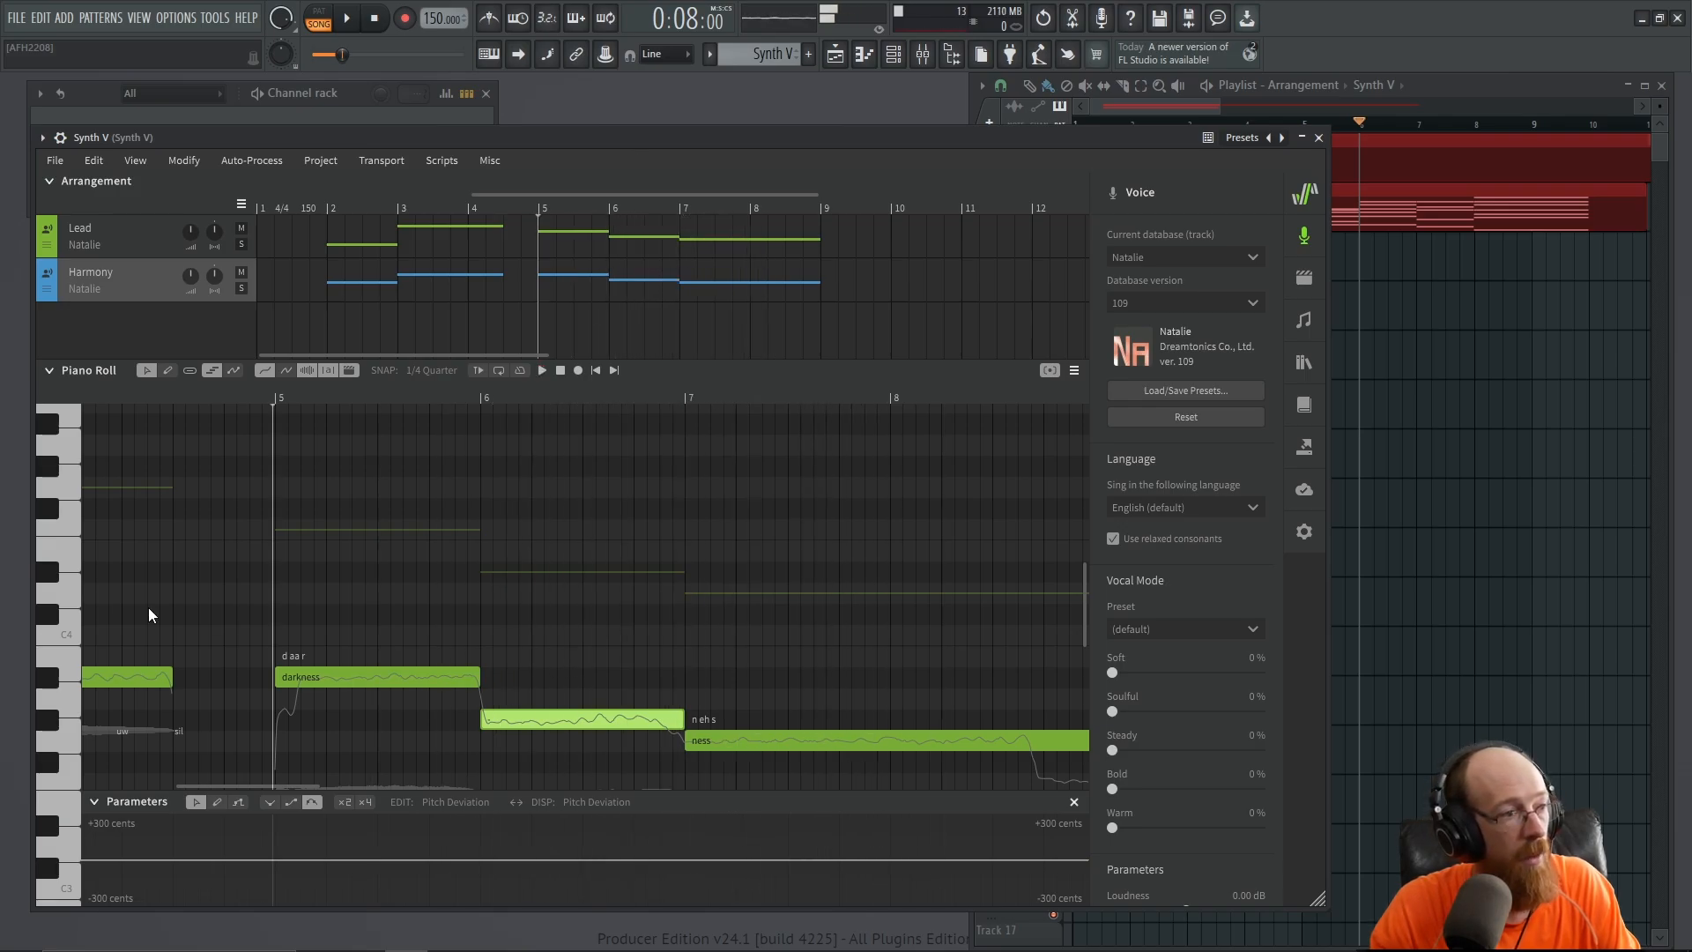
click(49, 721)
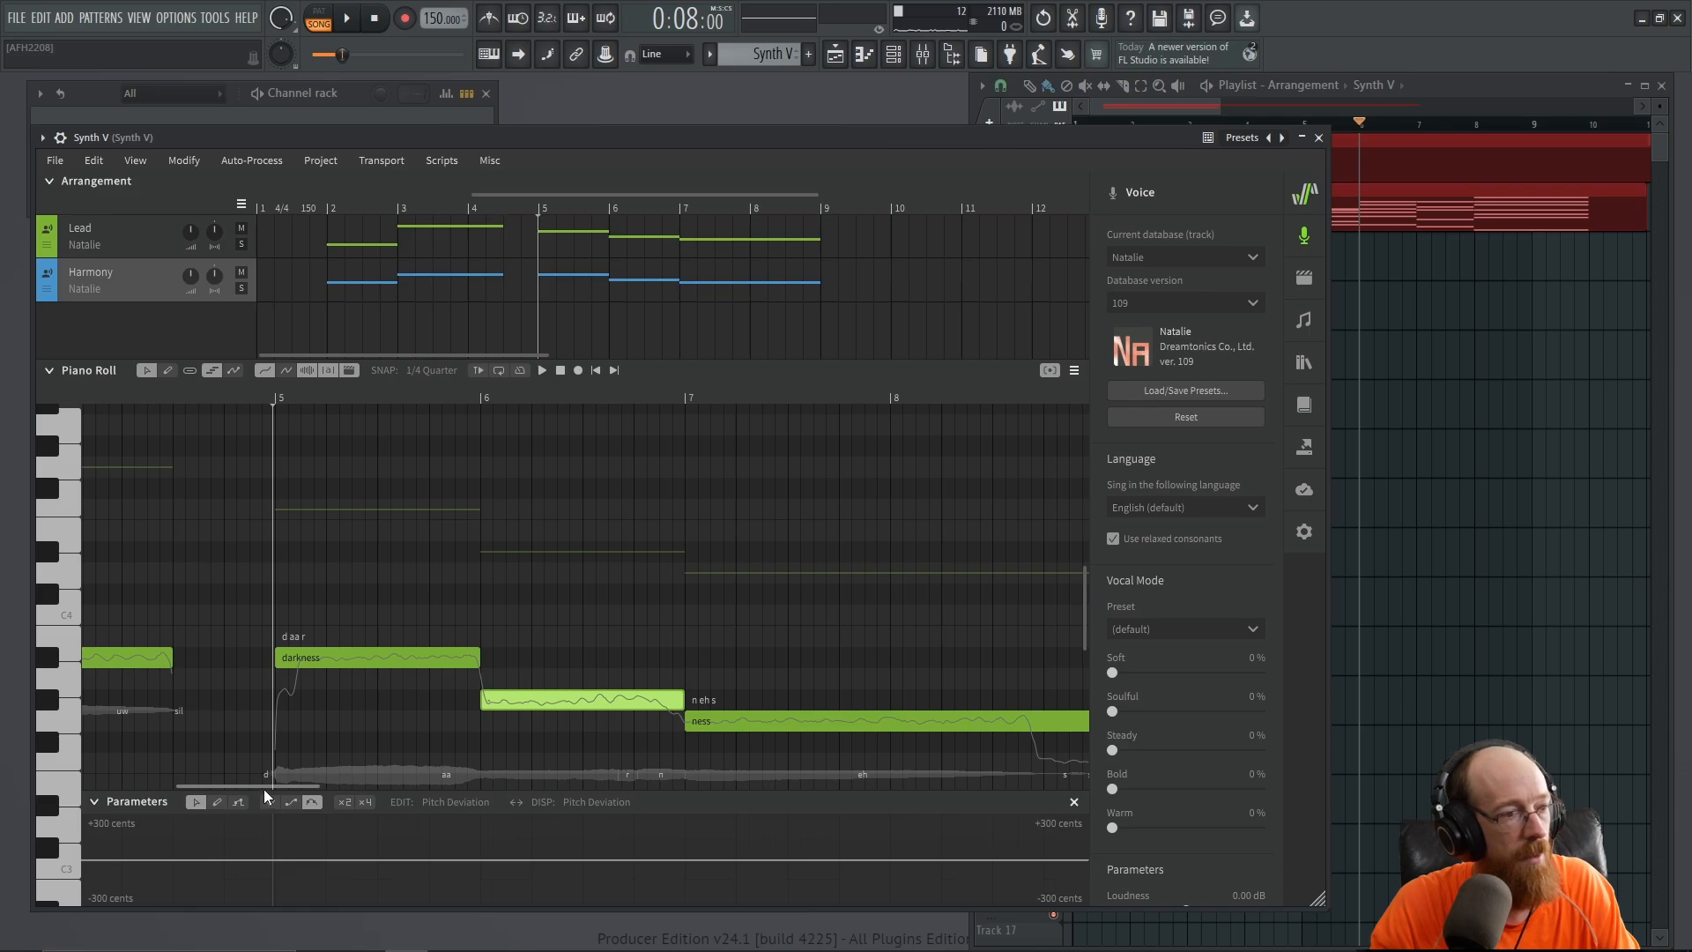
scroll(left, 3)
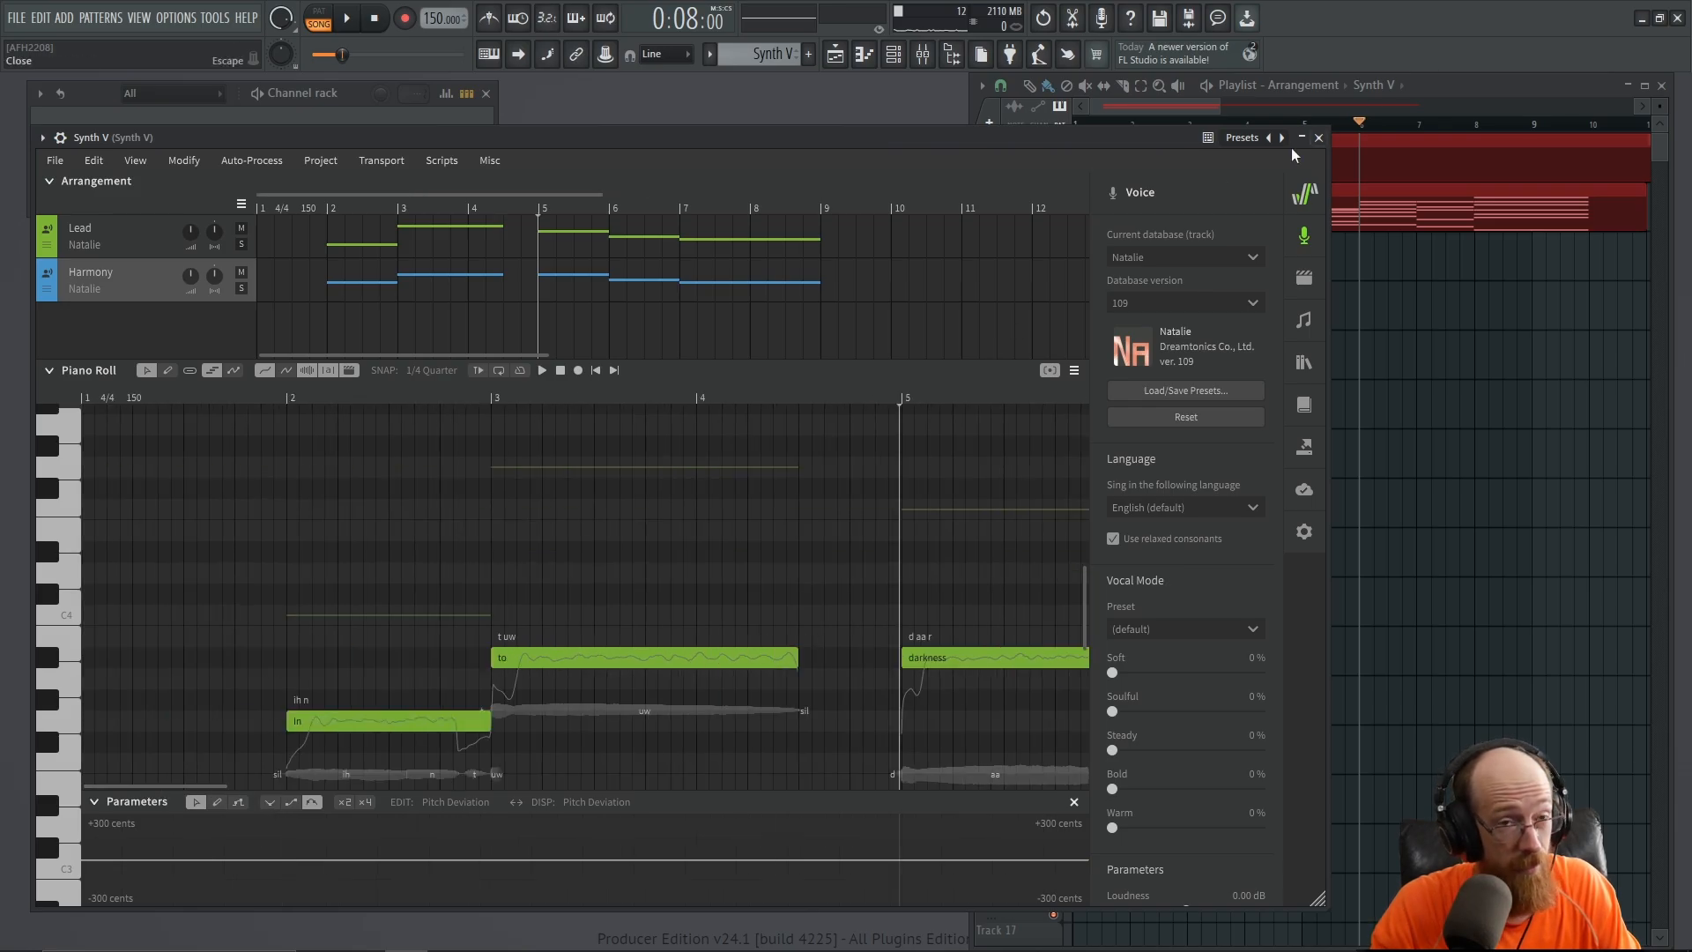
mouse_move(1095, 358)
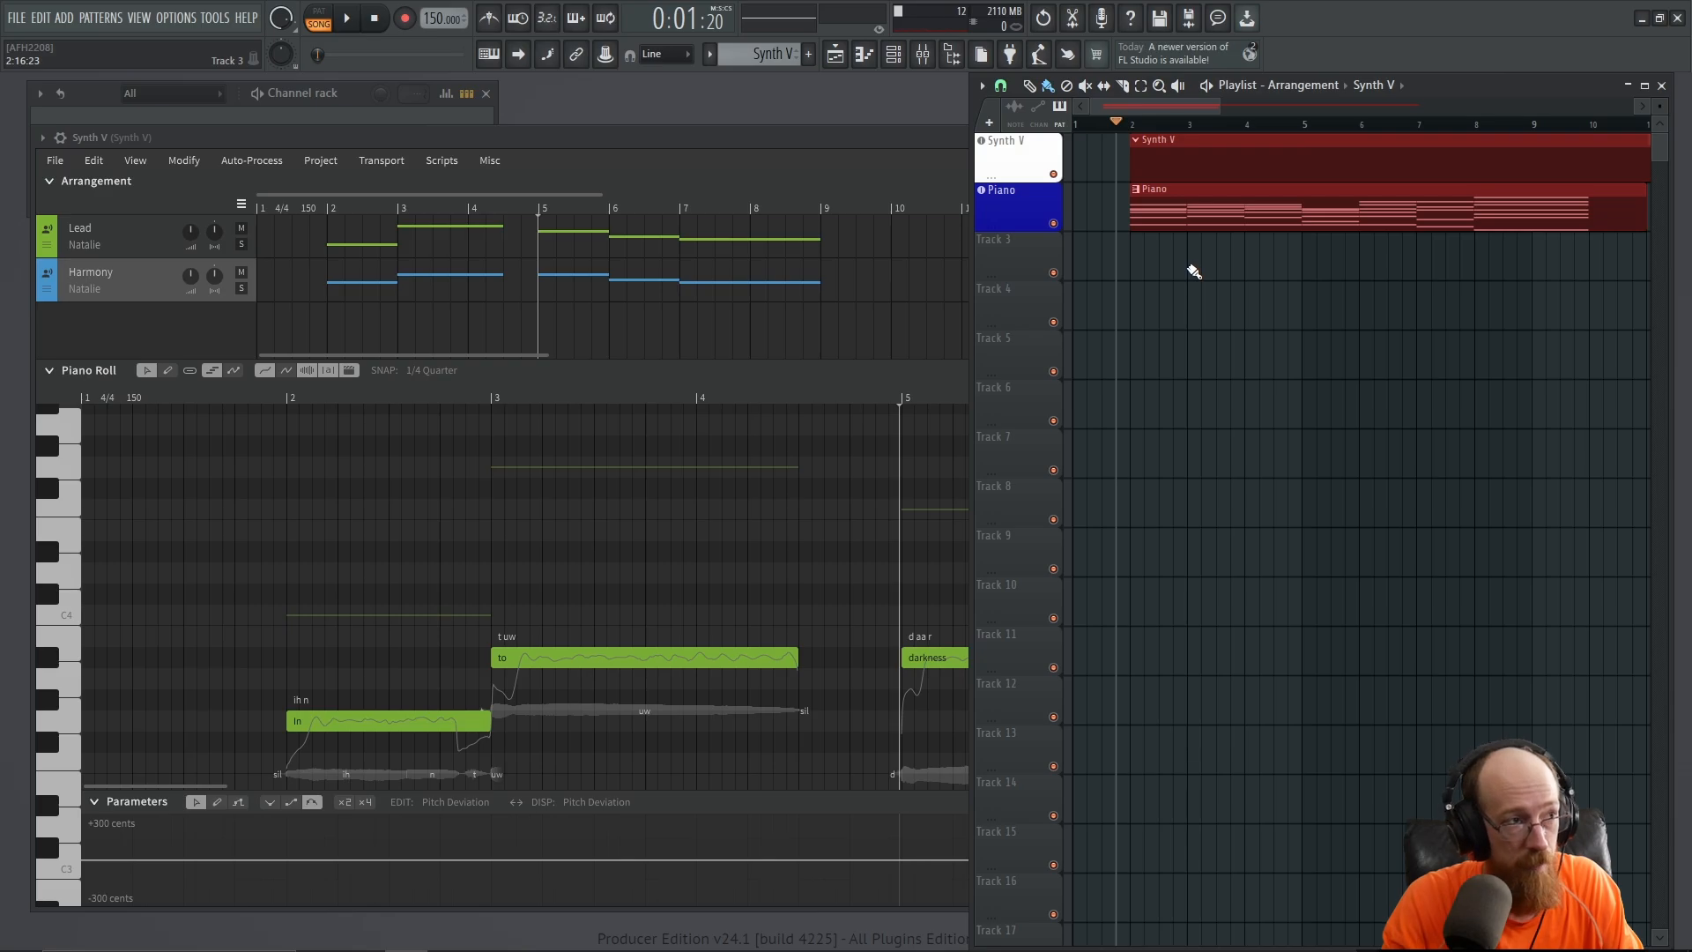
Show Synthesizer V's Voice settings and raise the Soft vocal mode to 150%
click(345, 17)
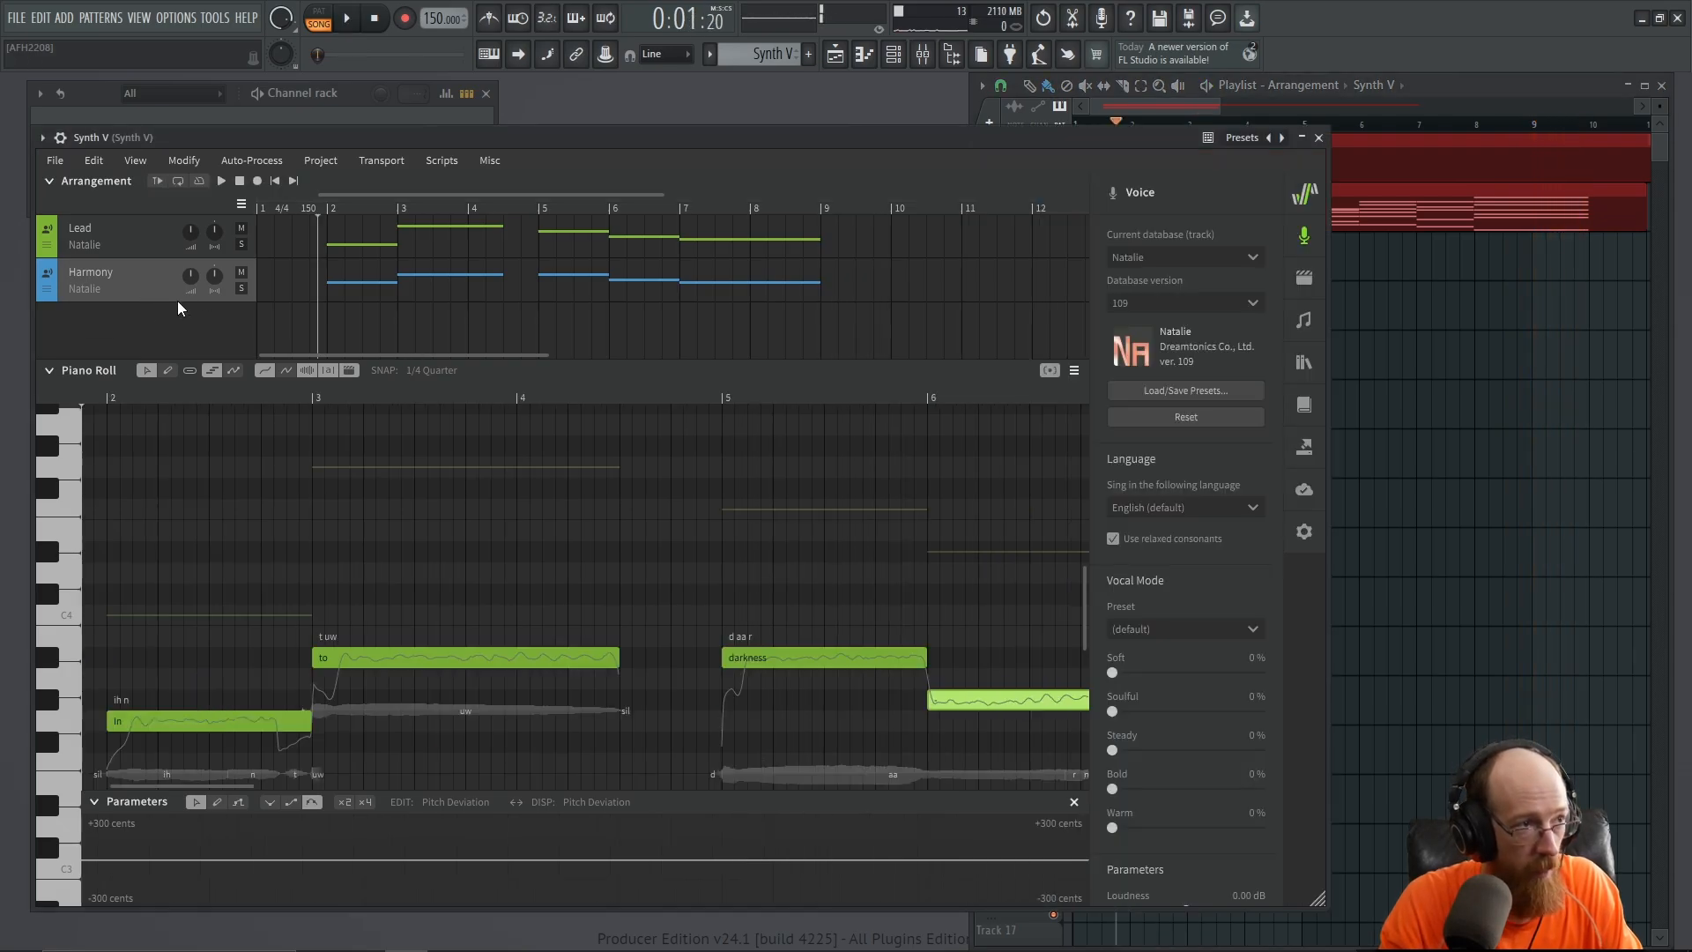
mouse_move(190, 282)
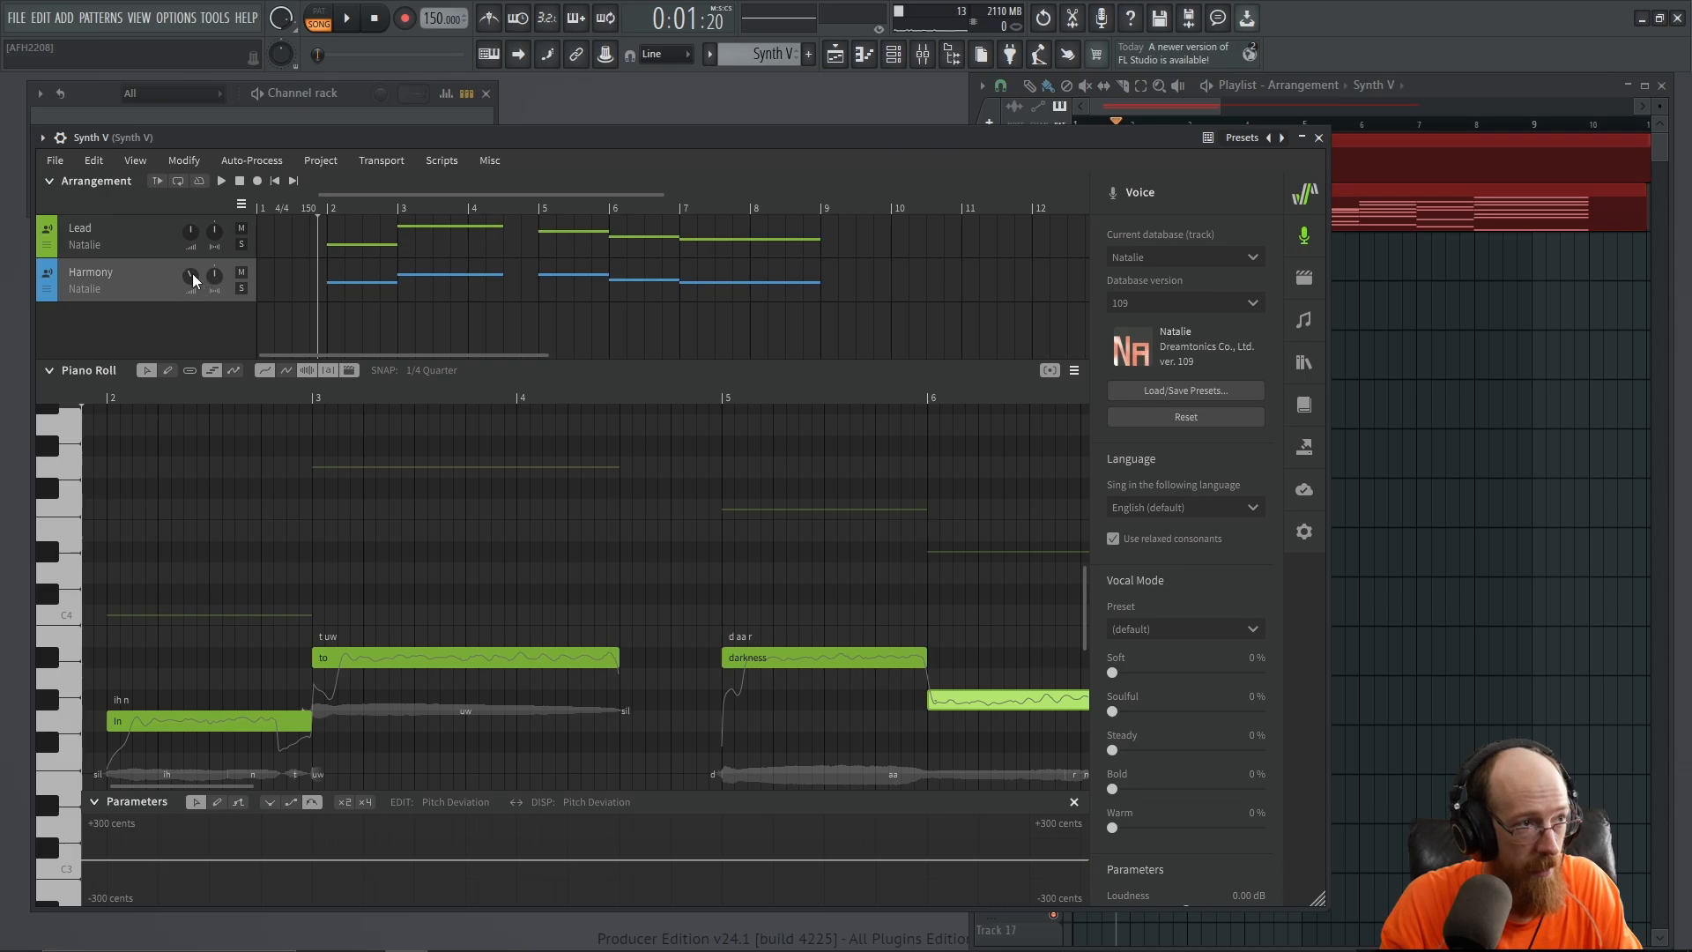
mouse_move(190, 295)
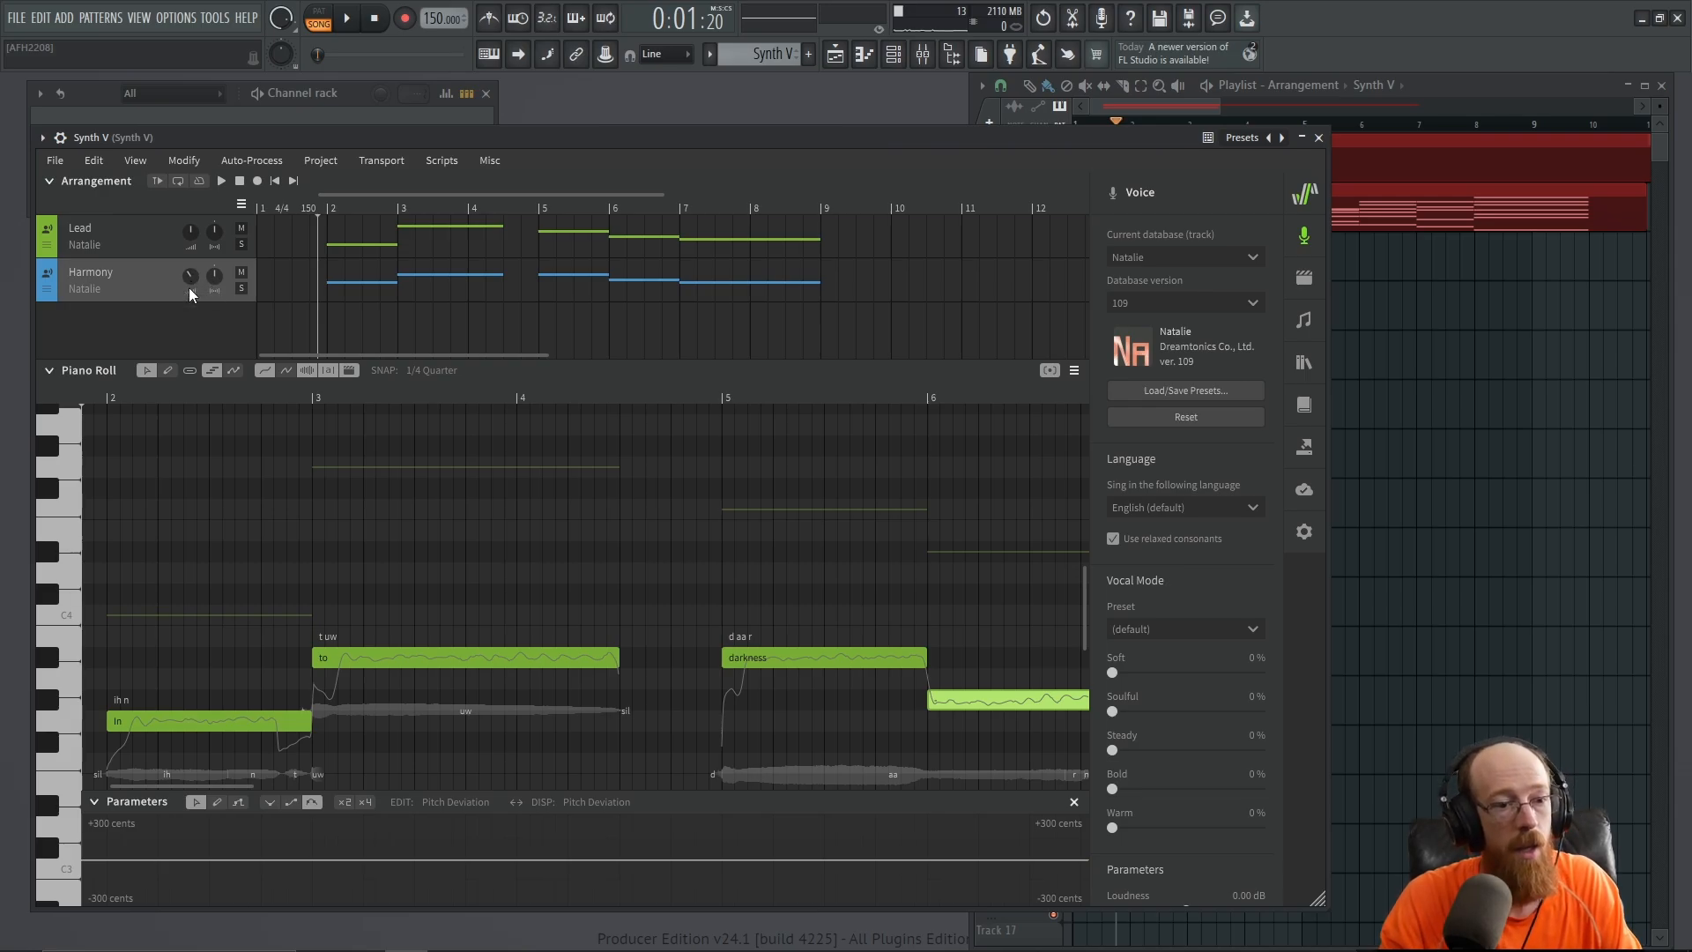
mouse_move(1117, 684)
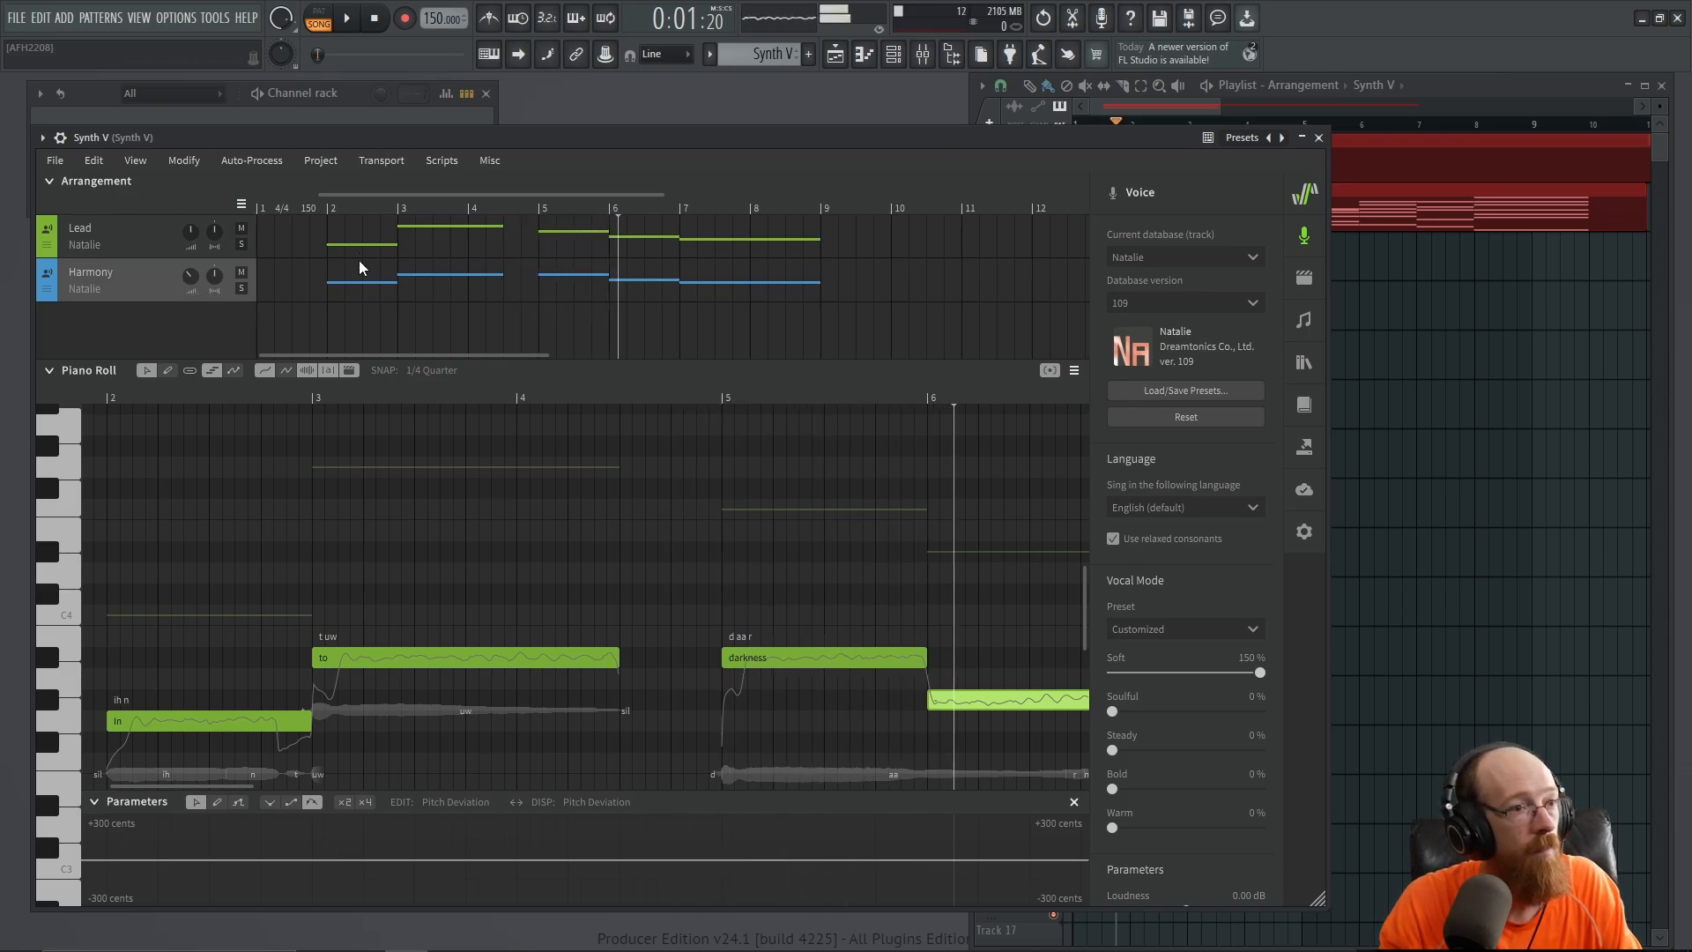
scroll(right, 3)
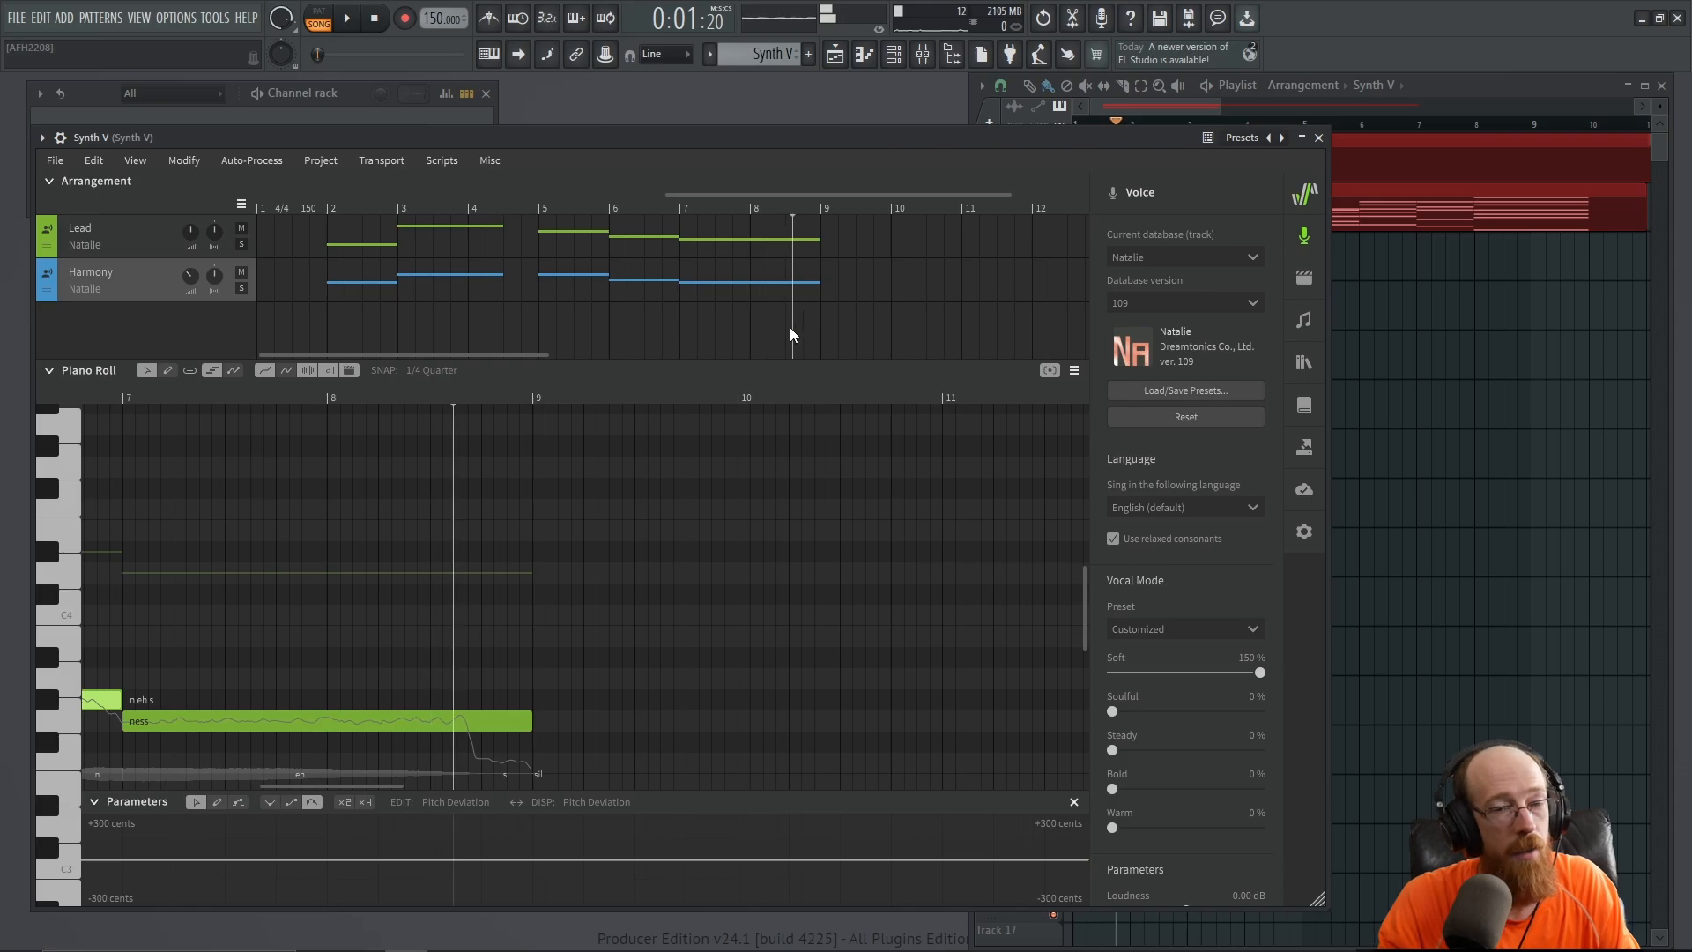
scroll(left, 3)
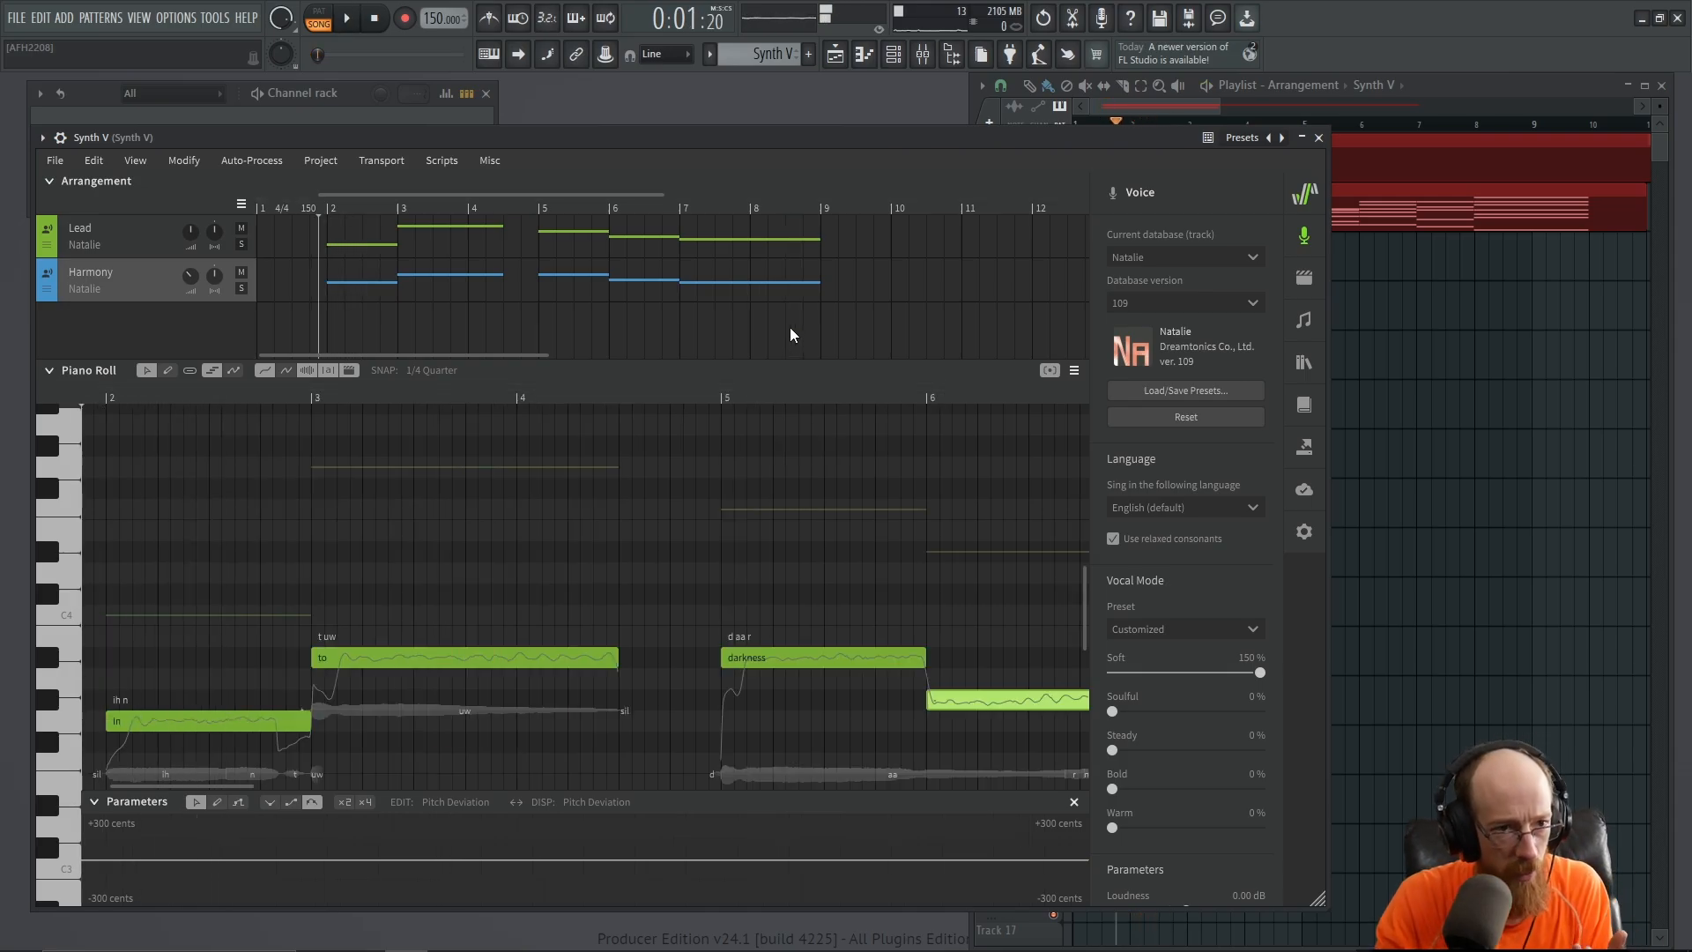
mouse_move(162, 244)
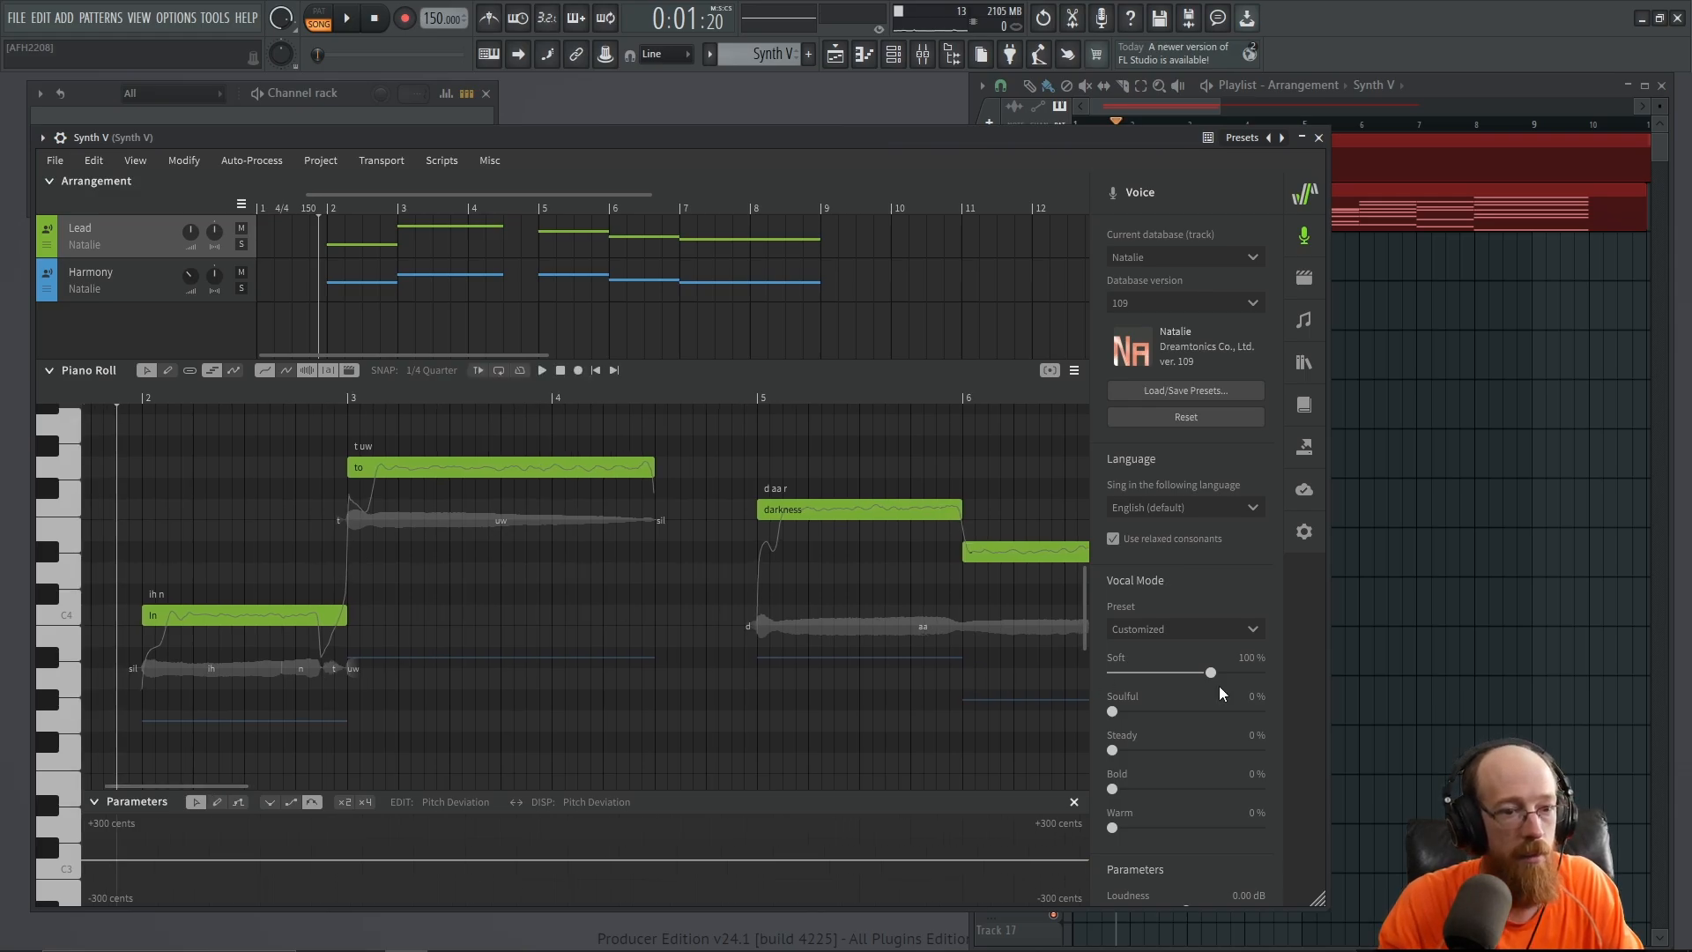
mouse_move(1113, 835)
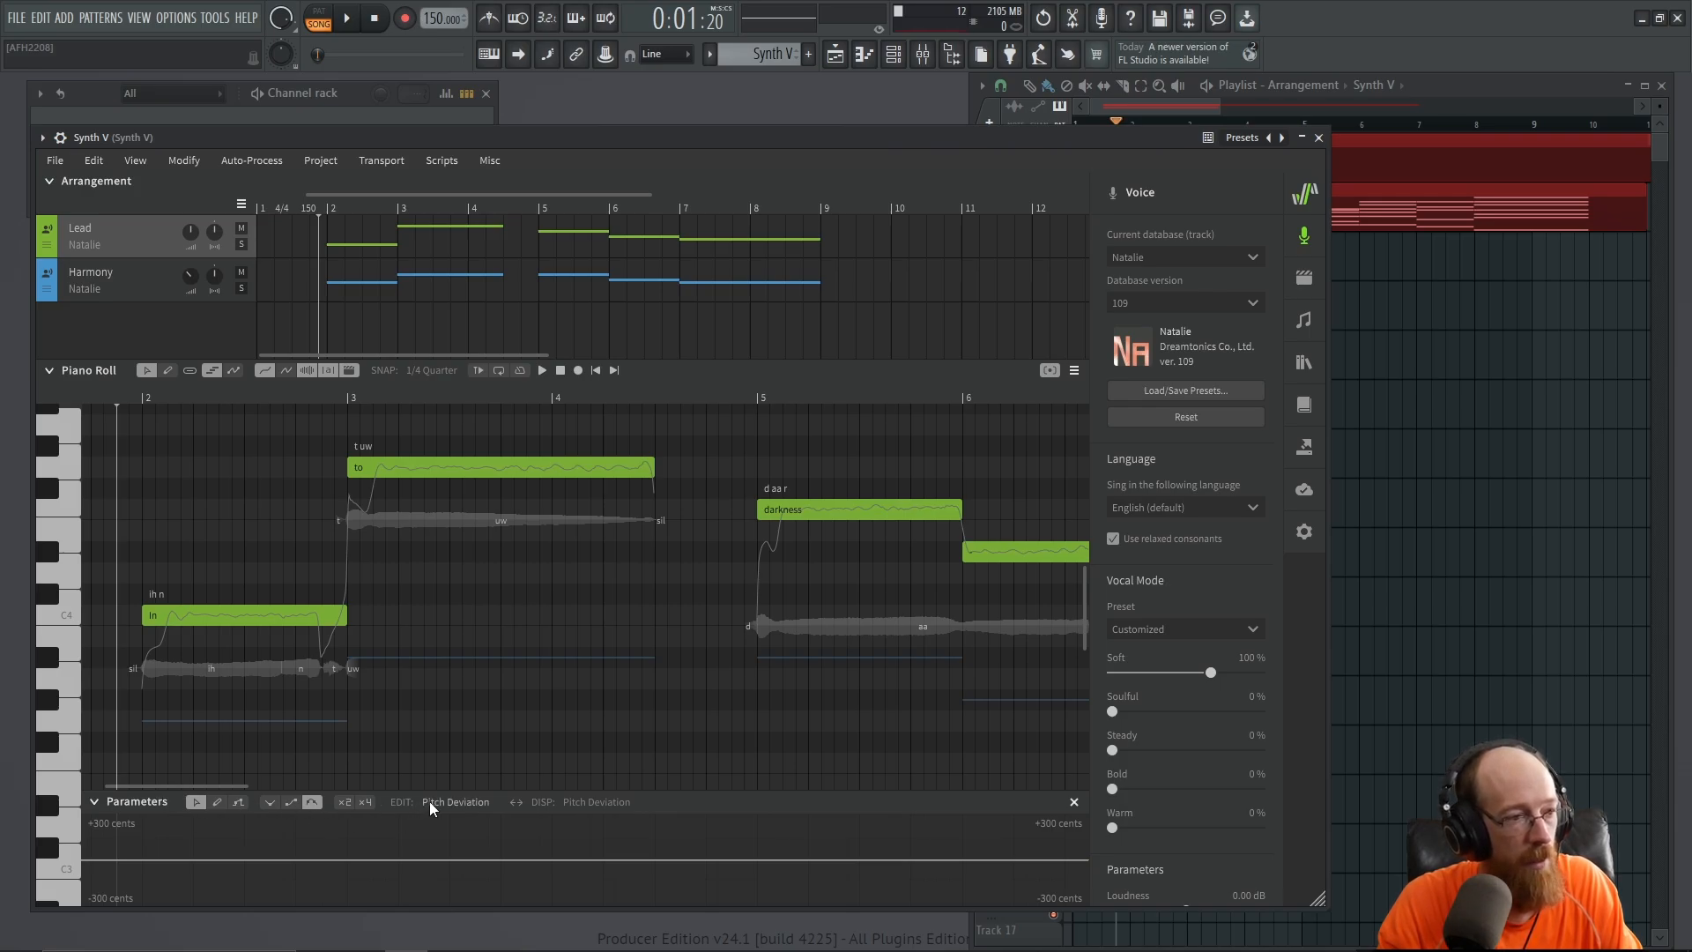
Switch the parameter lane to the Warm vocal mode, draw a curve and undo it
click(455, 802)
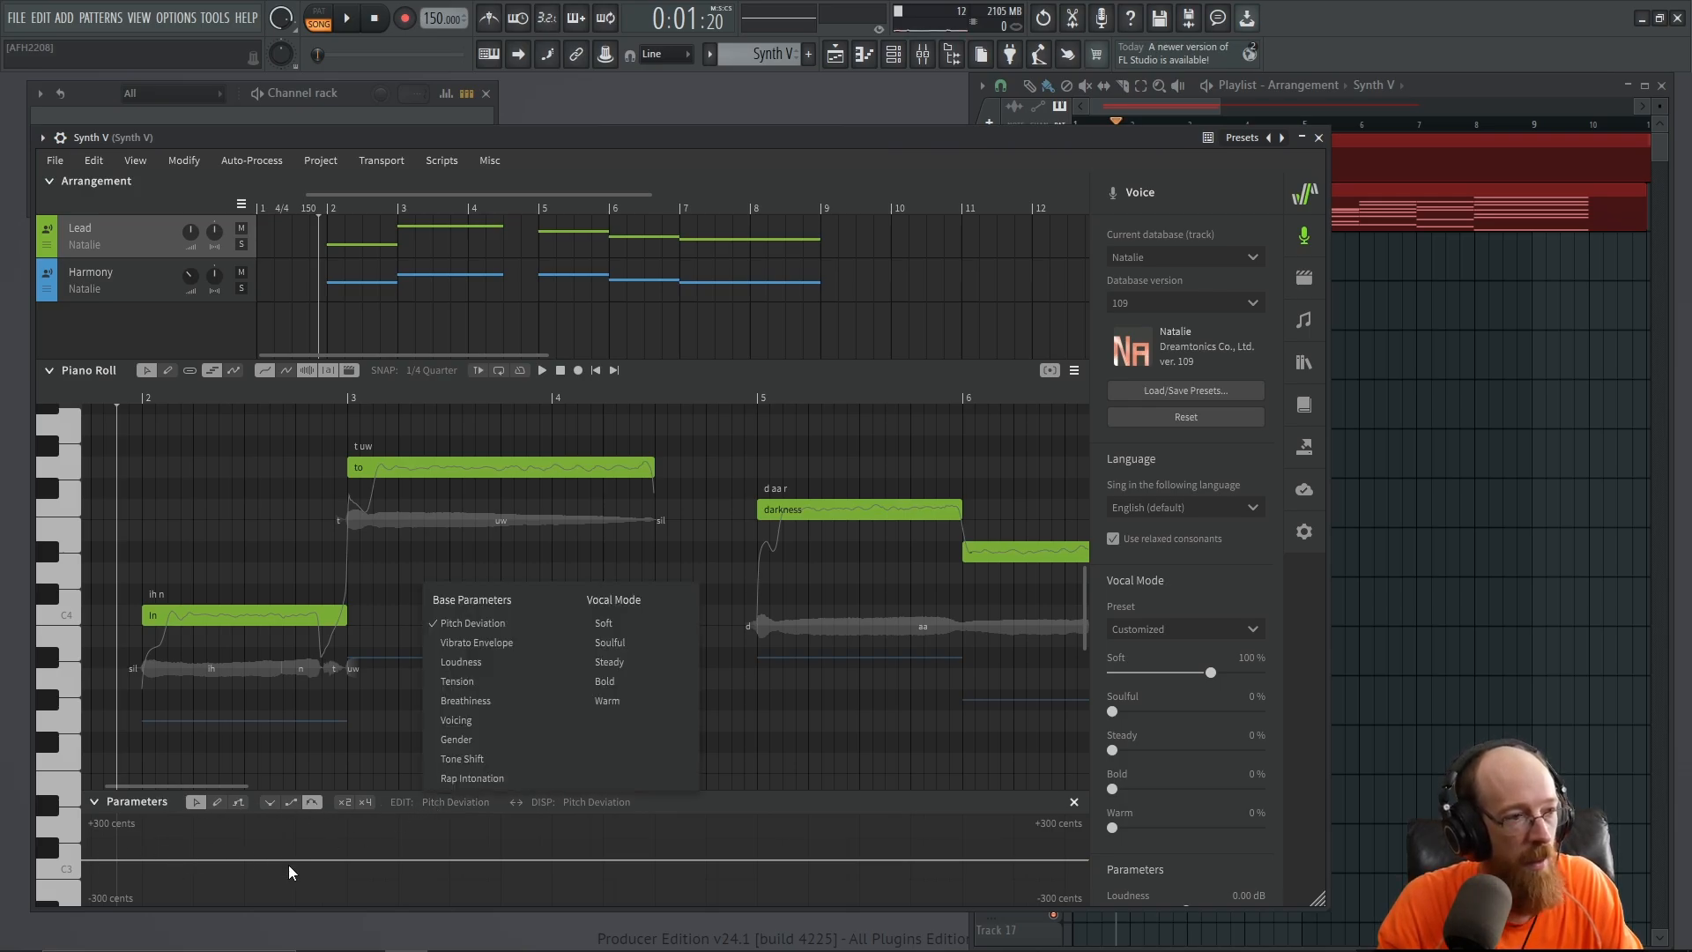
mouse_move(875, 575)
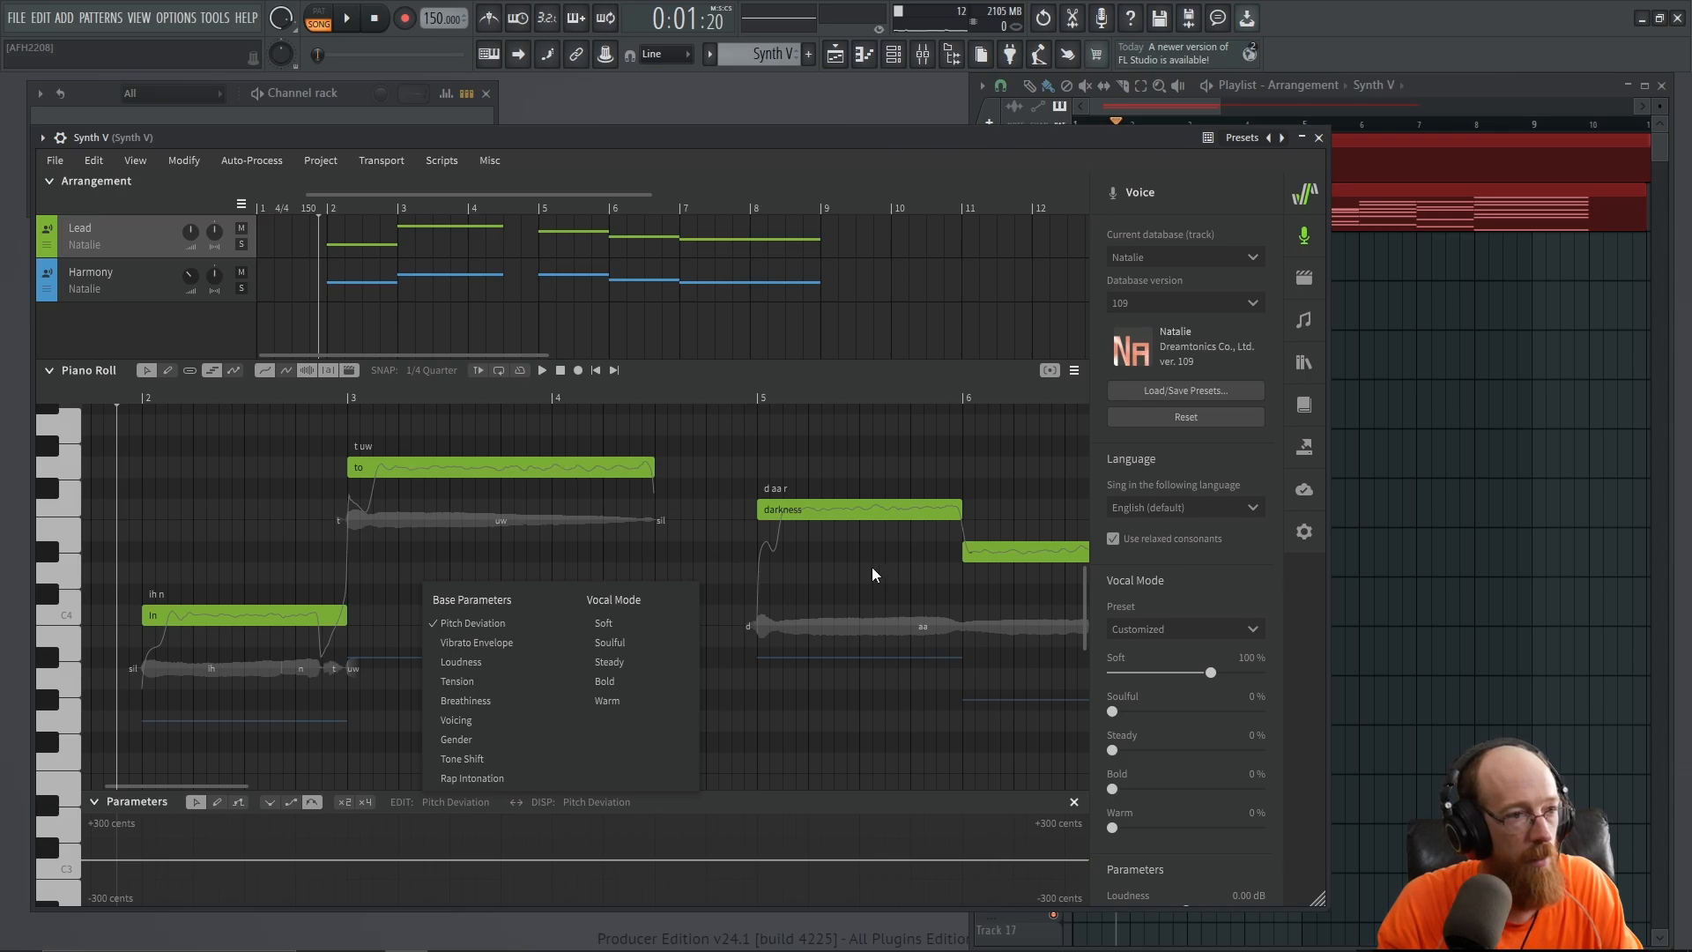
mouse_move(834, 522)
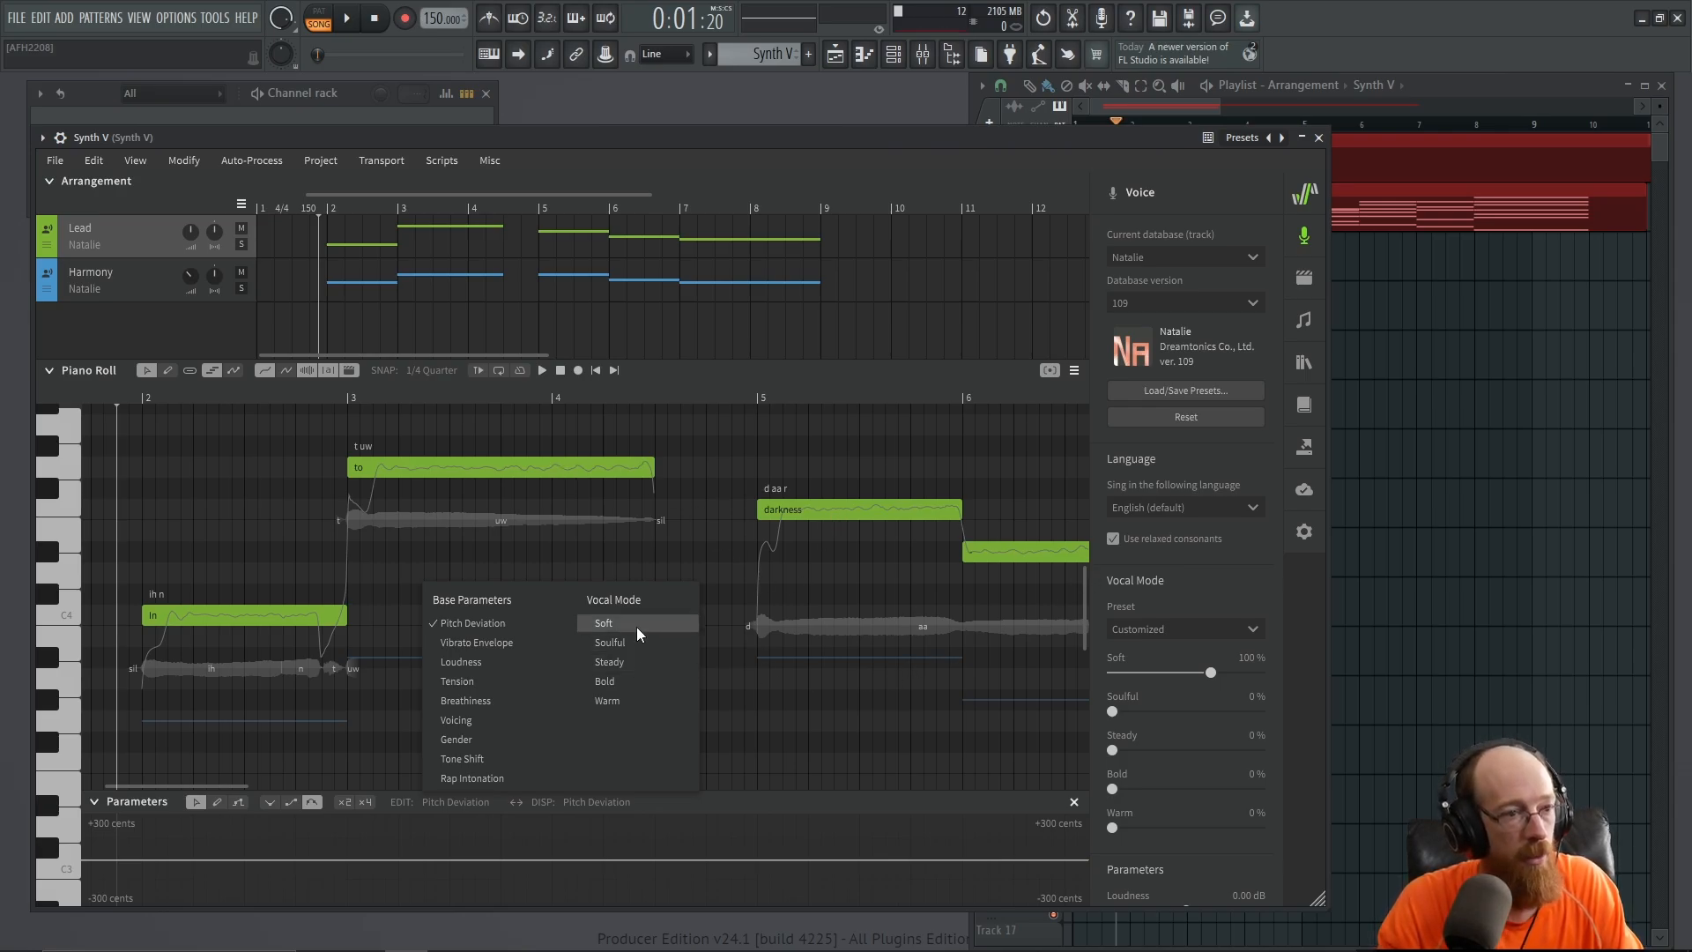
mouse_move(465, 700)
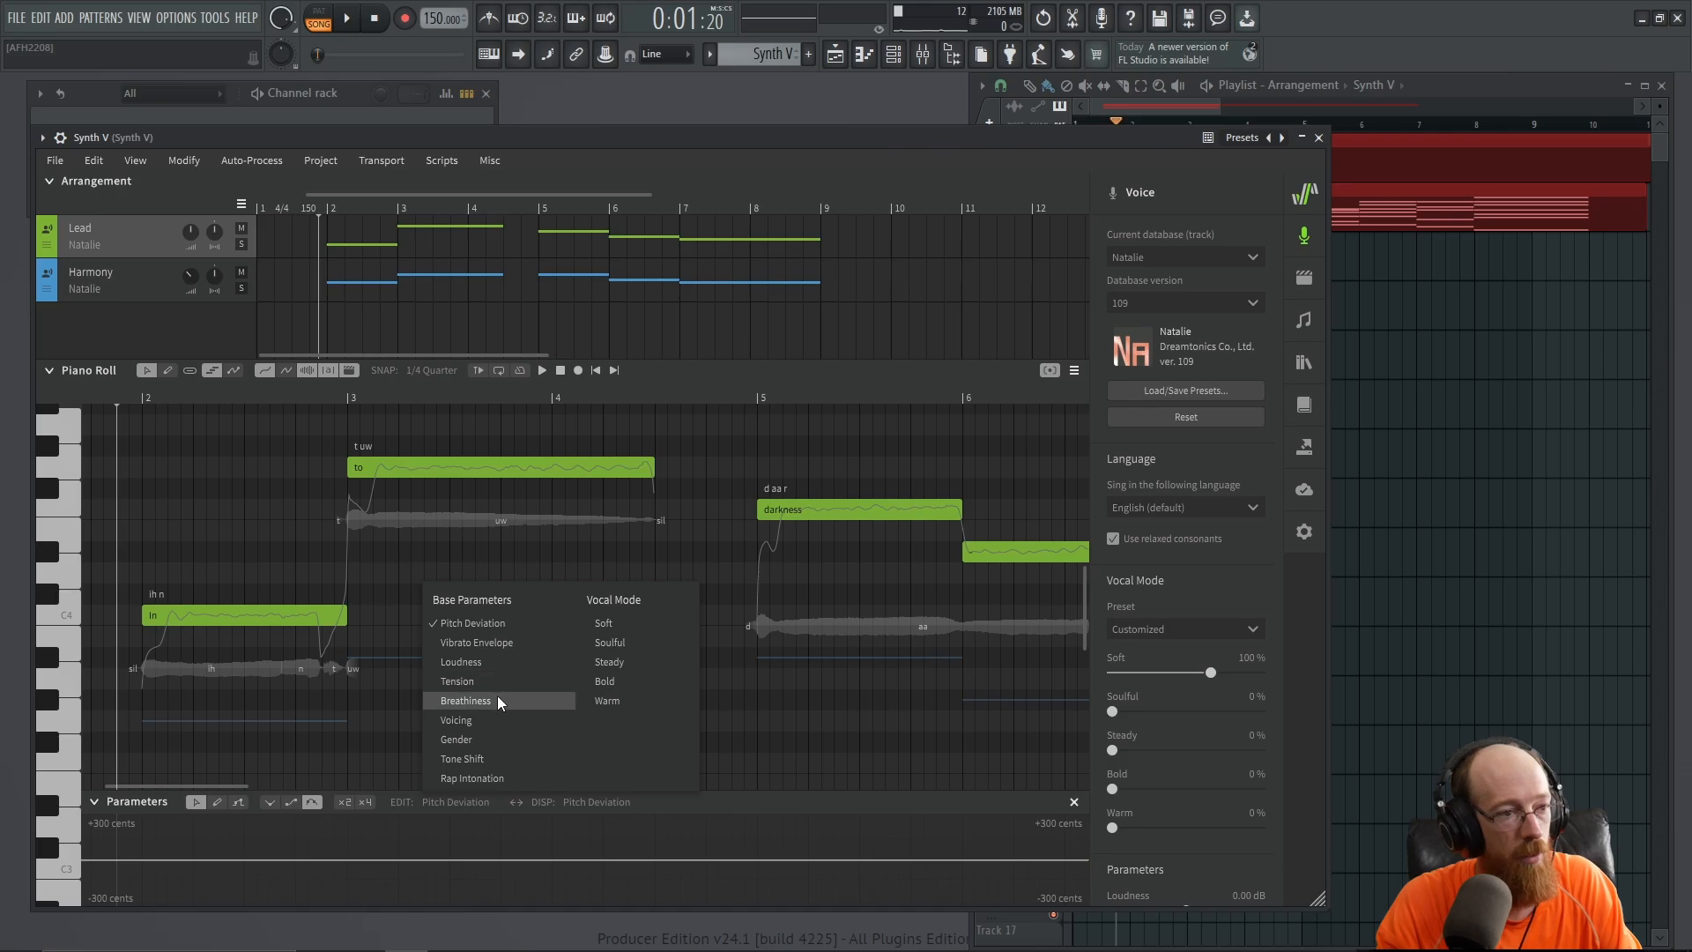
mouse_move(508, 630)
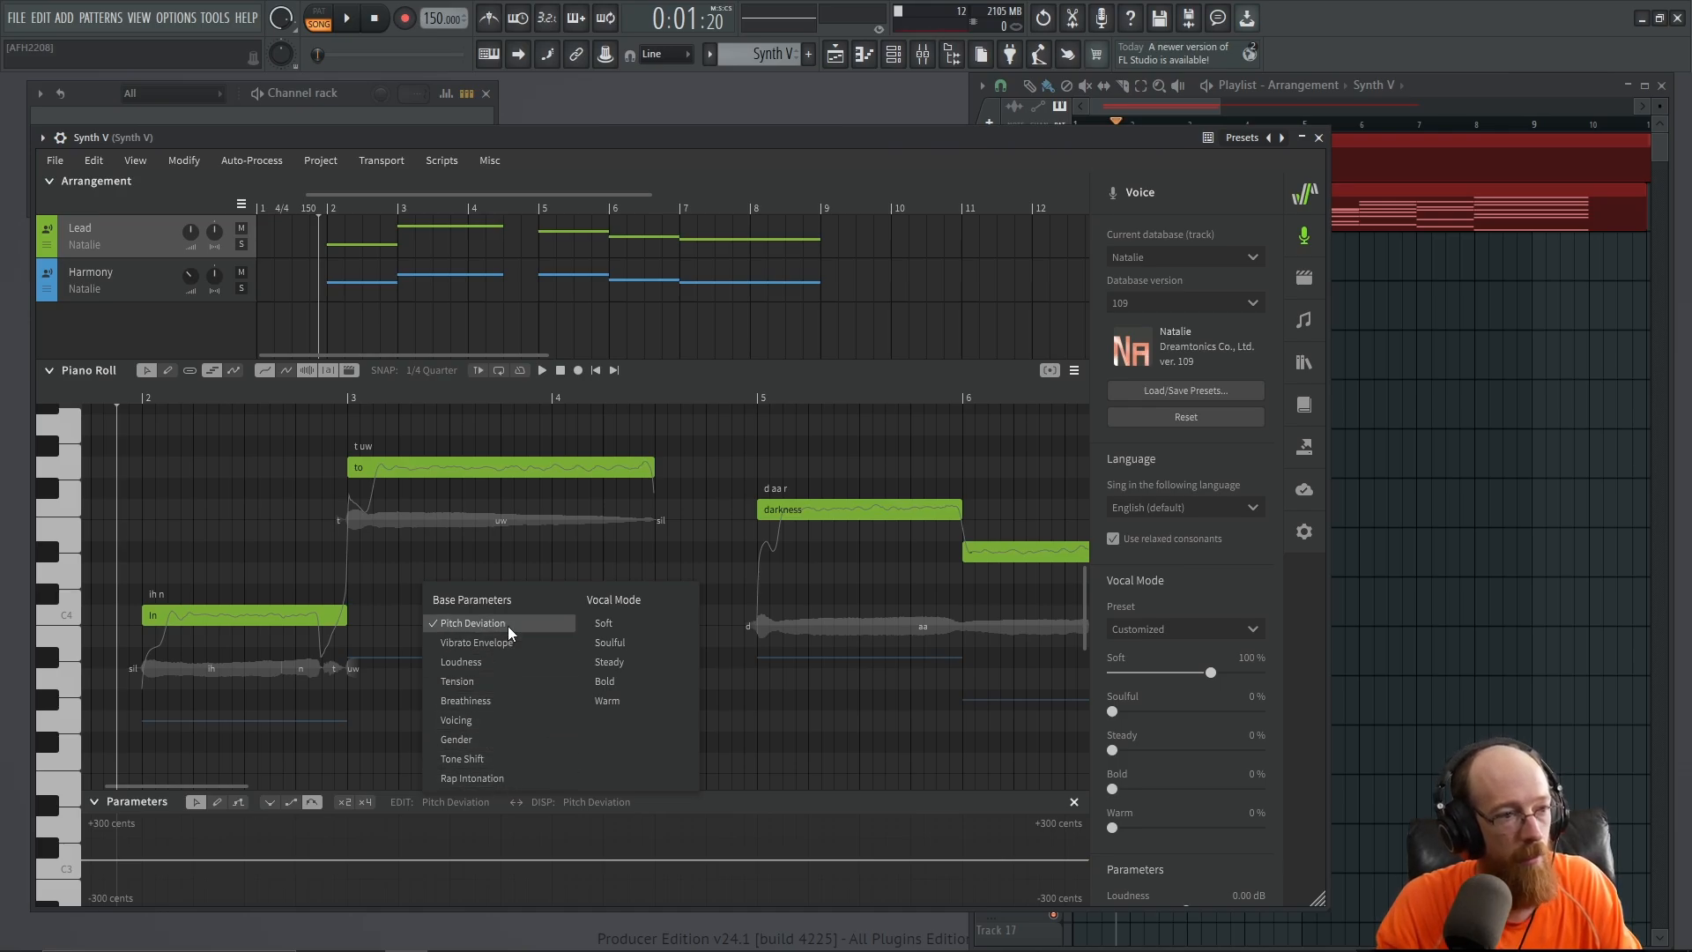
mouse_move(644, 700)
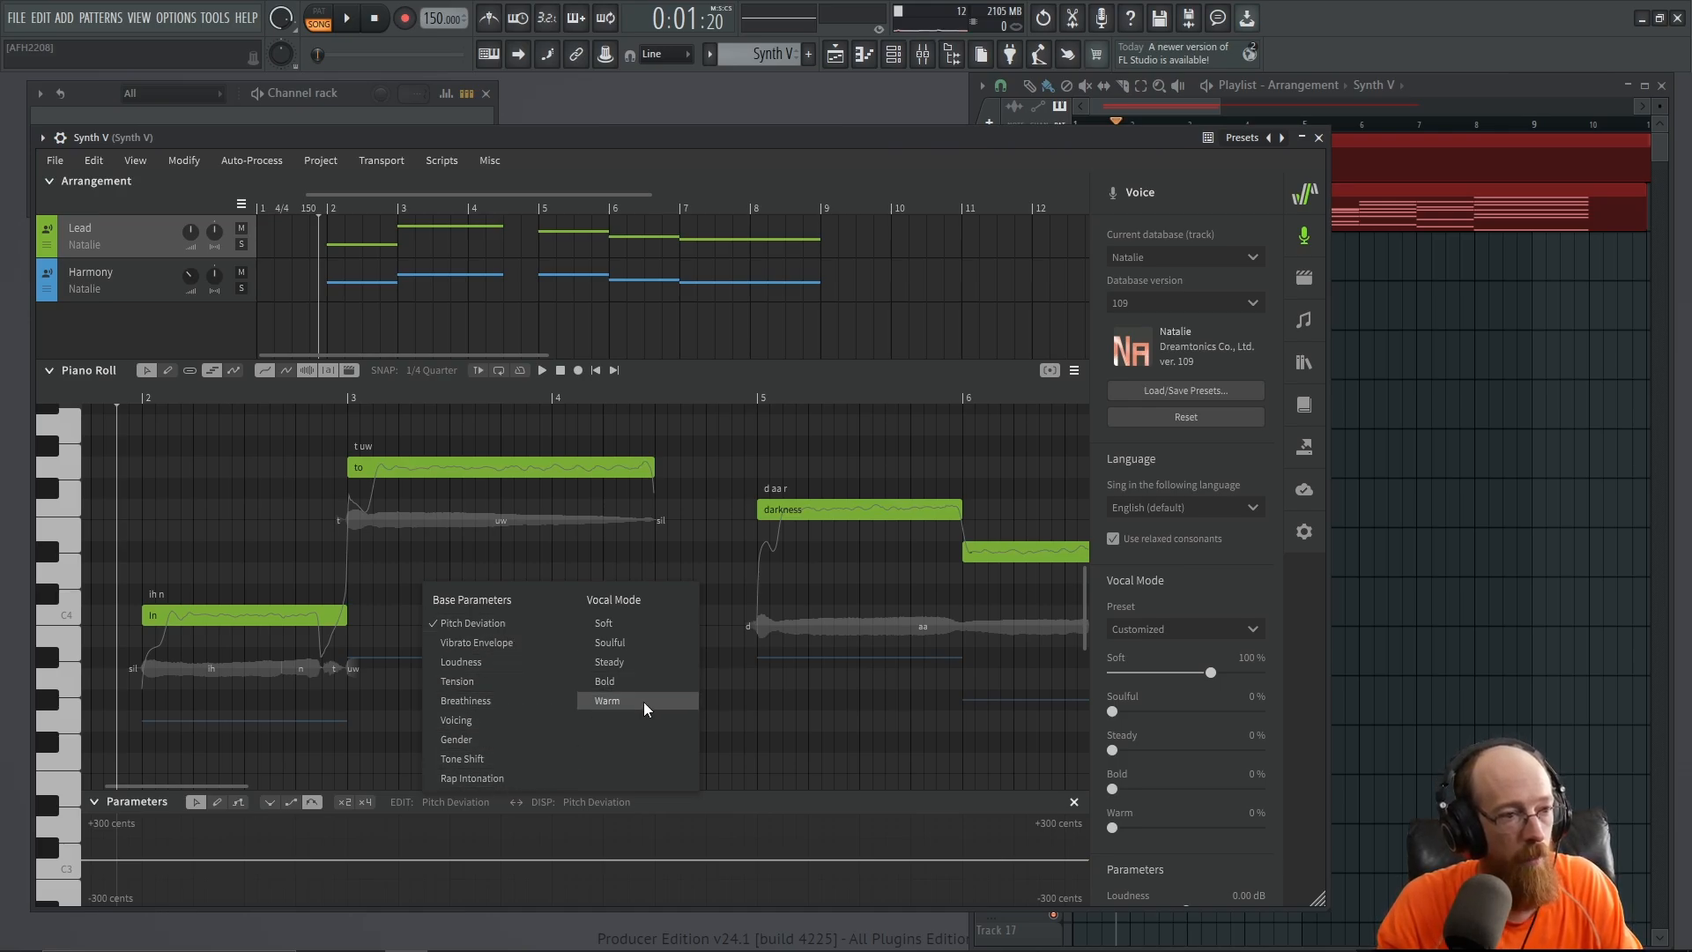
click(607, 700)
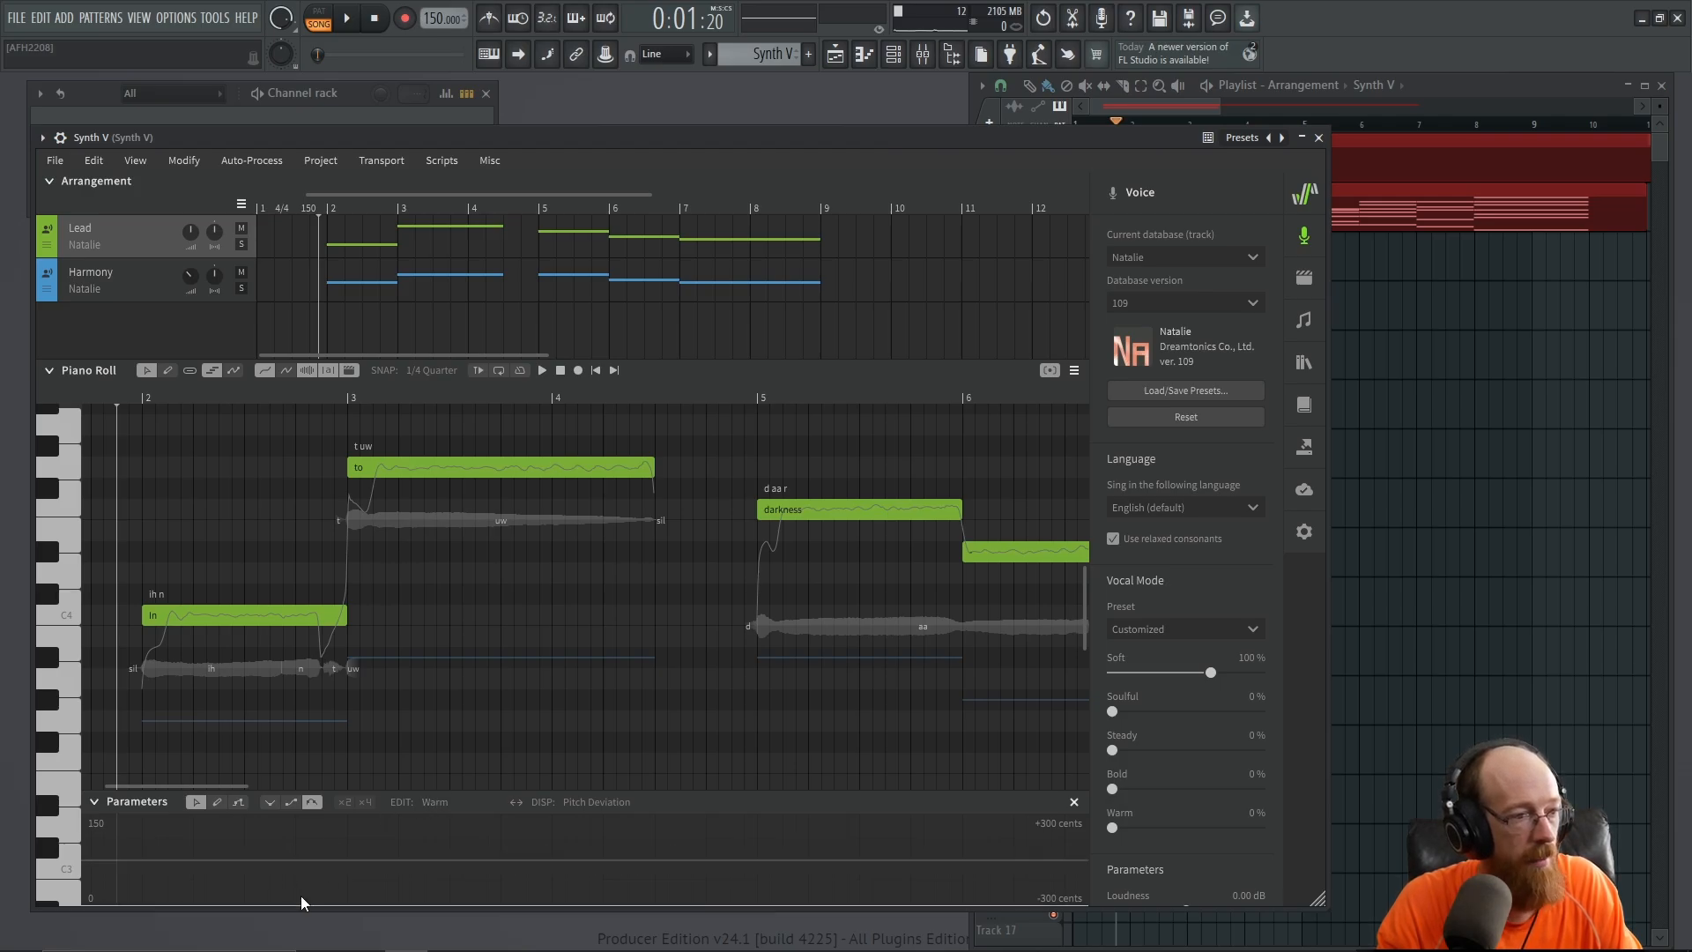
mouse_move(402, 905)
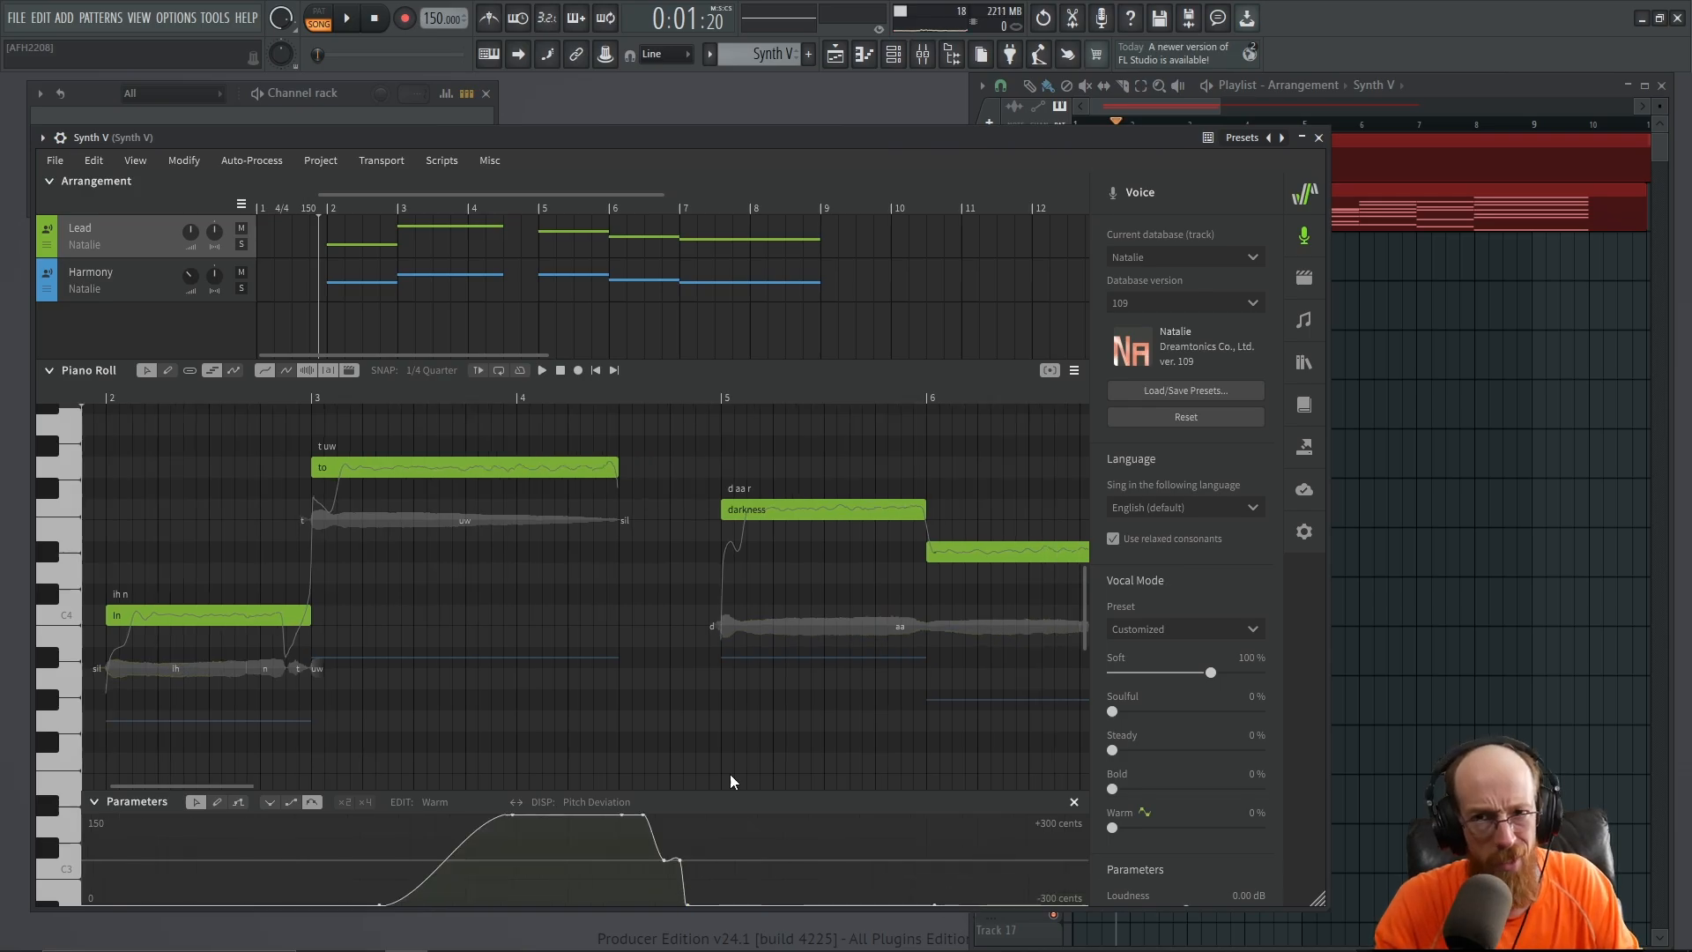
click(541, 369)
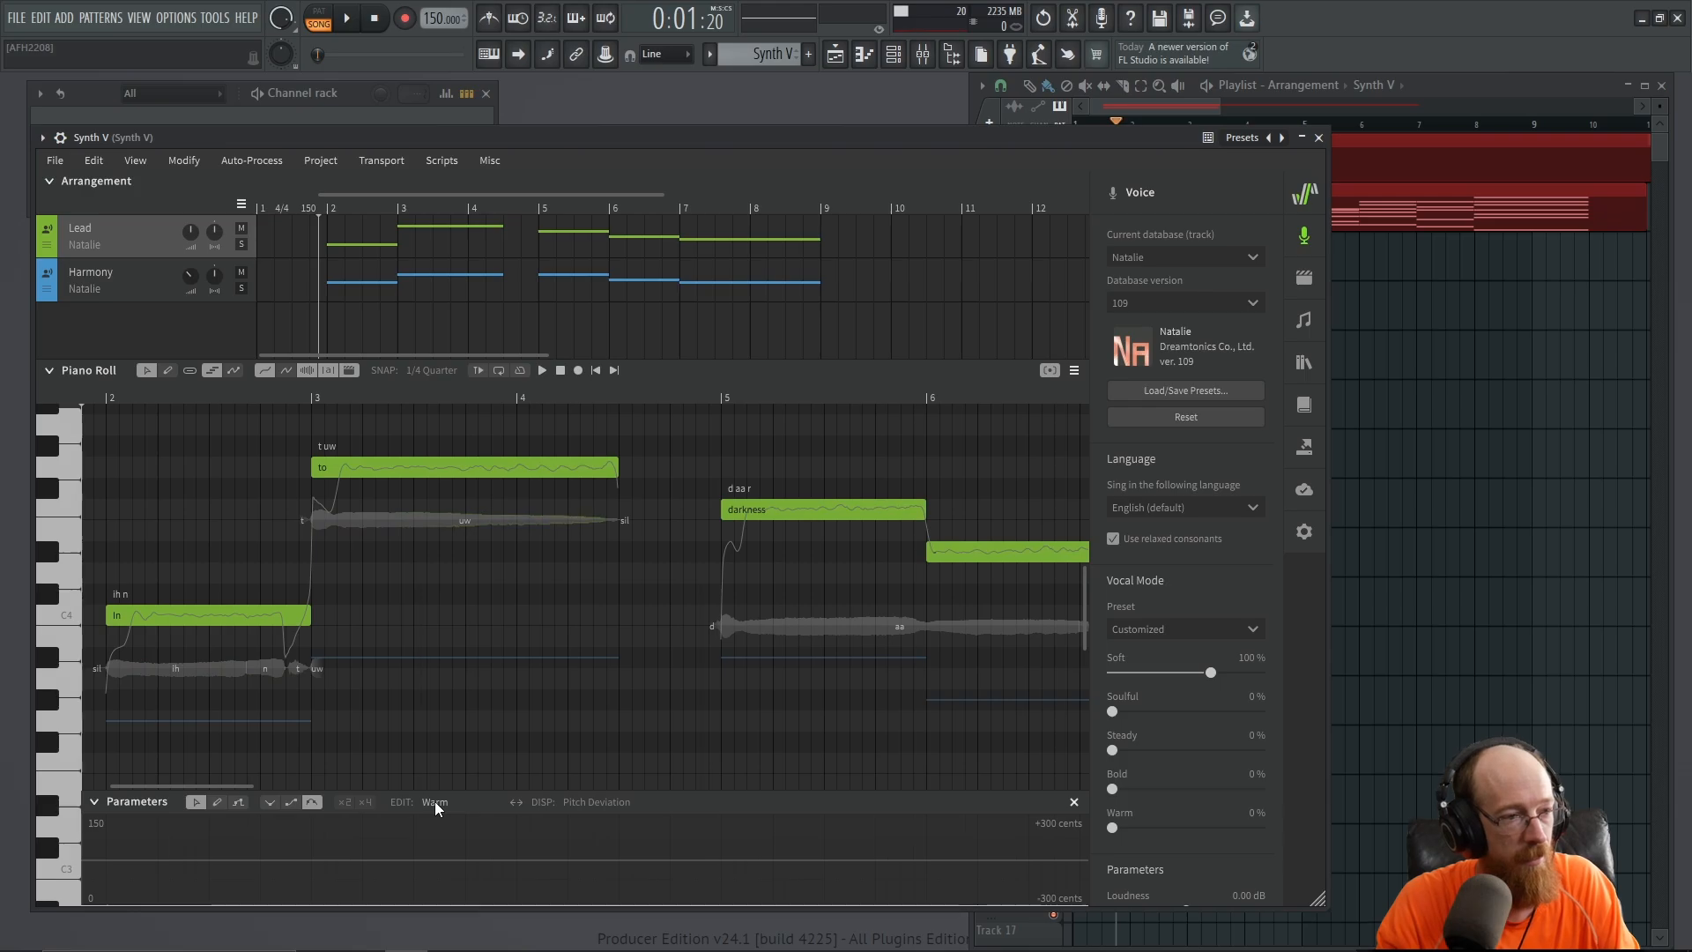
Draw a Bold vocal-mode curve that swells and fades across the Lead phrase, then play it back
click(438, 803)
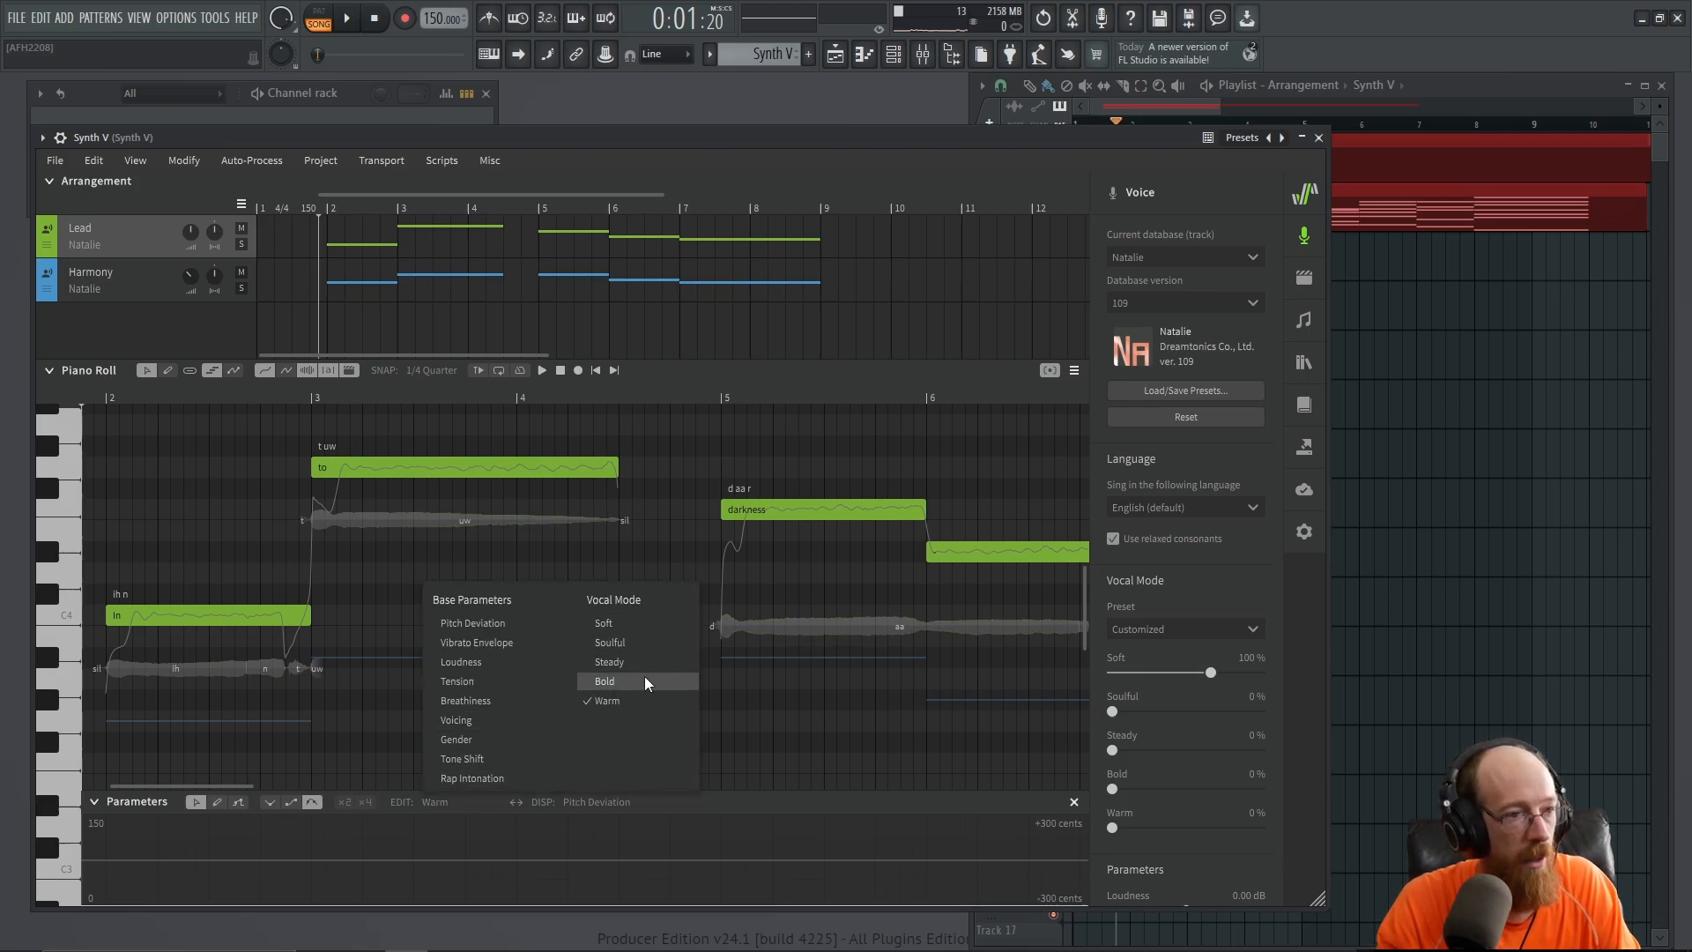
click(603, 681)
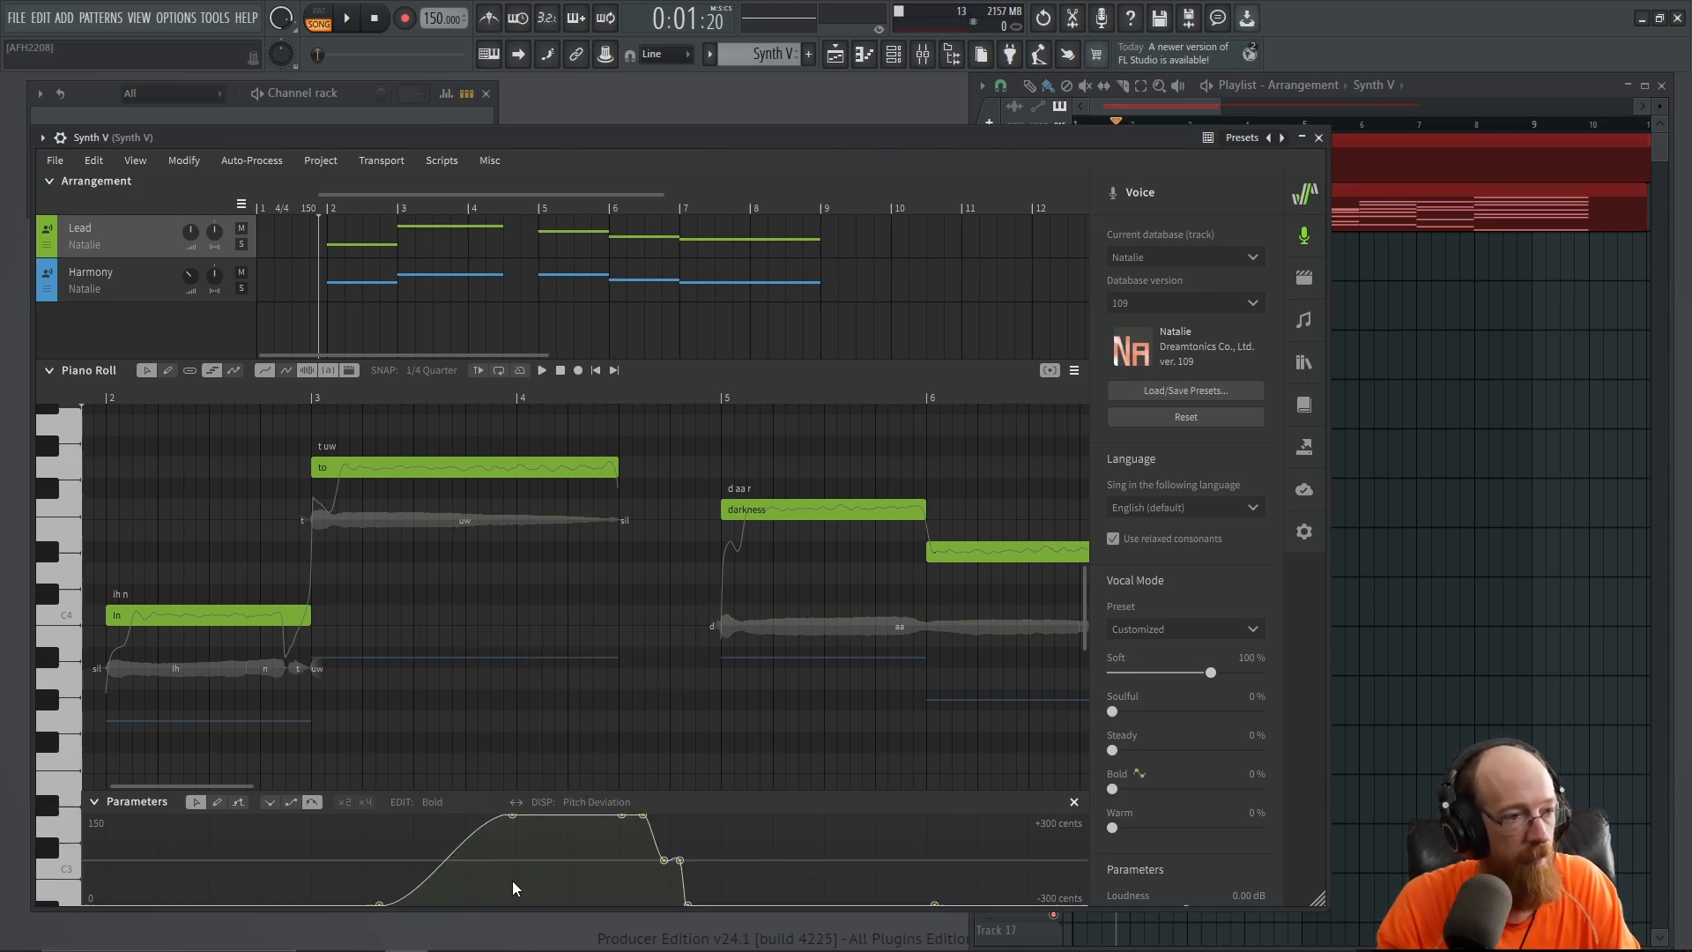
click(542, 368)
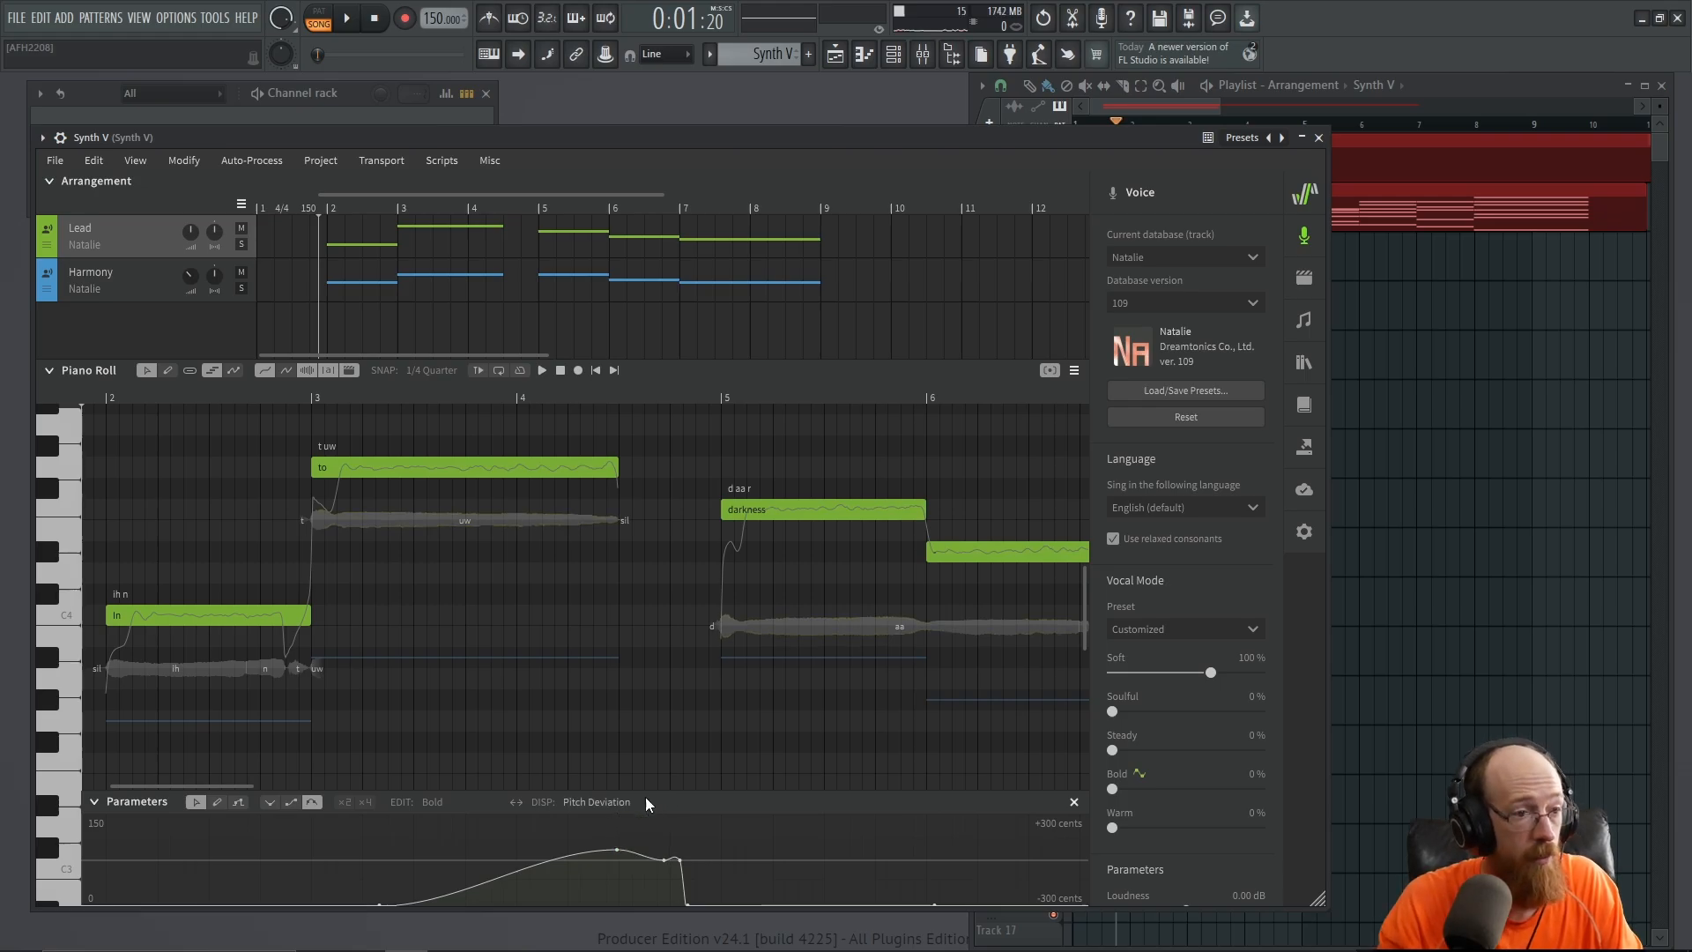
click(541, 370)
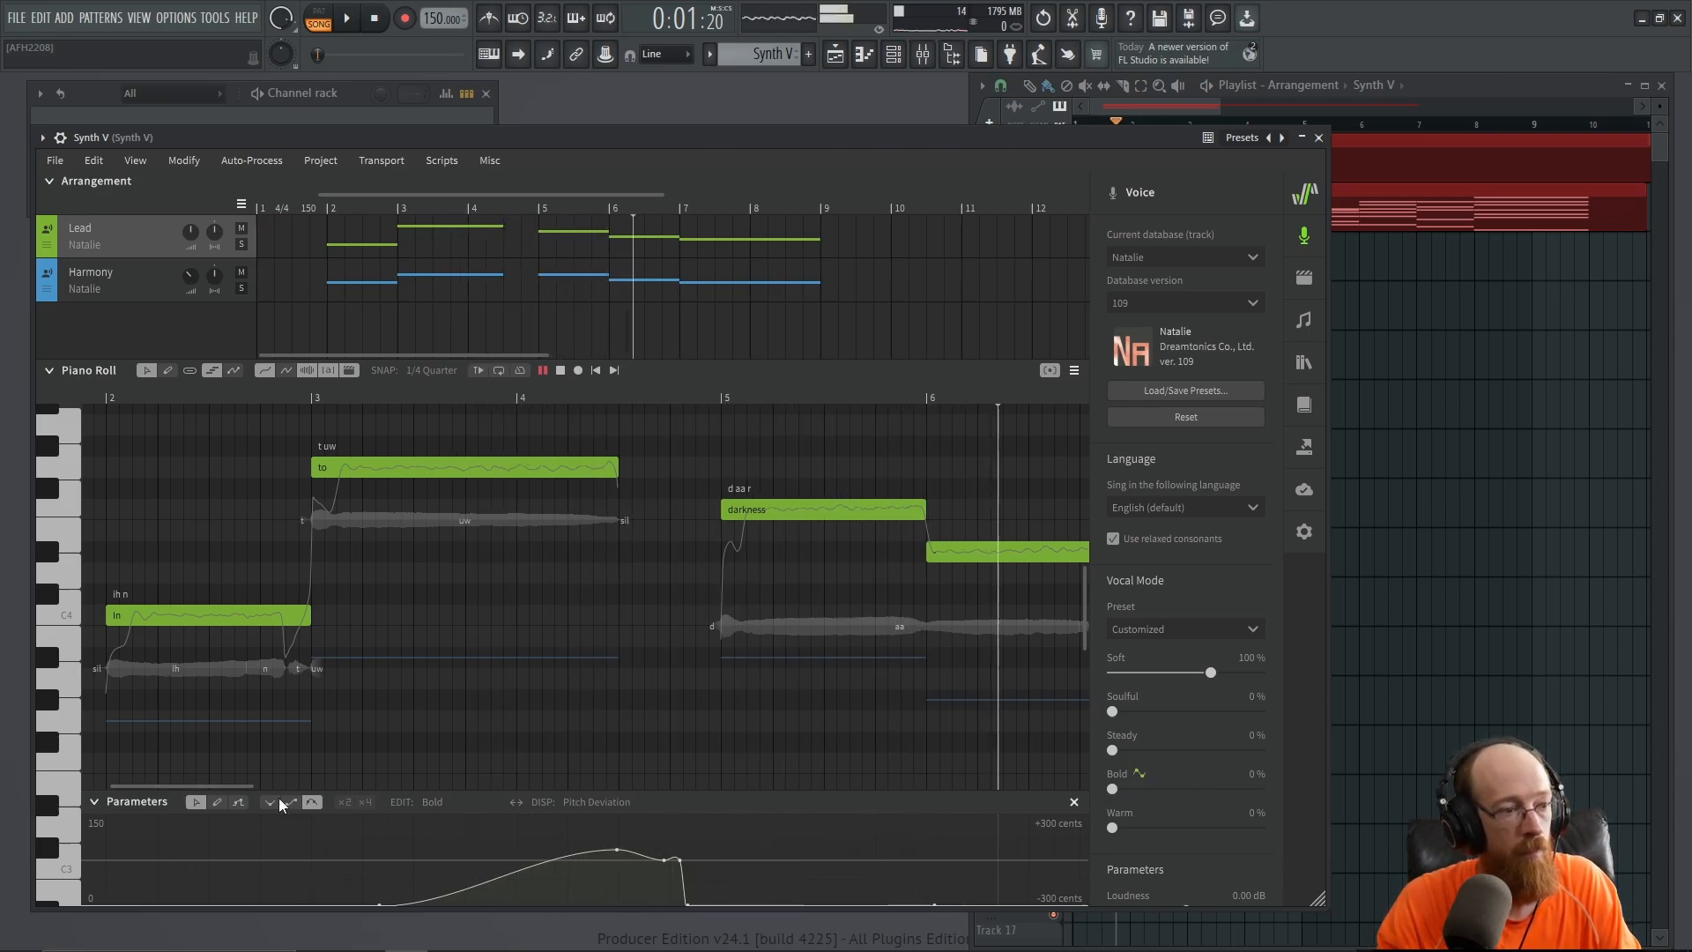
scroll(right, 3)
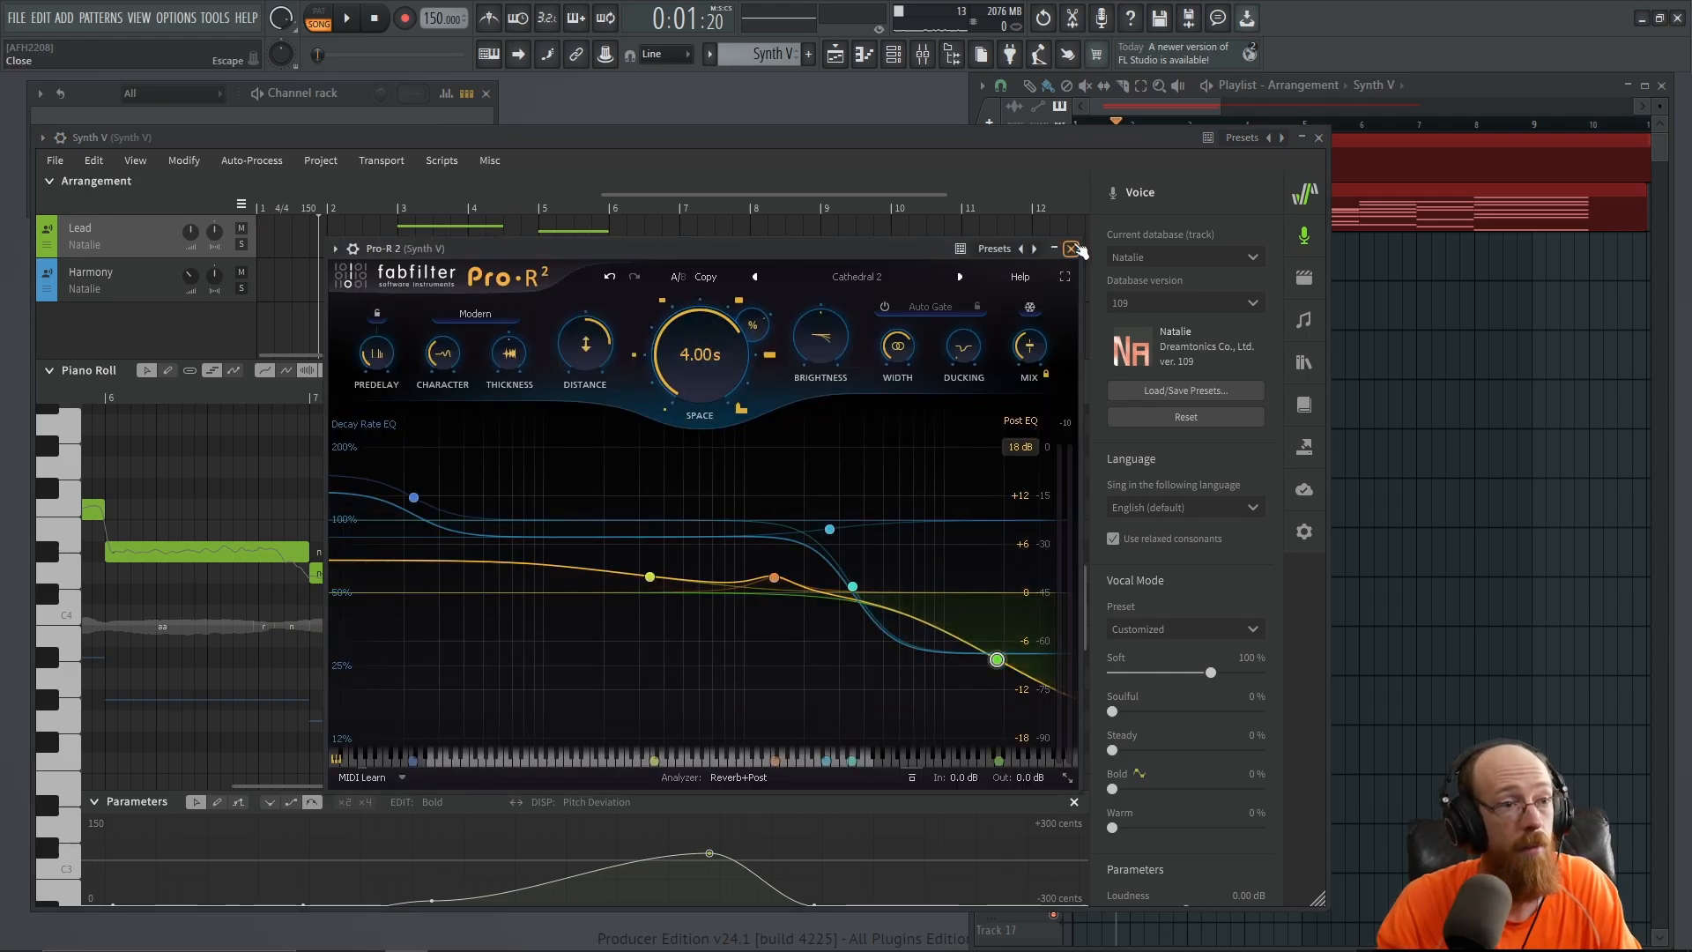
click(1074, 249)
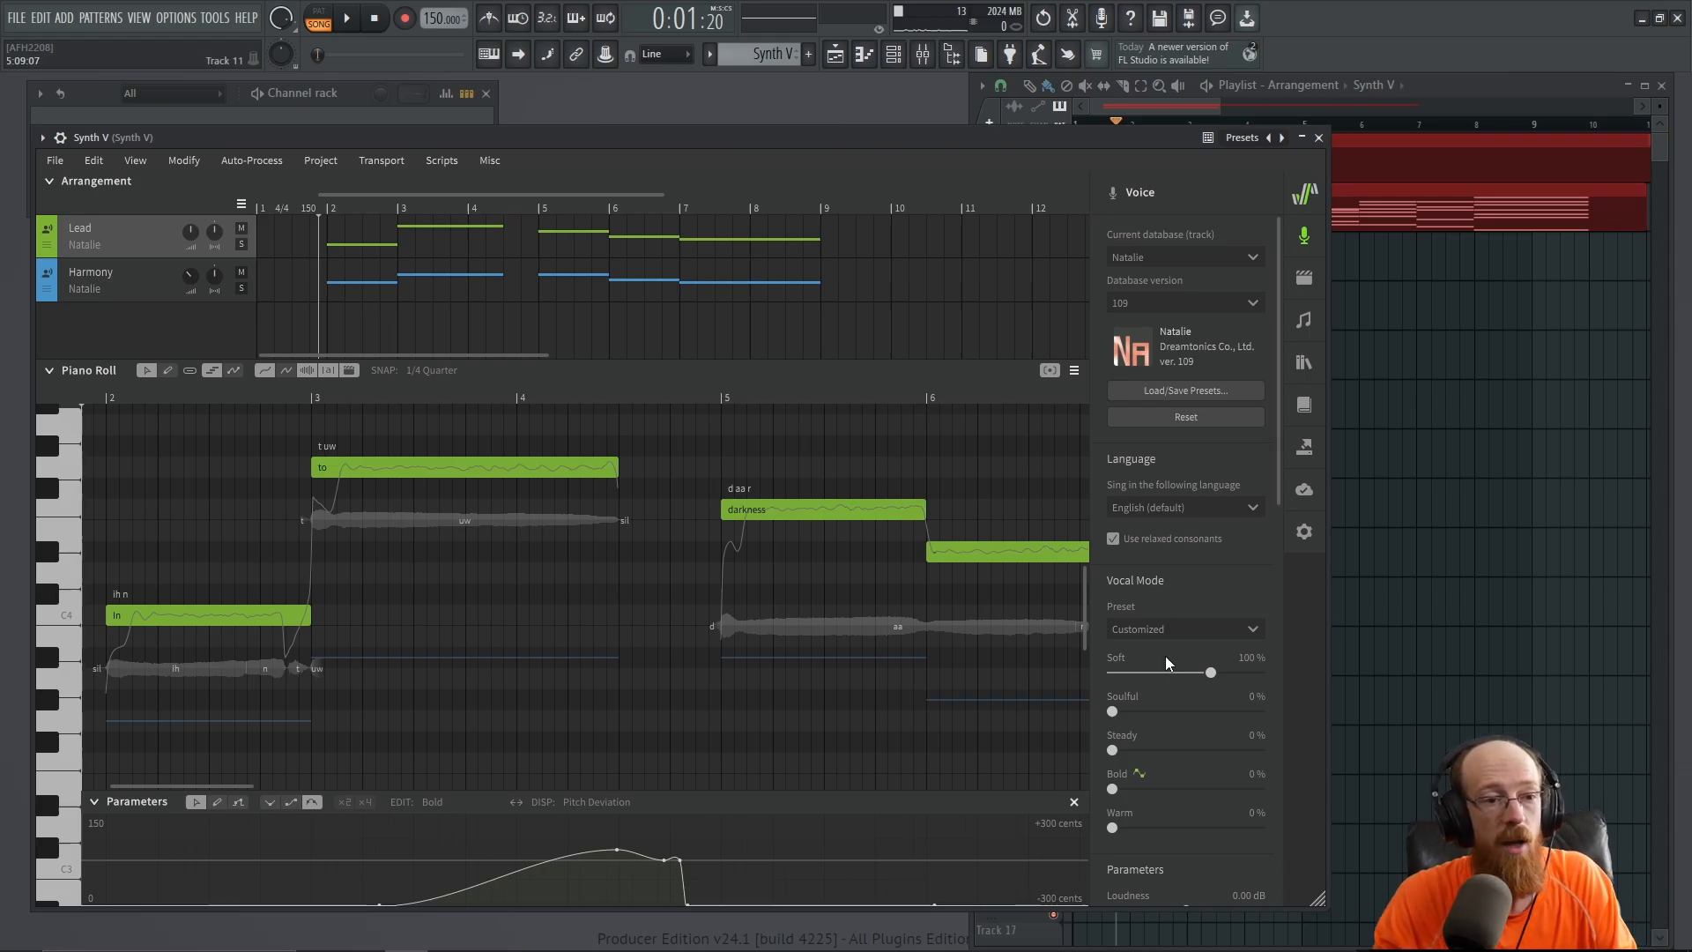
mouse_move(998, 519)
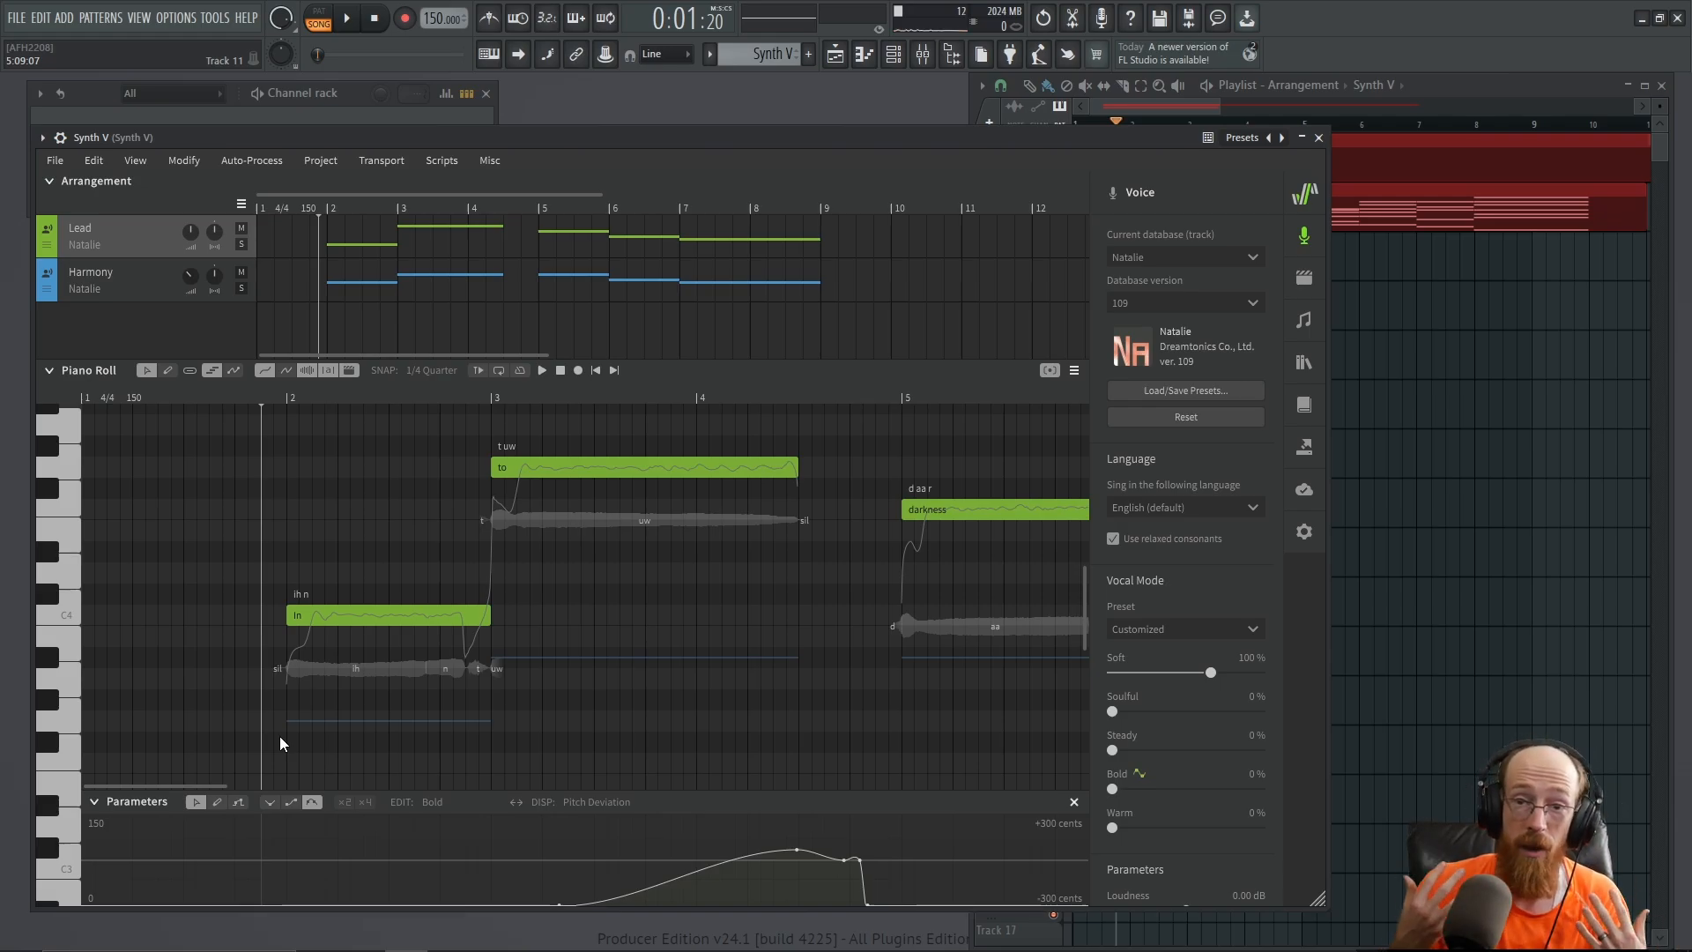
mouse_move(297, 494)
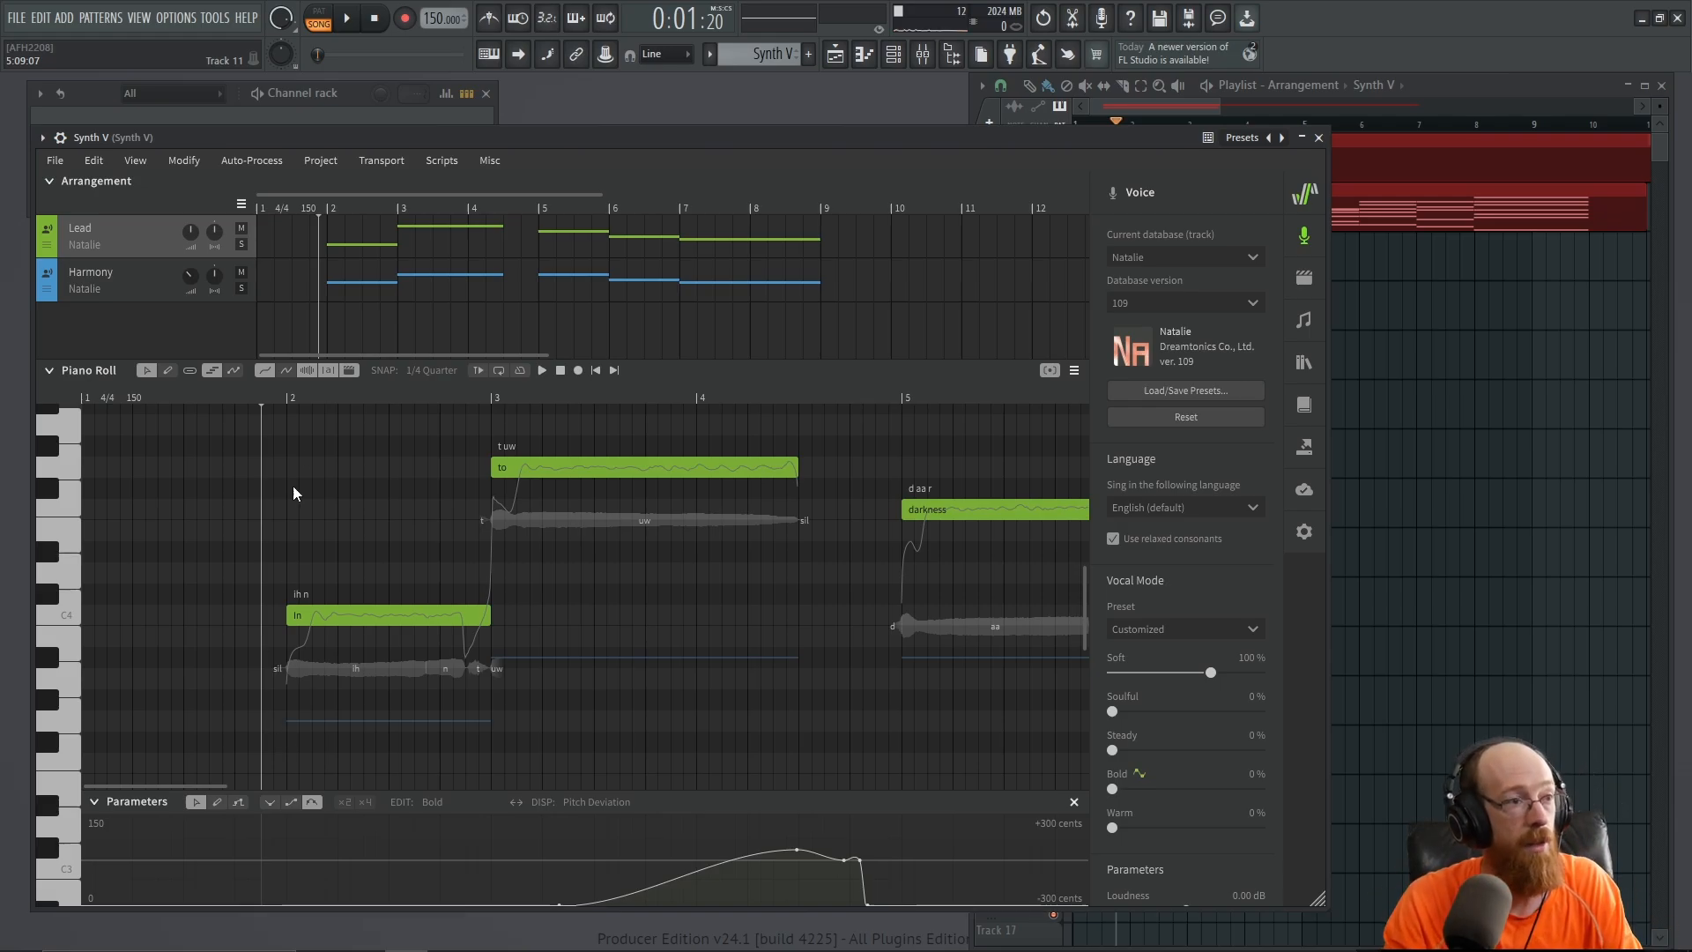
mouse_move(922, 321)
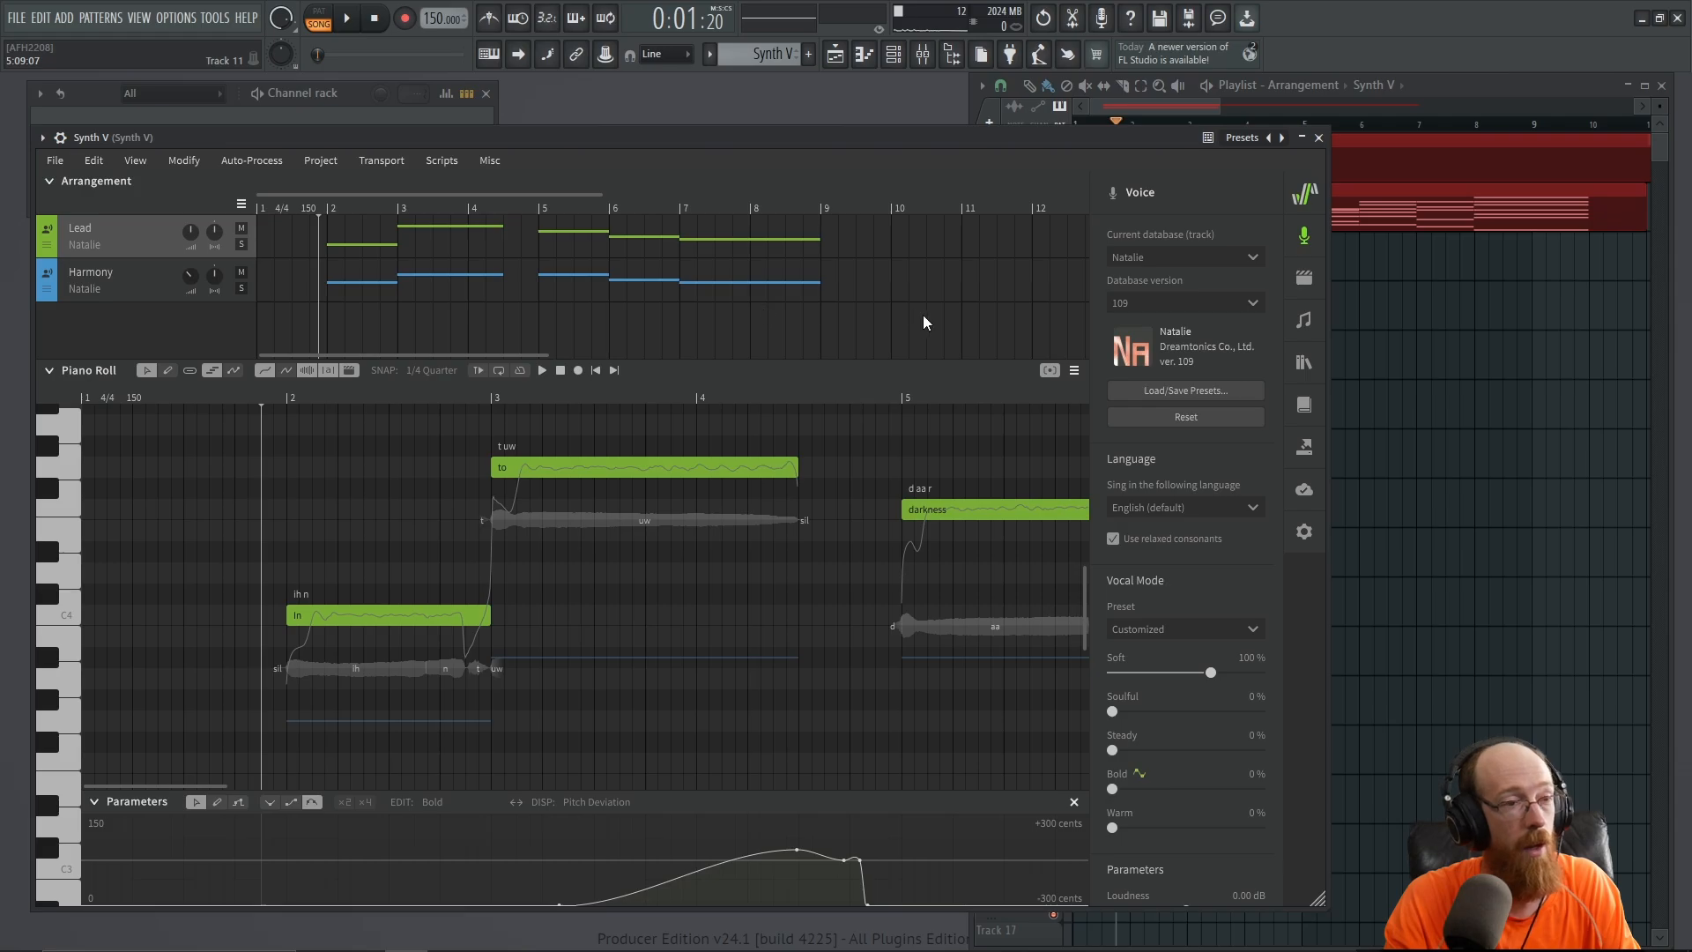
mouse_move(210, 526)
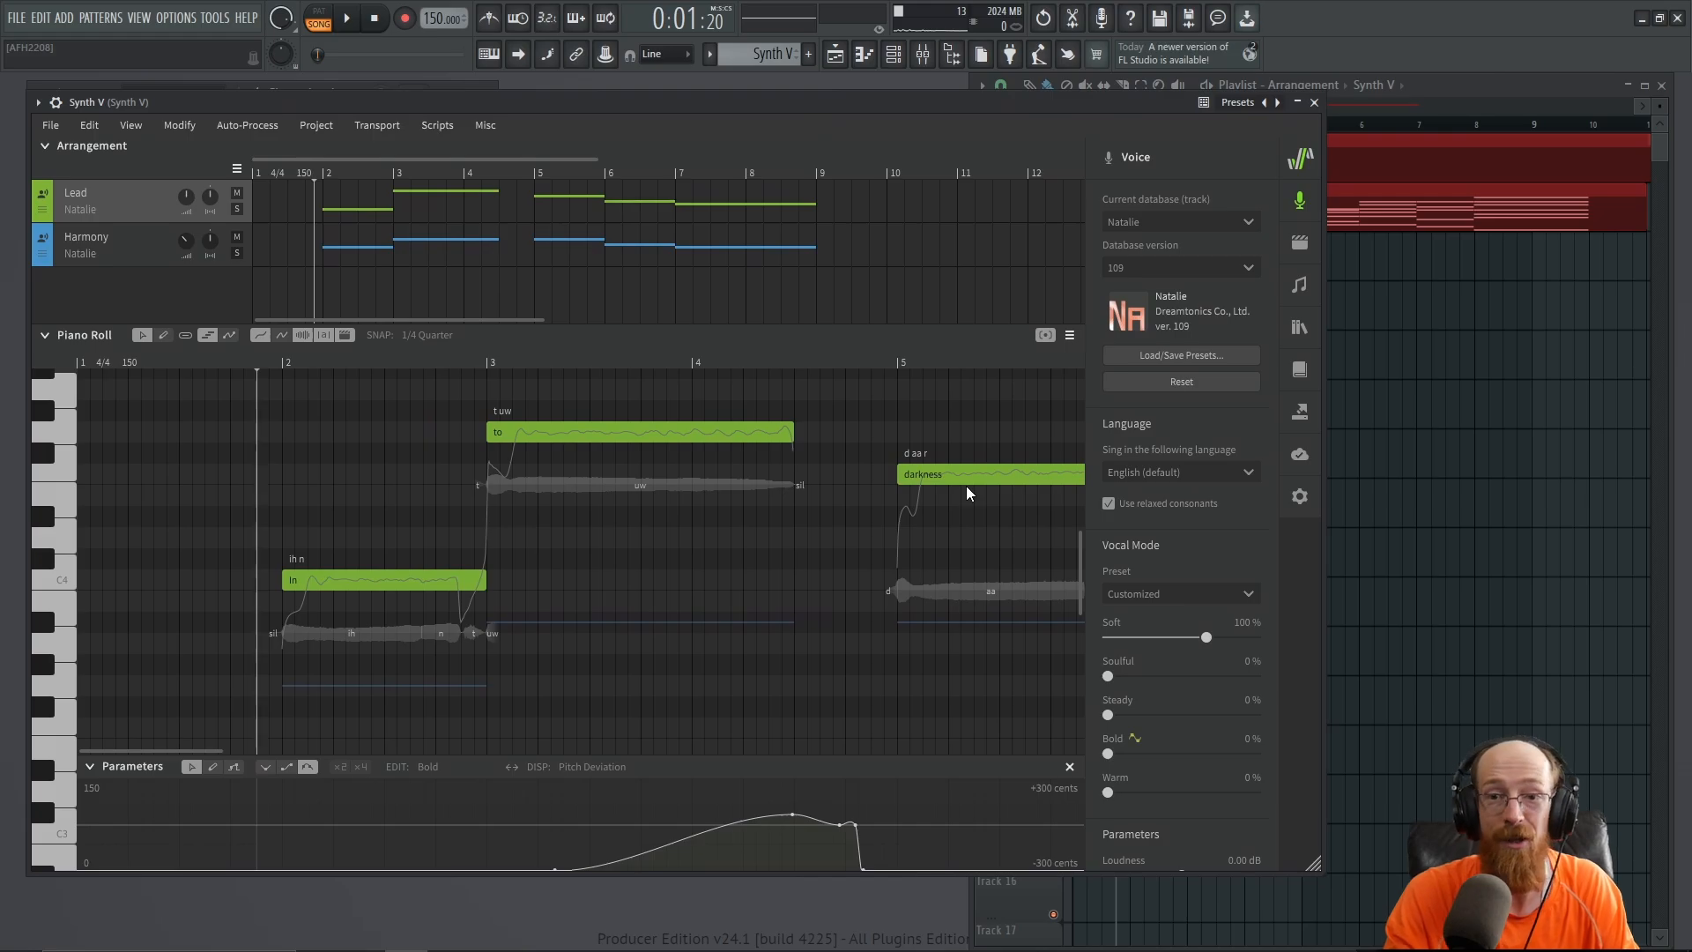
mouse_move(1196, 516)
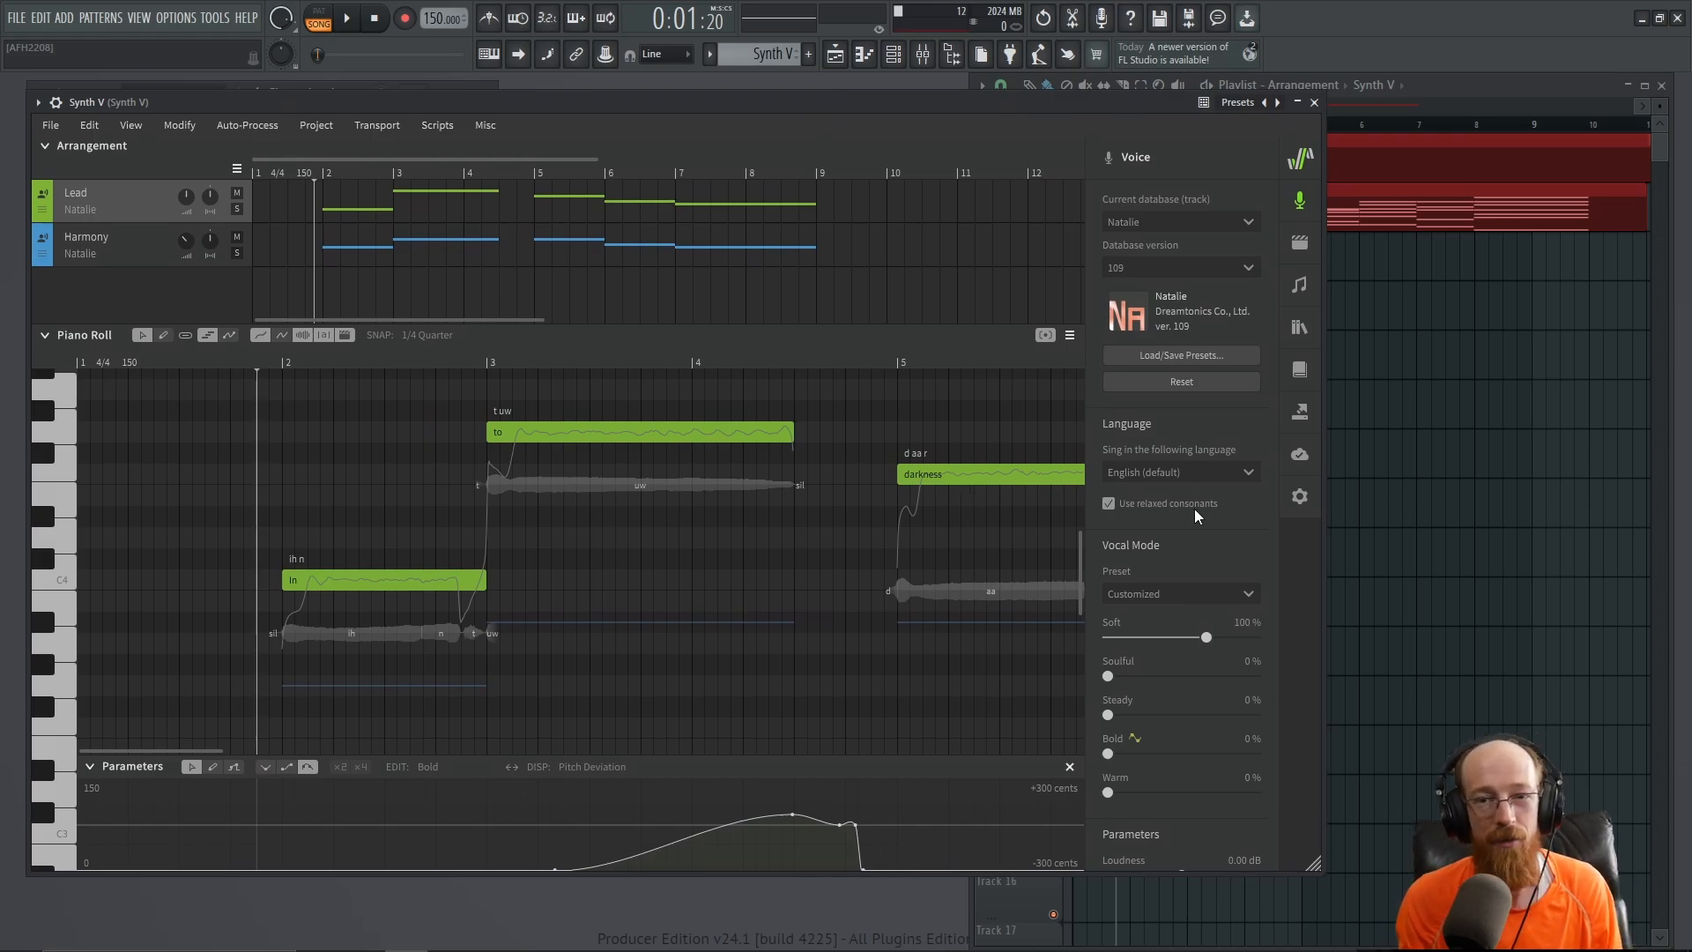